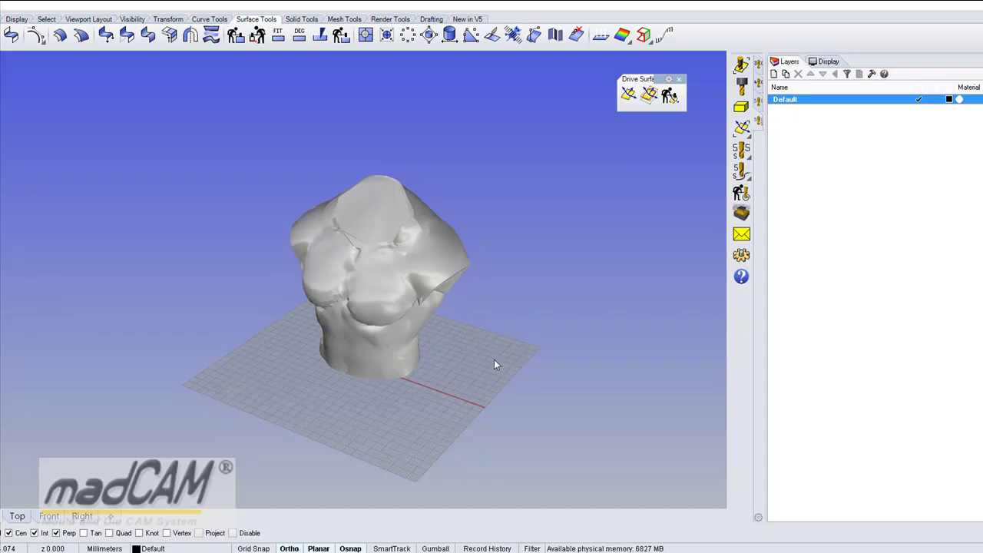
mouse_move(447, 338)
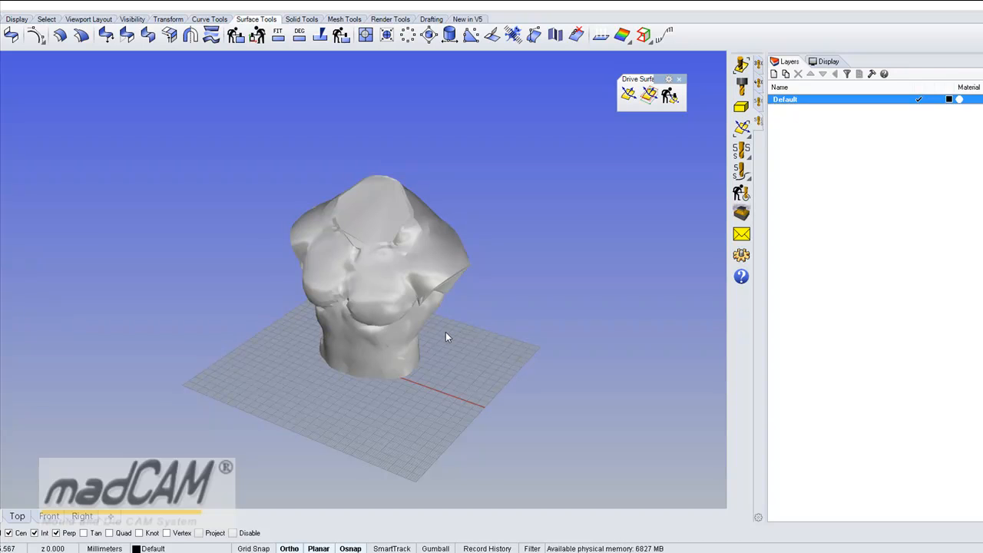
mouse_move(449, 323)
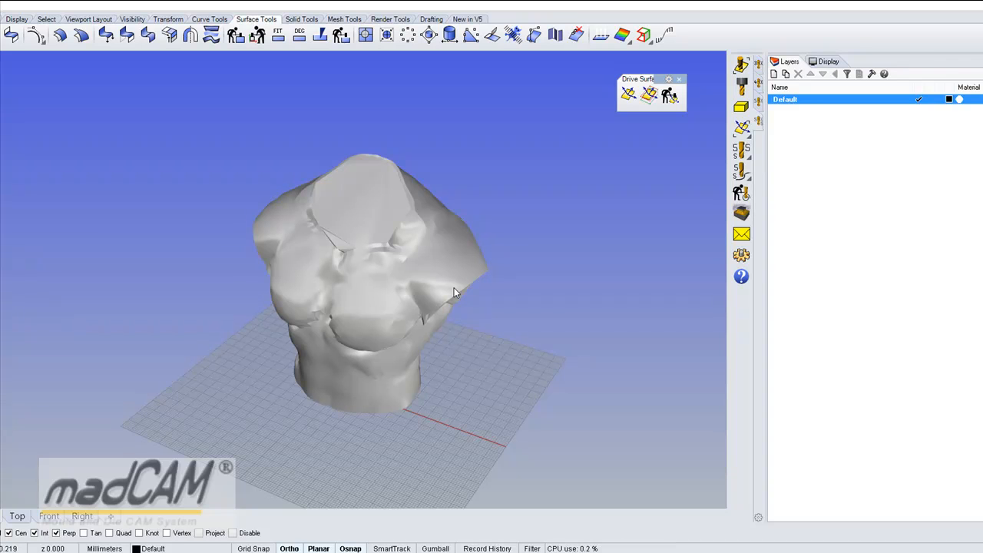
mouse_move(503, 300)
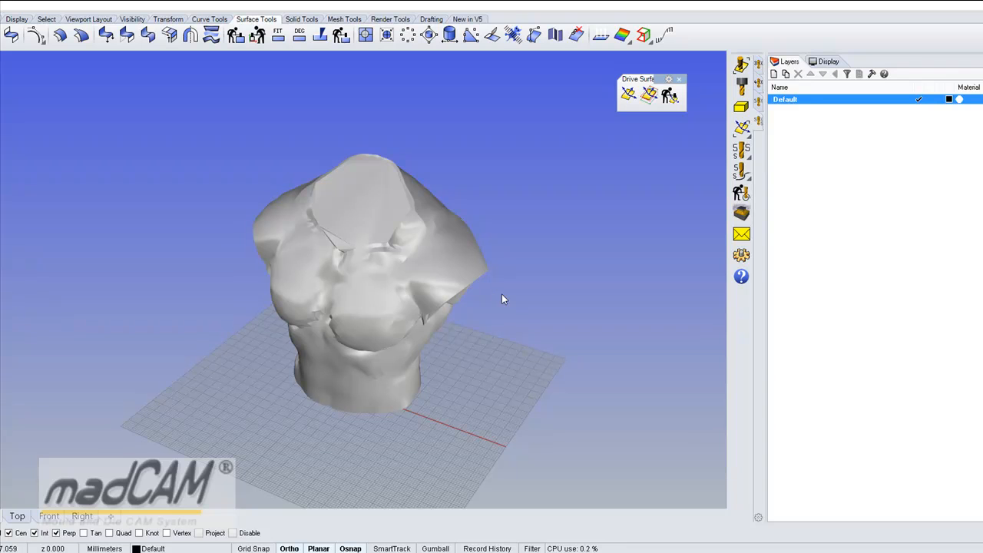
Step: Orbit the view around the torso mesh to see it from several sides
drag(503, 299, 485, 314)
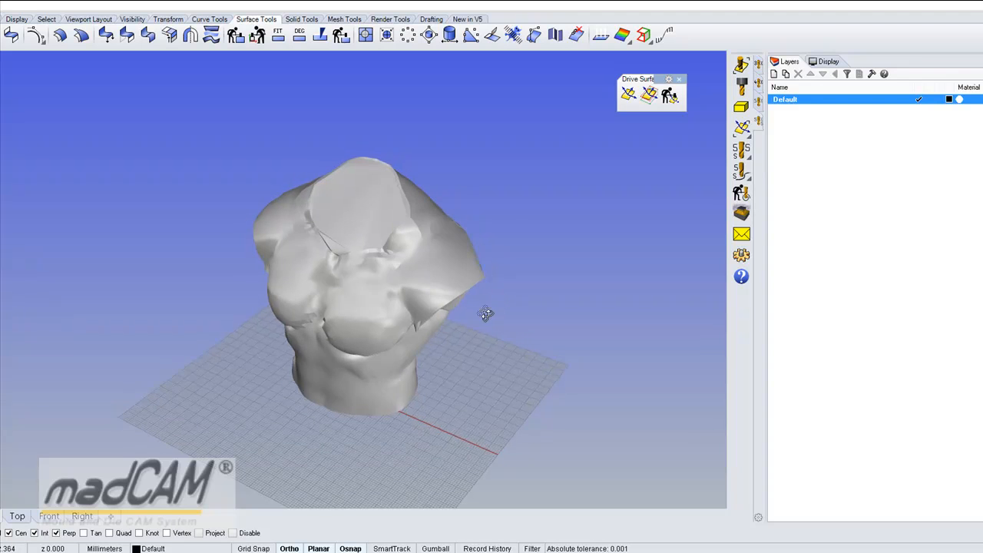
drag(484, 313, 430, 300)
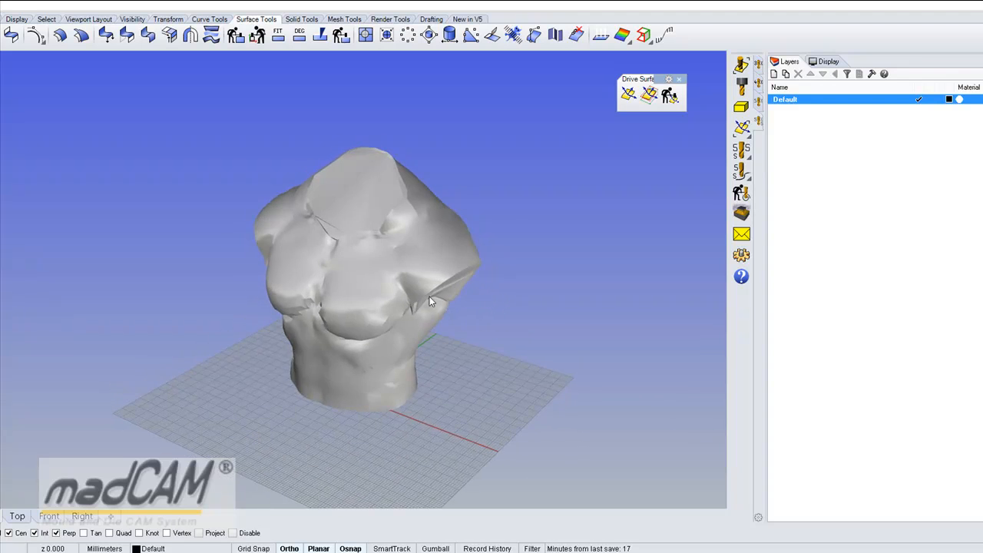
drag(430, 300, 526, 311)
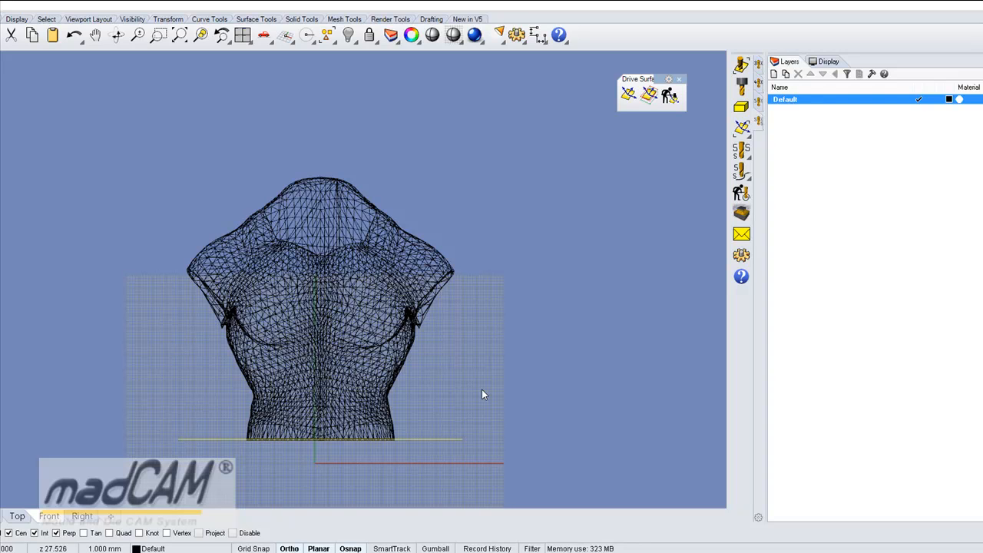
mouse_move(485, 392)
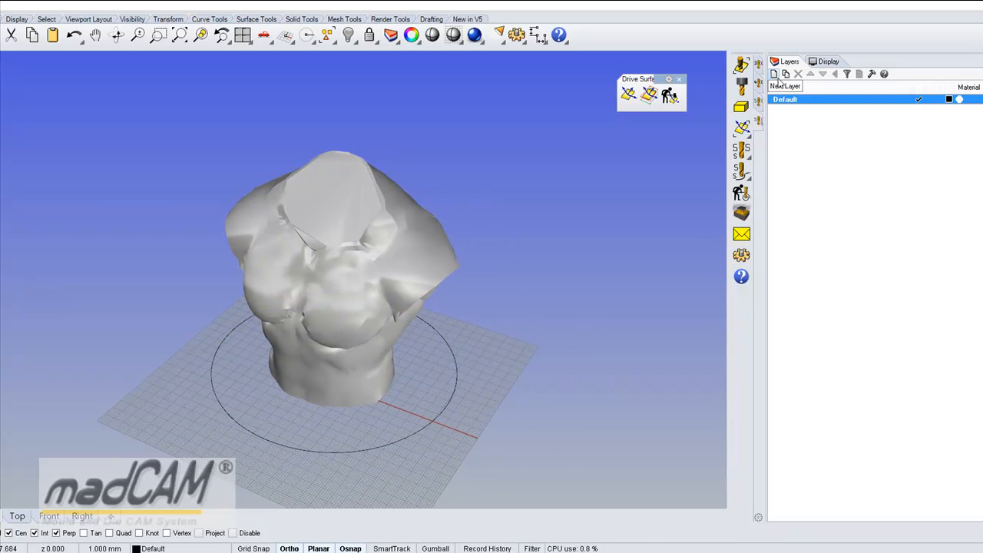
Step: Create a new layer named DS and set its colour to green
click(774, 73)
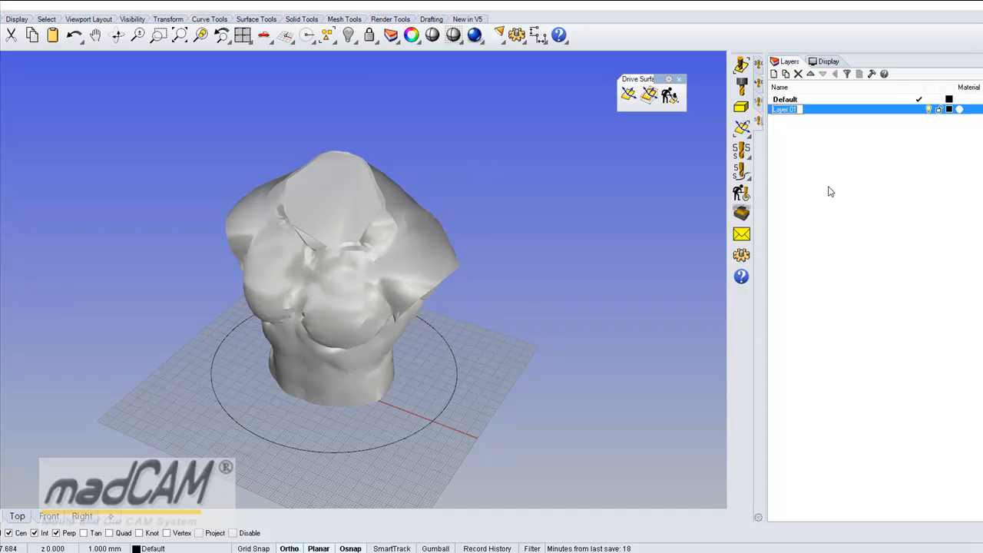
text(DS)
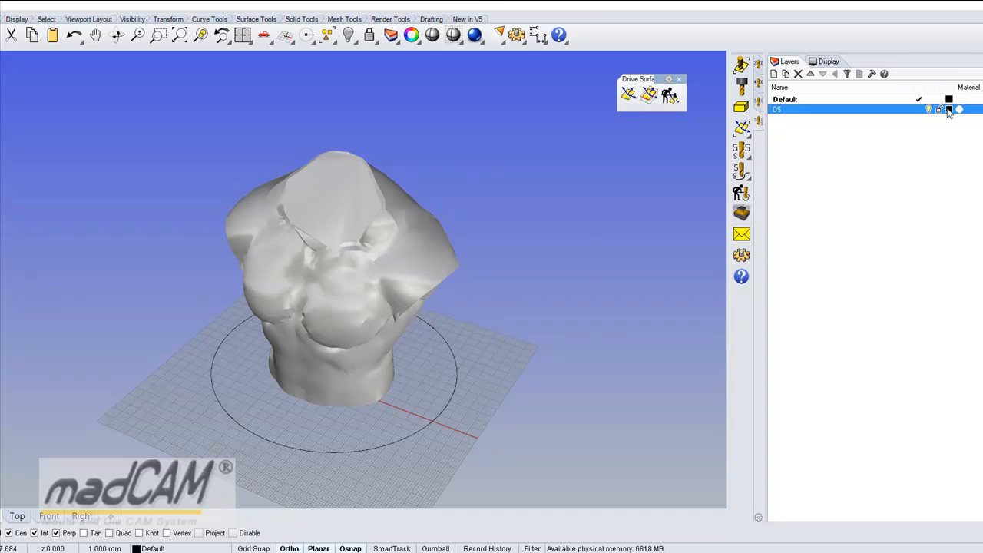
click(949, 109)
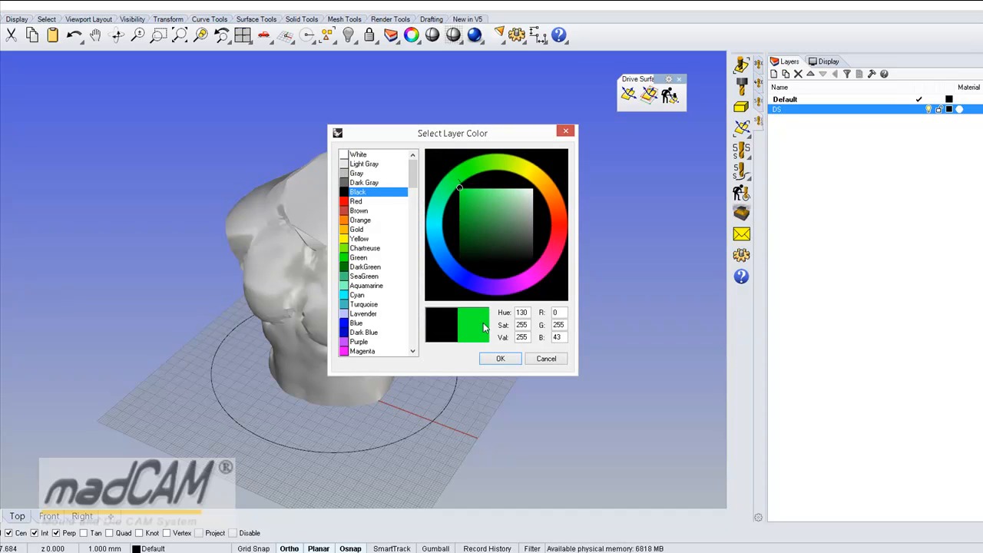
click(500, 359)
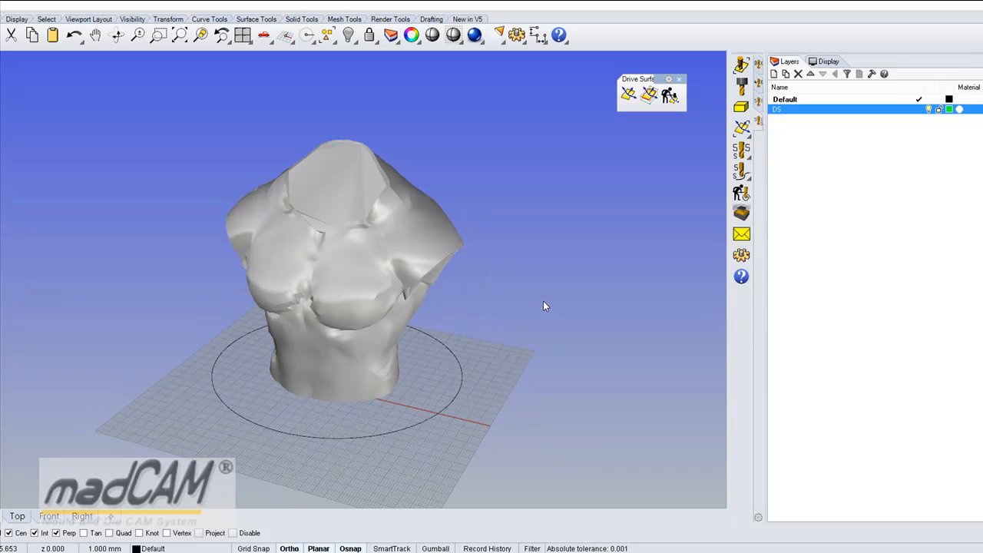
mouse_move(637, 139)
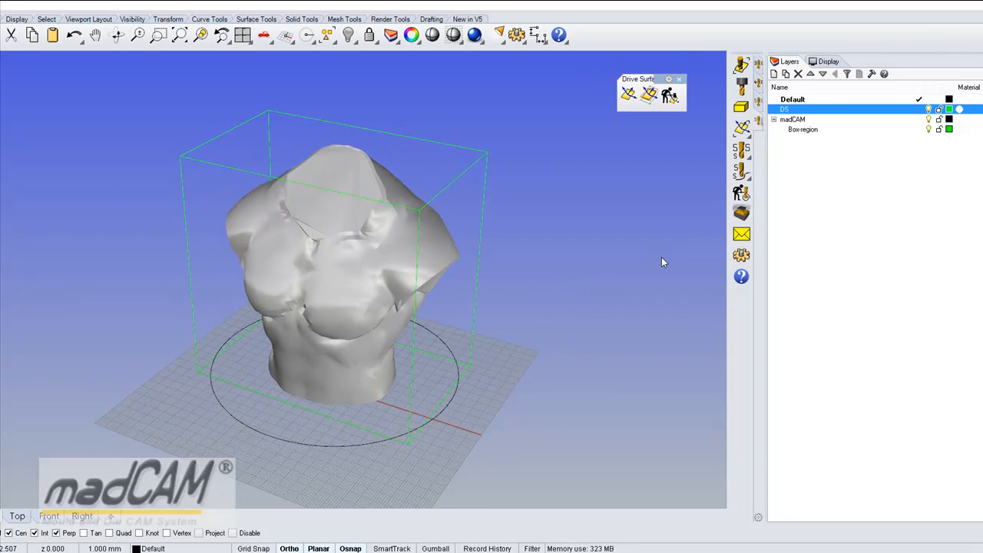
mouse_move(627, 273)
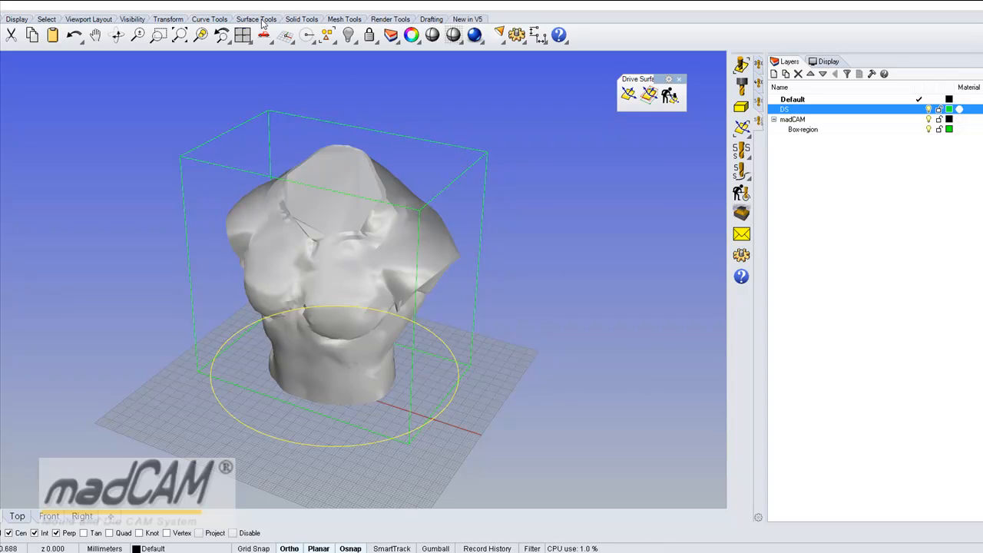
Step: Extrude the circle into a cylinder surface enclosing the torso, orbiting to inspect it
click(256, 19)
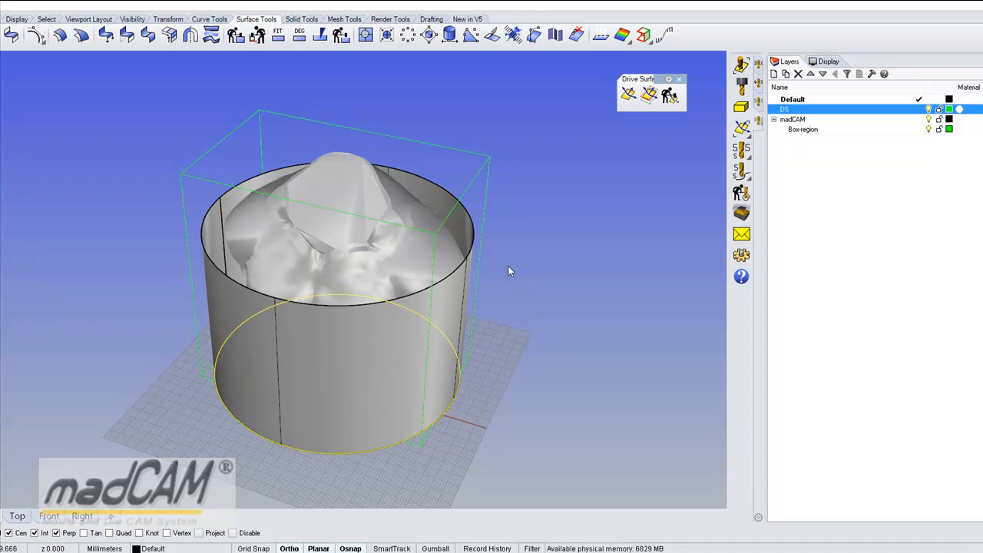
mouse_move(532, 280)
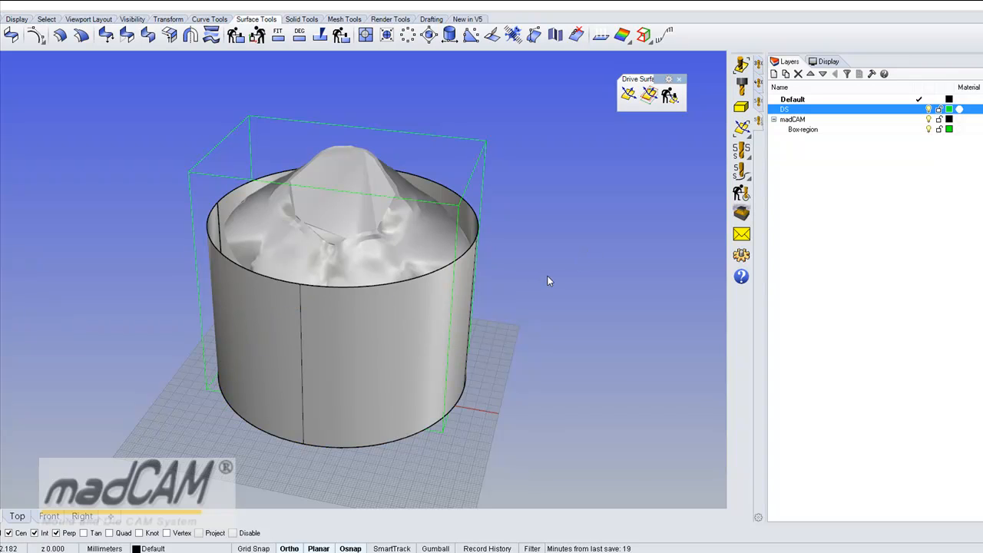
drag(549, 280, 527, 378)
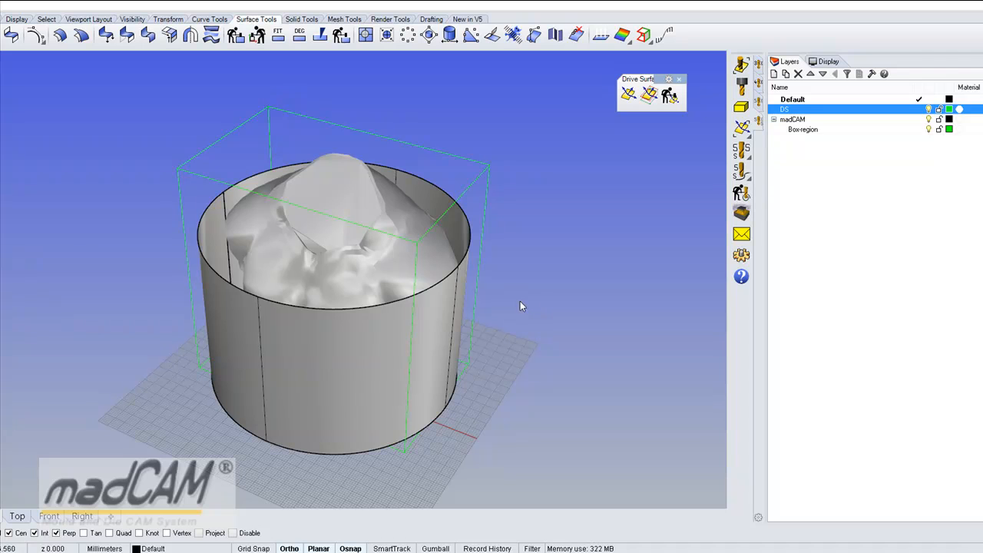
mouse_move(367, 180)
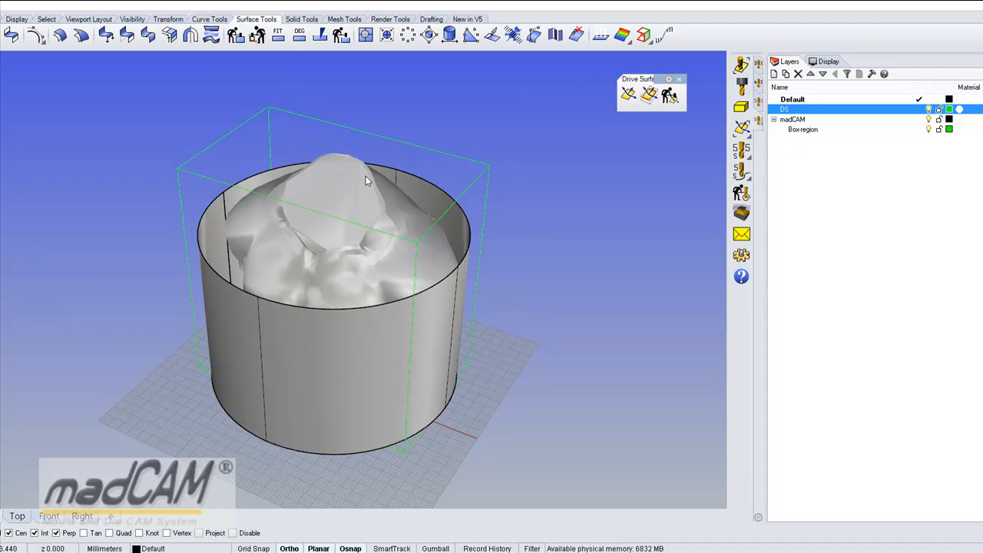
mouse_move(312, 259)
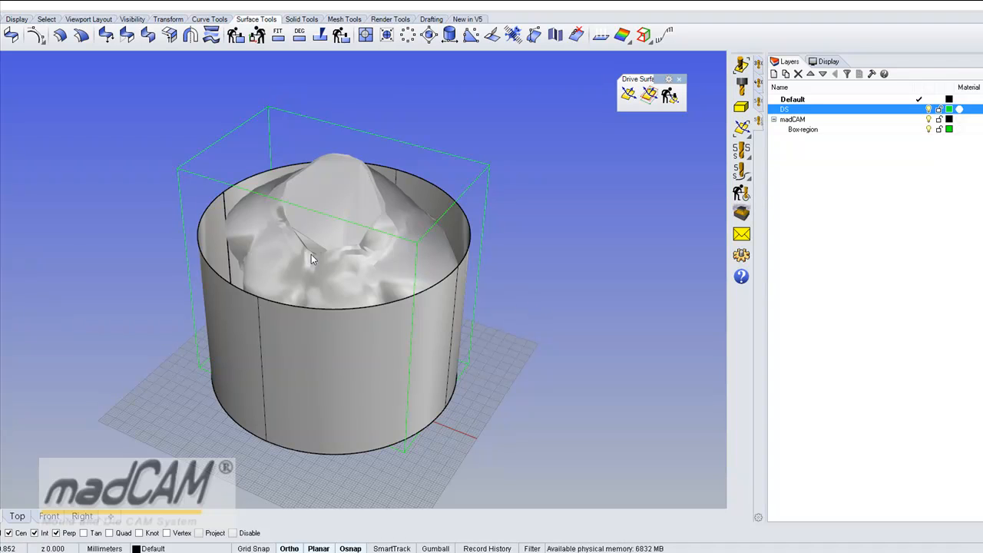
mouse_move(576, 268)
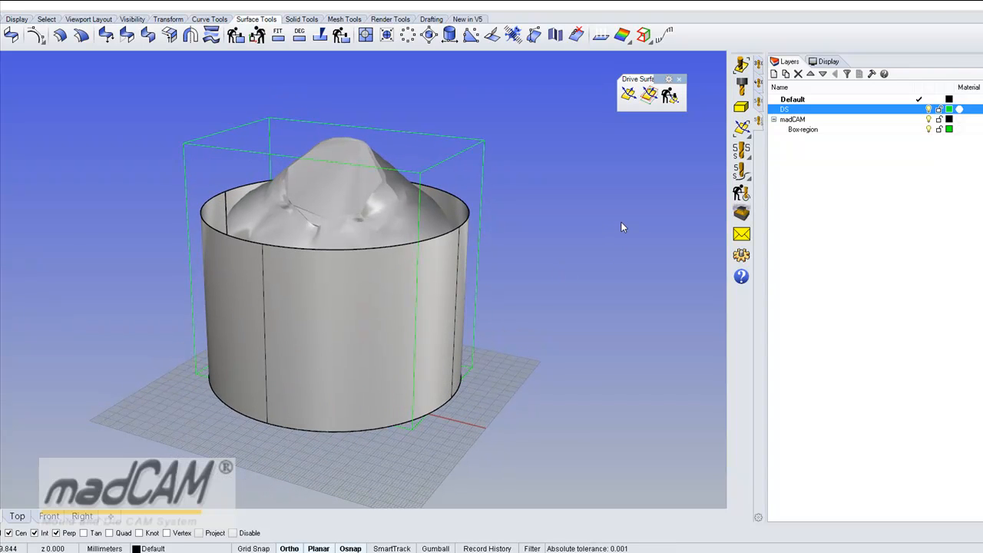
mouse_move(683, 153)
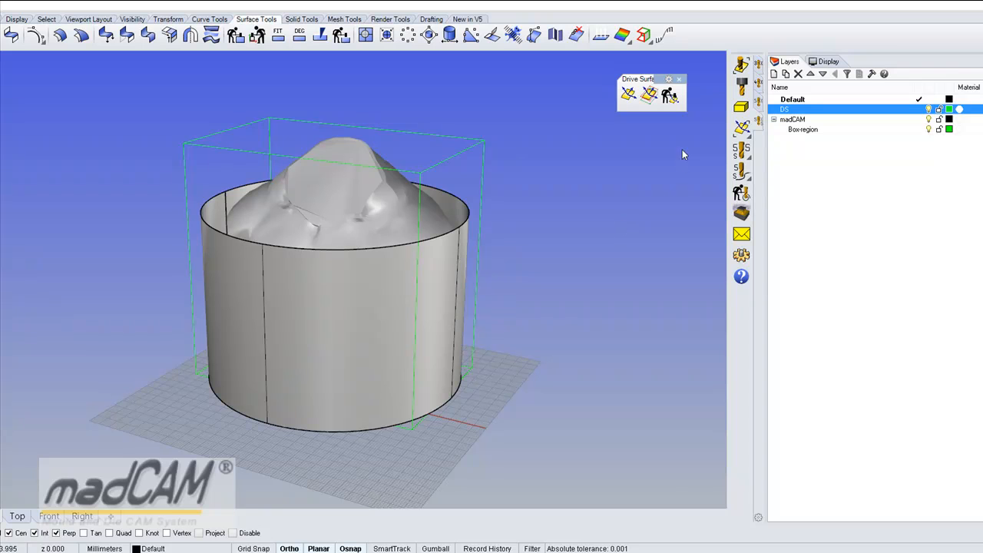
mouse_move(658, 190)
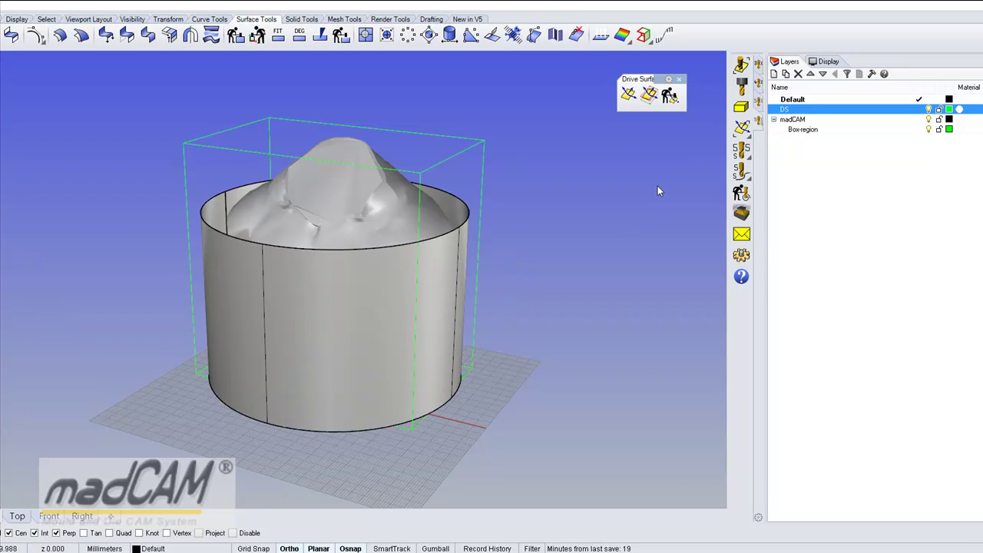
mouse_move(642, 204)
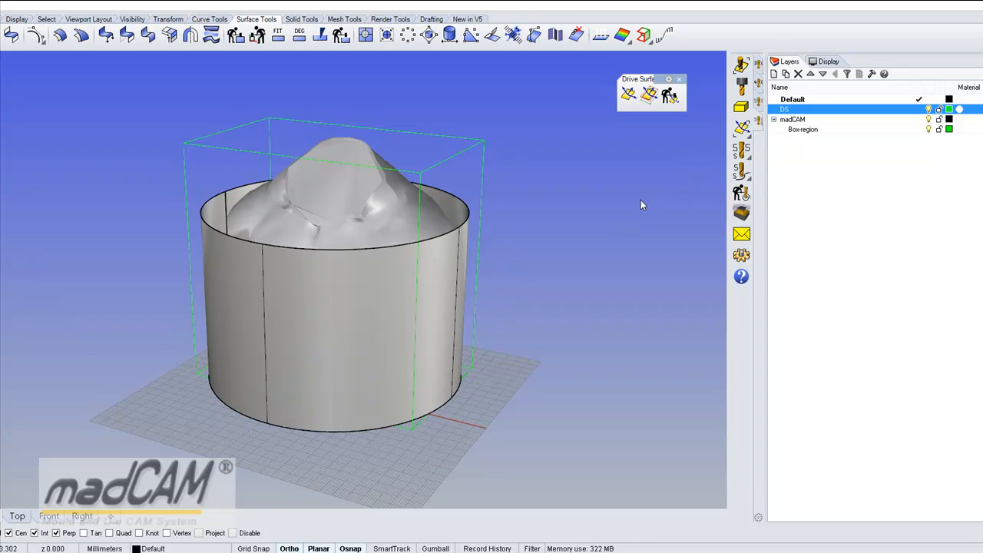
mouse_move(570, 211)
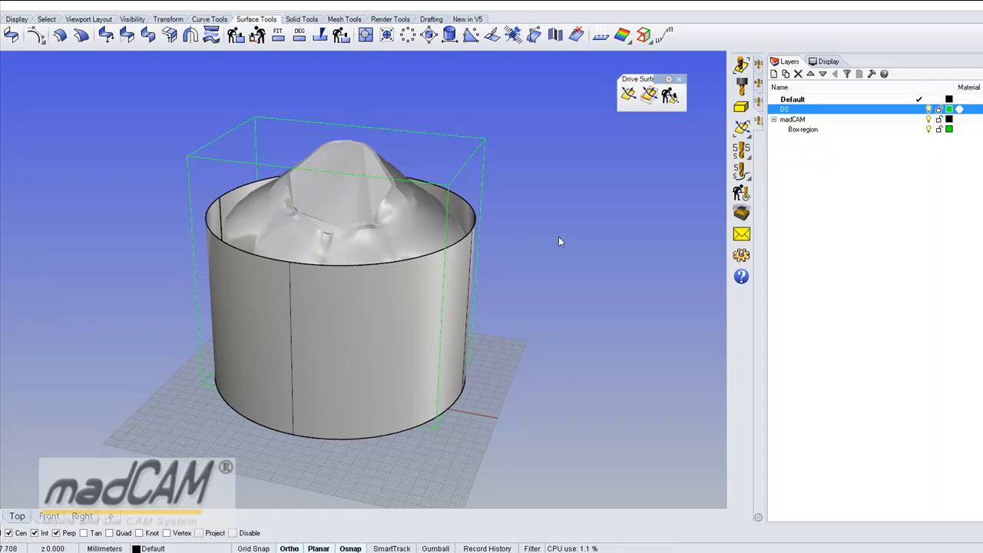
mouse_move(350, 222)
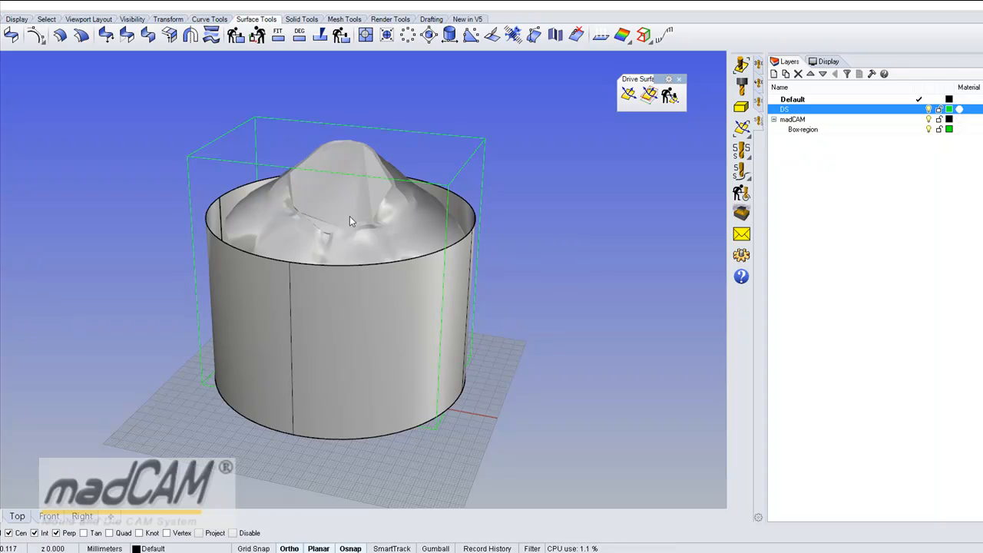
mouse_move(420, 205)
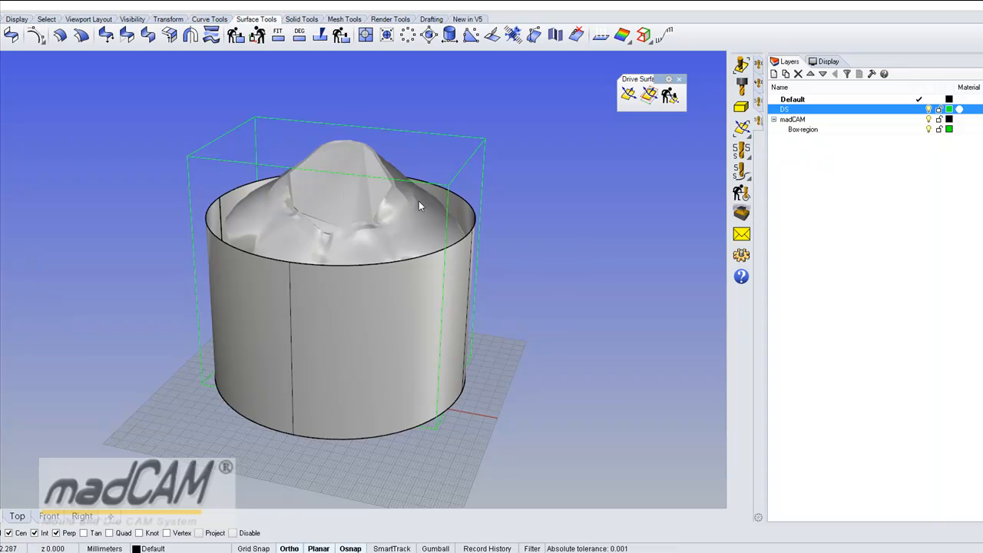
drag(419, 206, 533, 302)
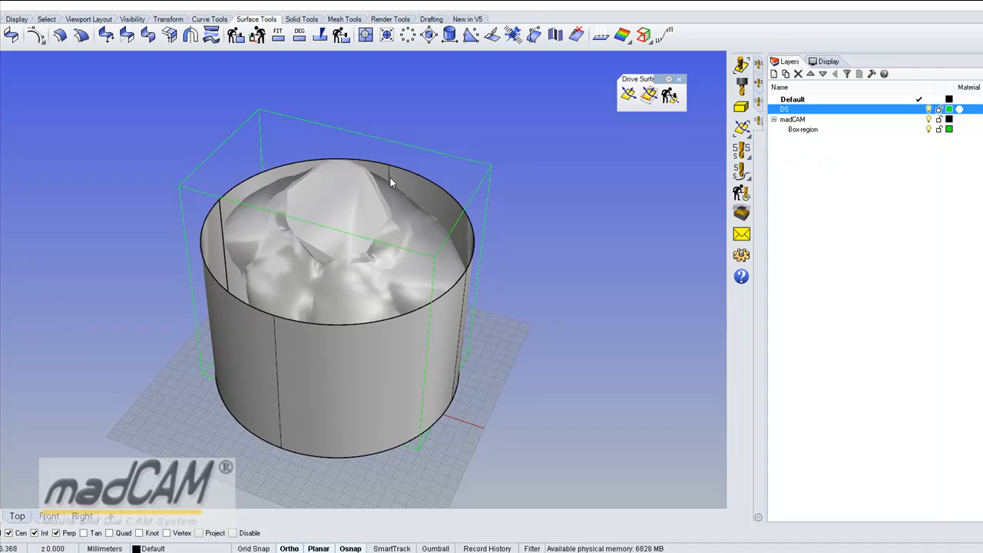
mouse_move(499, 244)
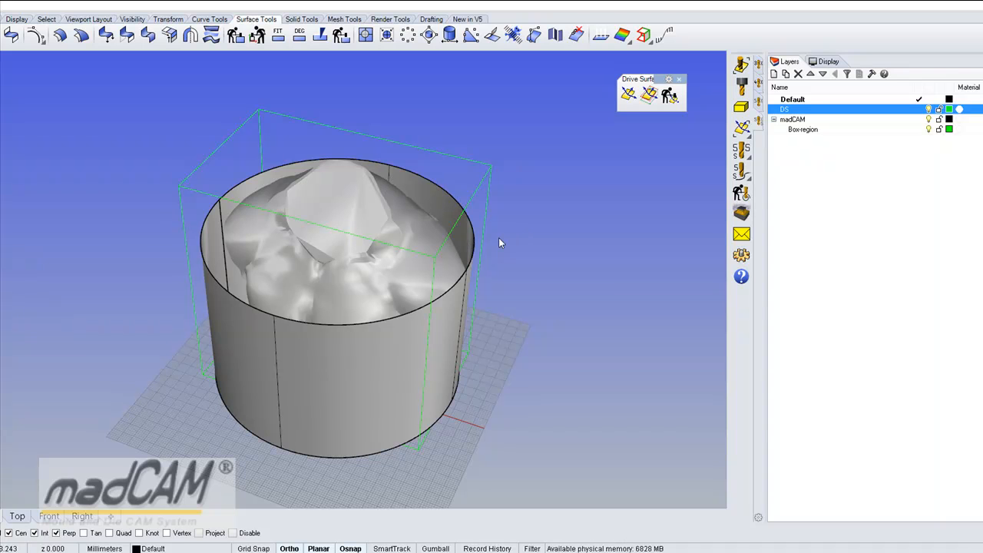
mouse_move(496, 233)
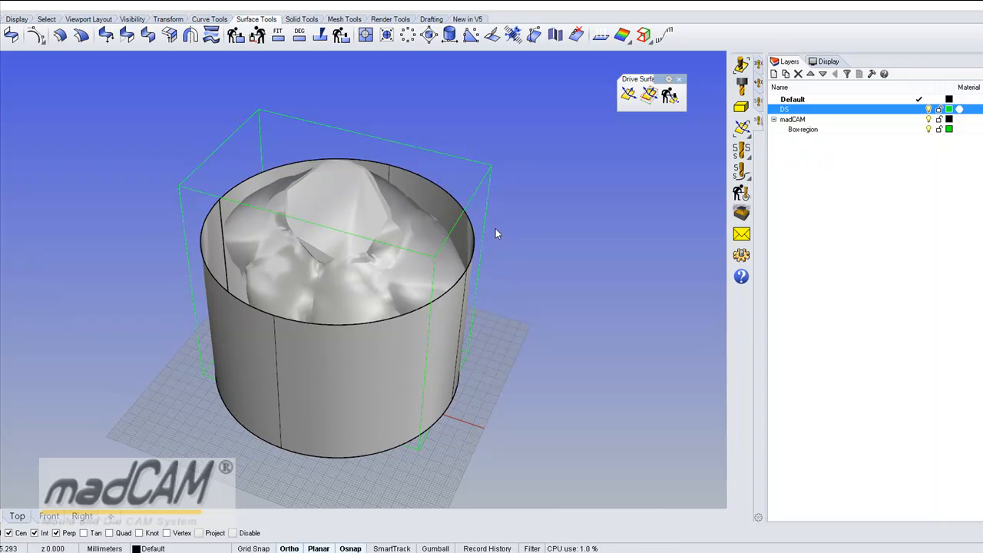
drag(495, 233, 547, 322)
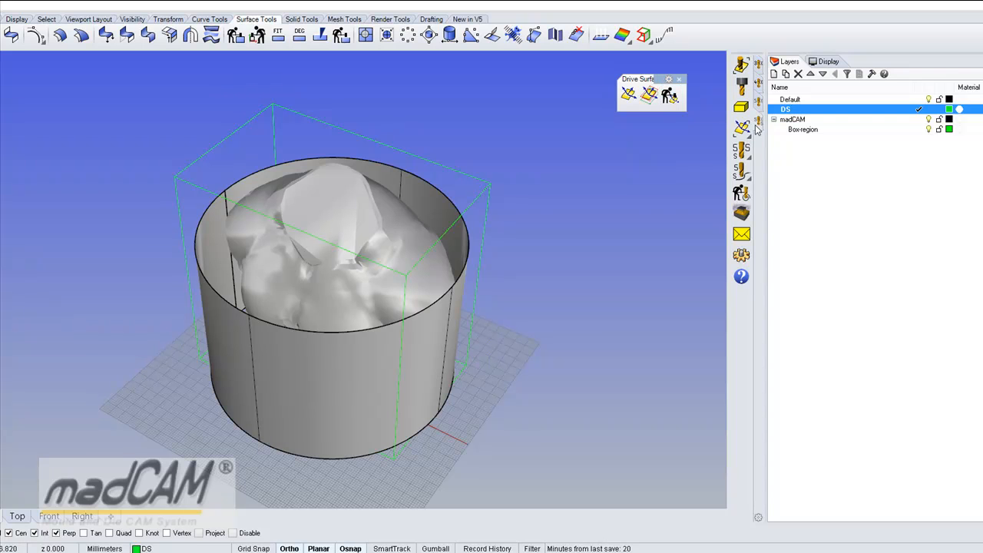
mouse_move(741, 128)
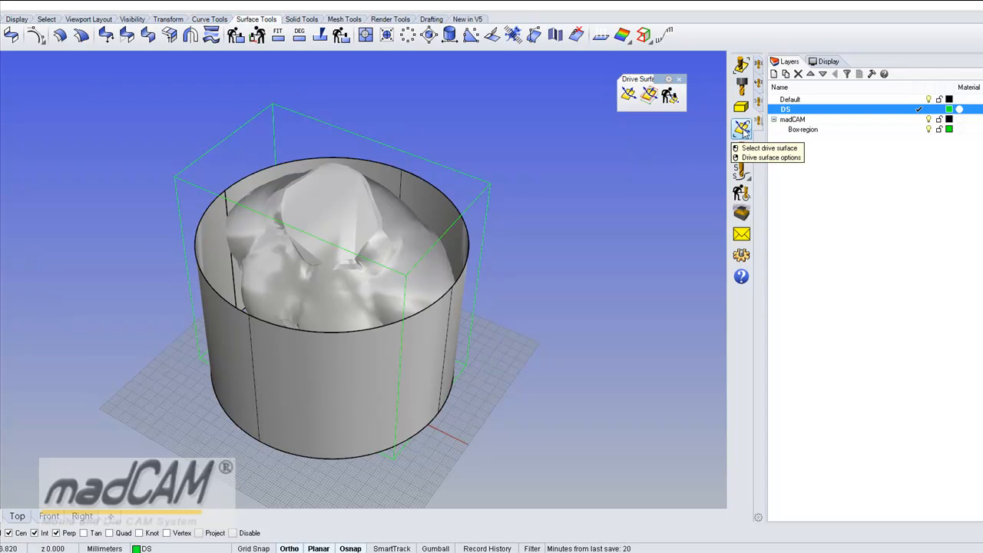
mouse_move(669, 94)
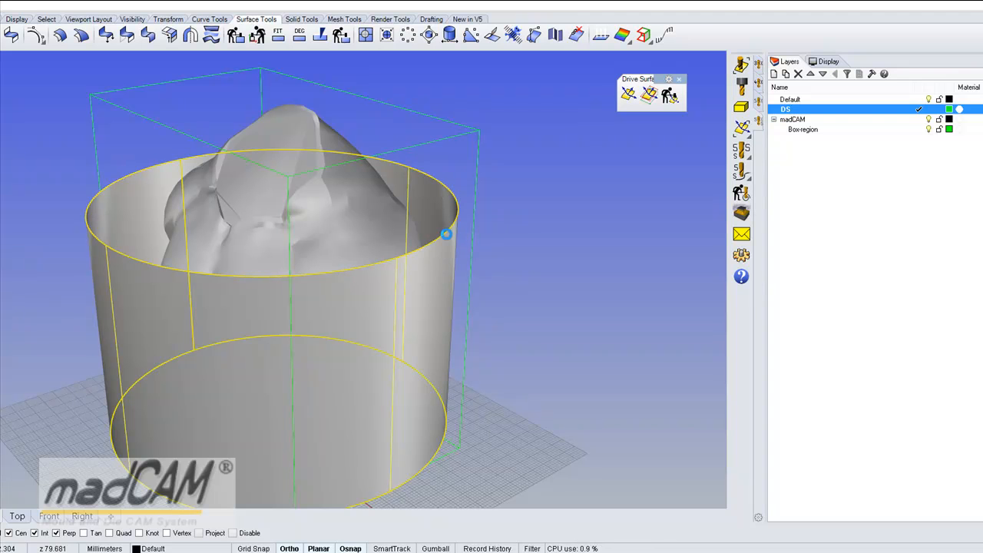
Step: Orbit the view around the cylinder surrounding the torso mesh
drag(446, 234, 415, 392)
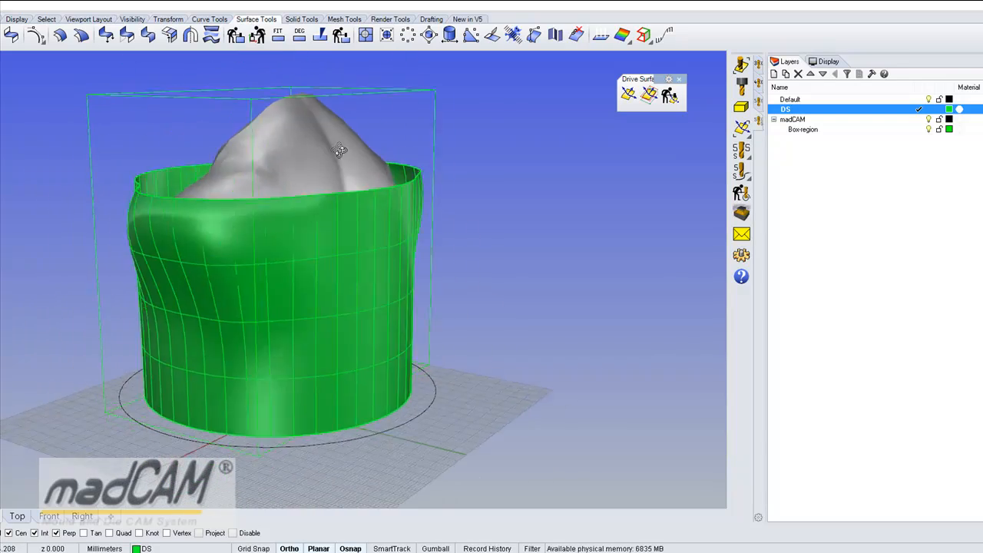
drag(341, 149, 515, 192)
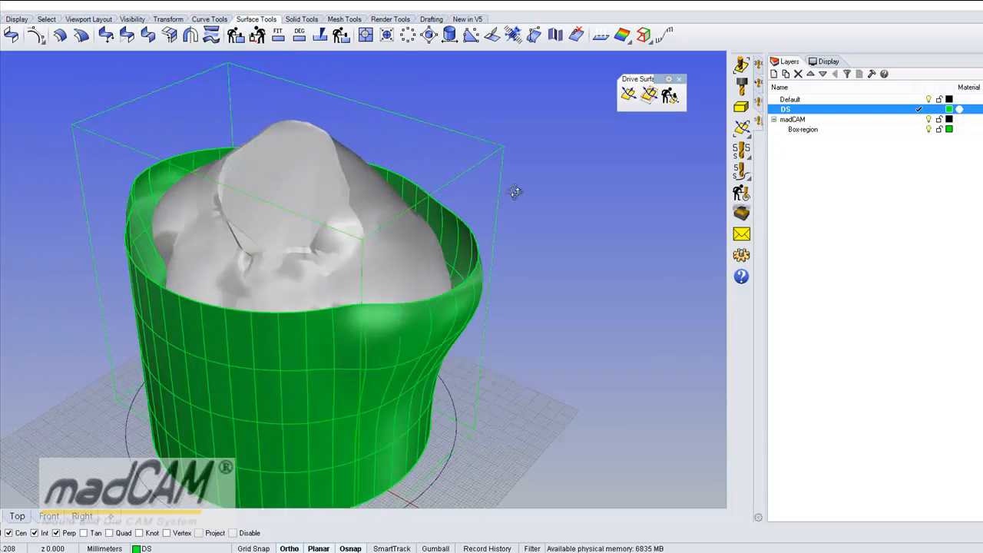
drag(515, 192, 546, 258)
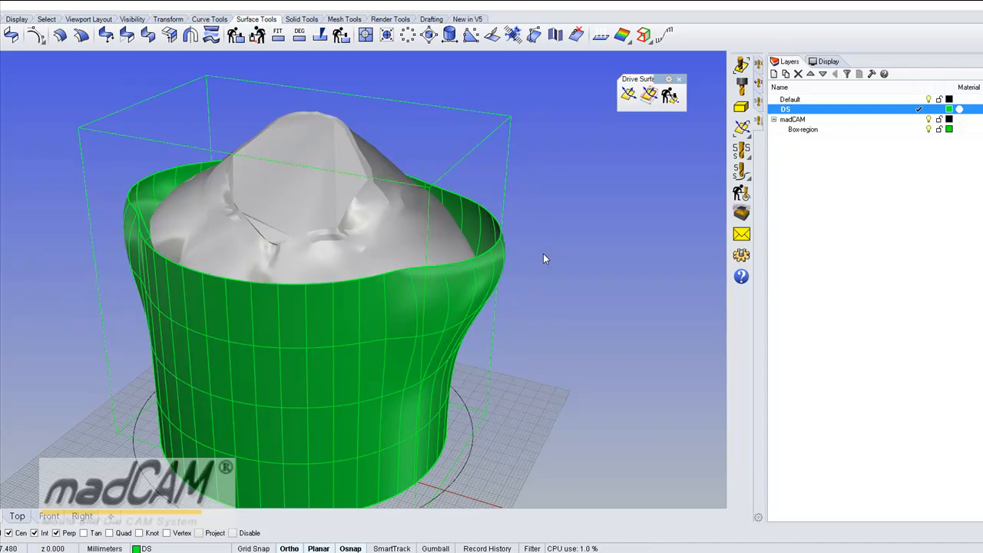
click(480, 253)
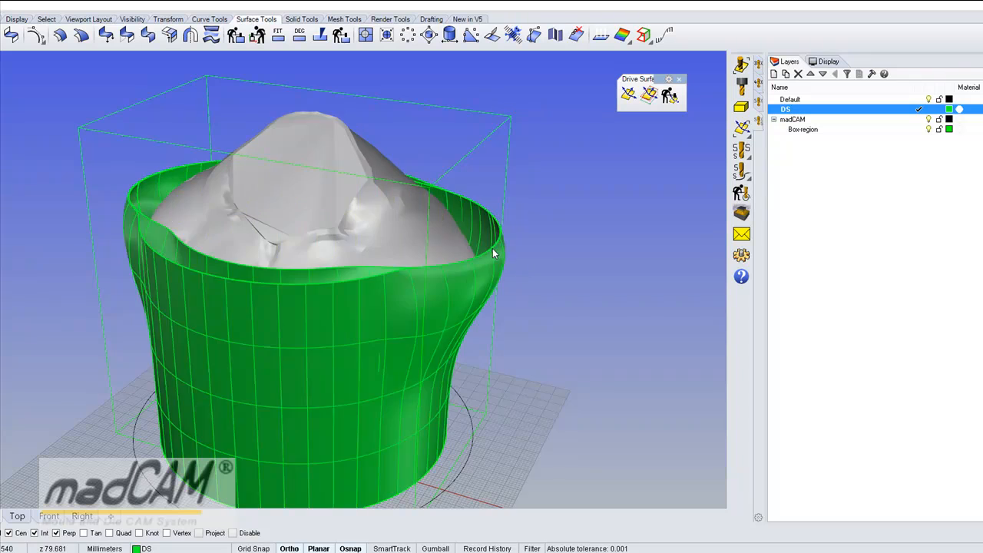
drag(495, 254, 472, 338)
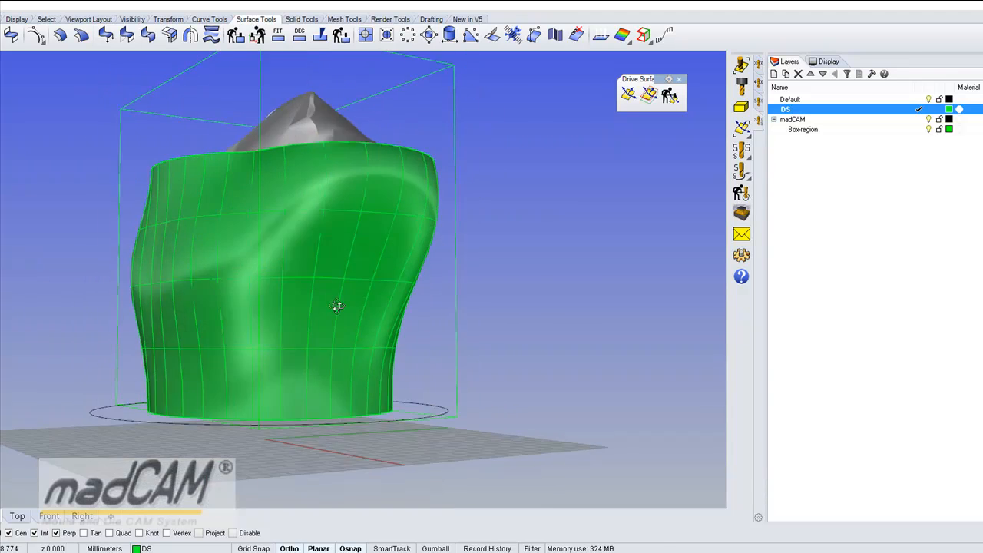
drag(338, 307, 207, 246)
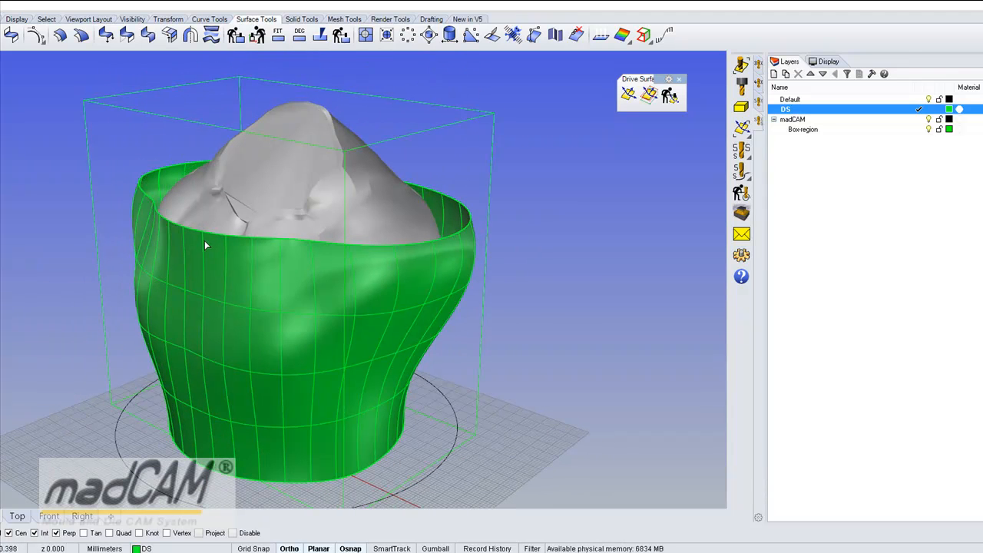
click(208, 231)
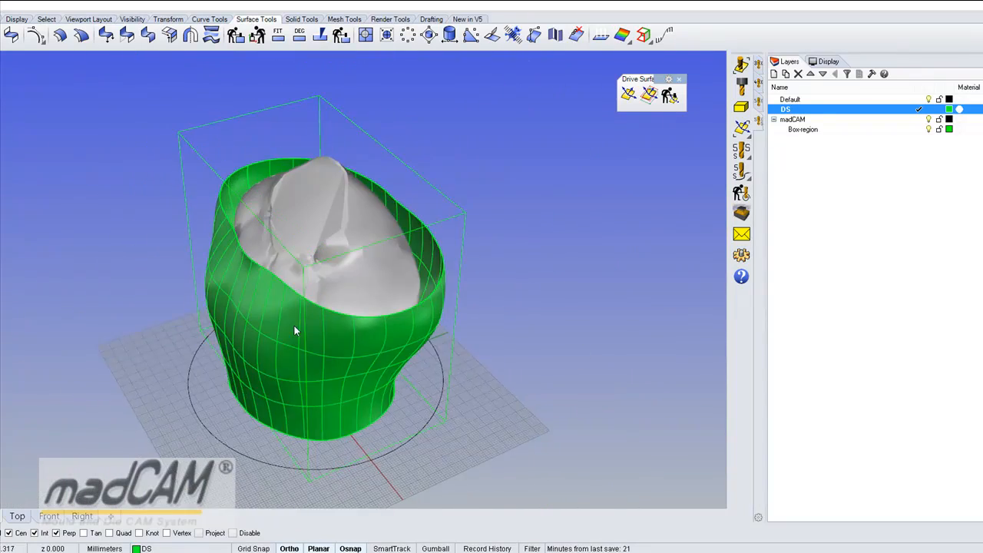
drag(308, 330, 154, 242)
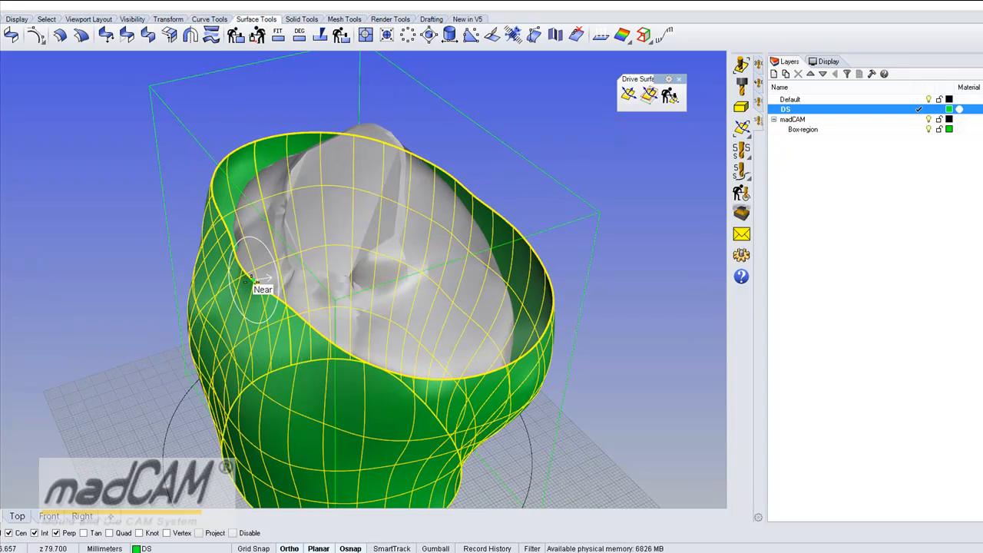
scroll(up, 3)
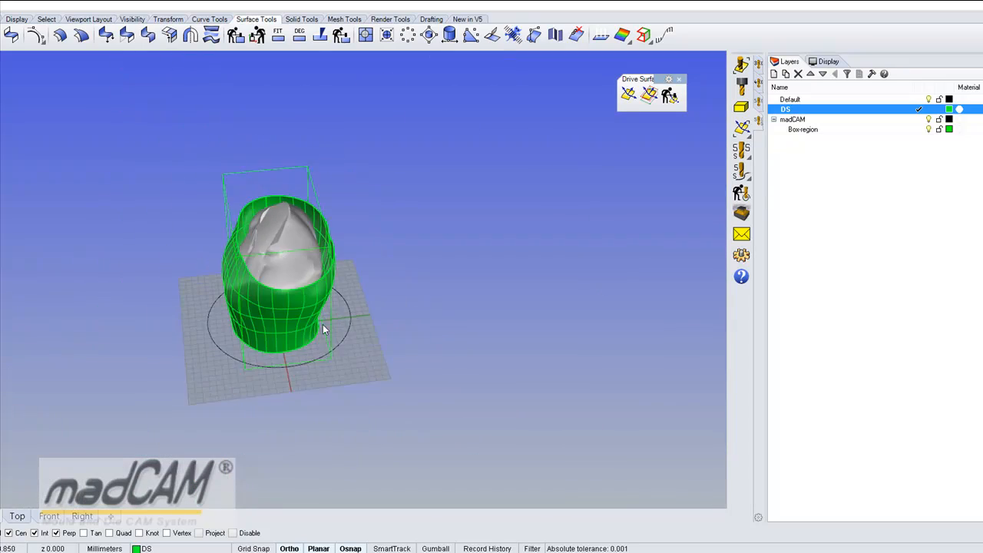
drag(322, 330, 280, 106)
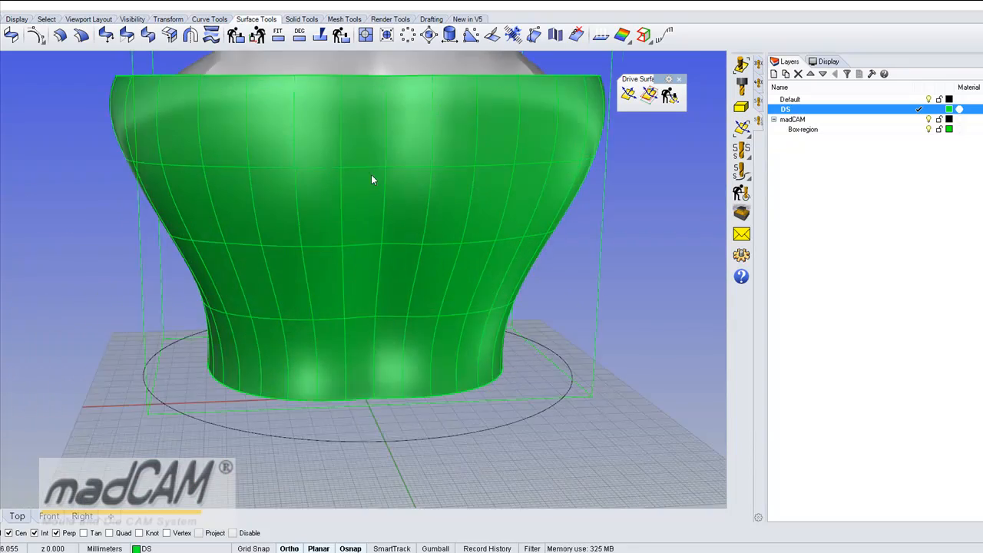
drag(372, 179, 491, 178)
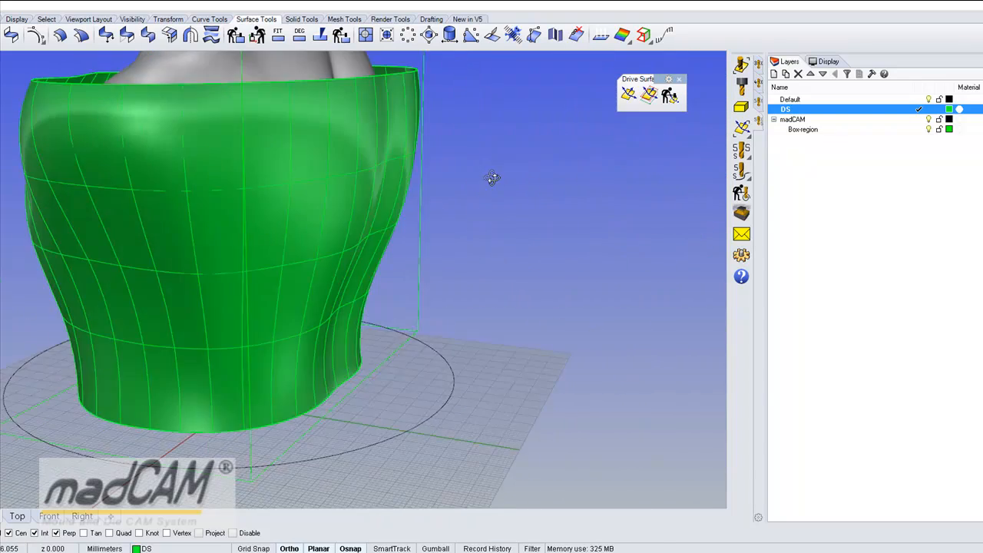
drag(491, 178, 411, 244)
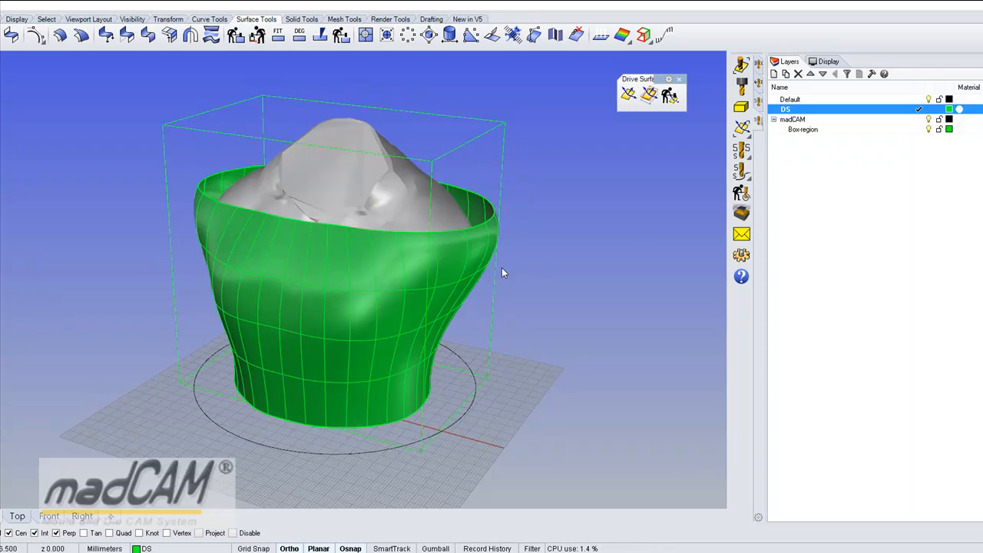
mouse_move(747, 154)
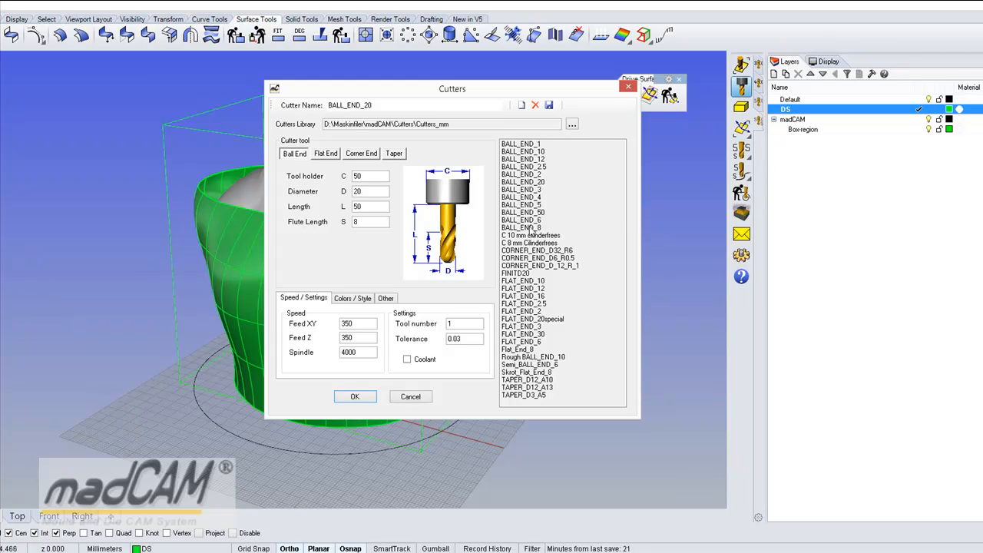
click(522, 220)
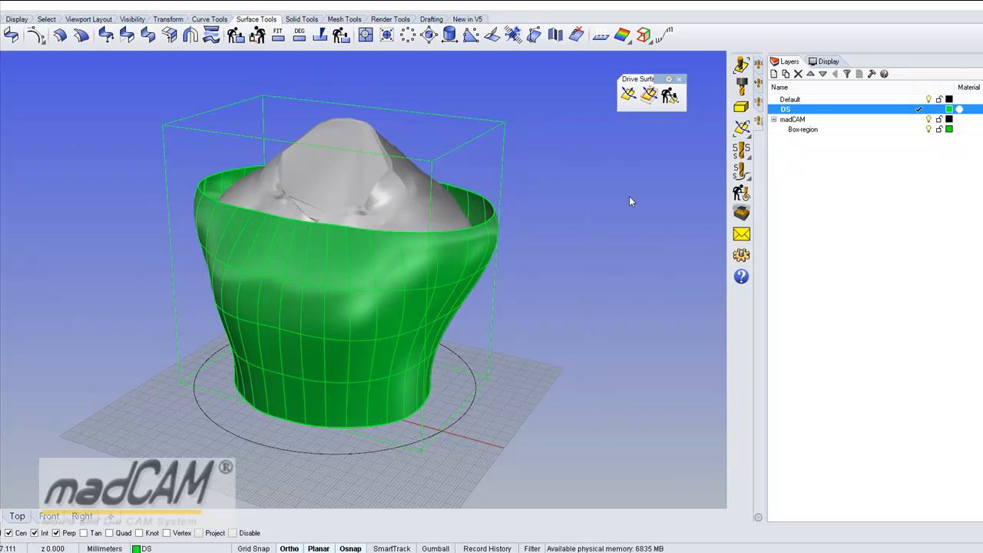
mouse_move(628, 94)
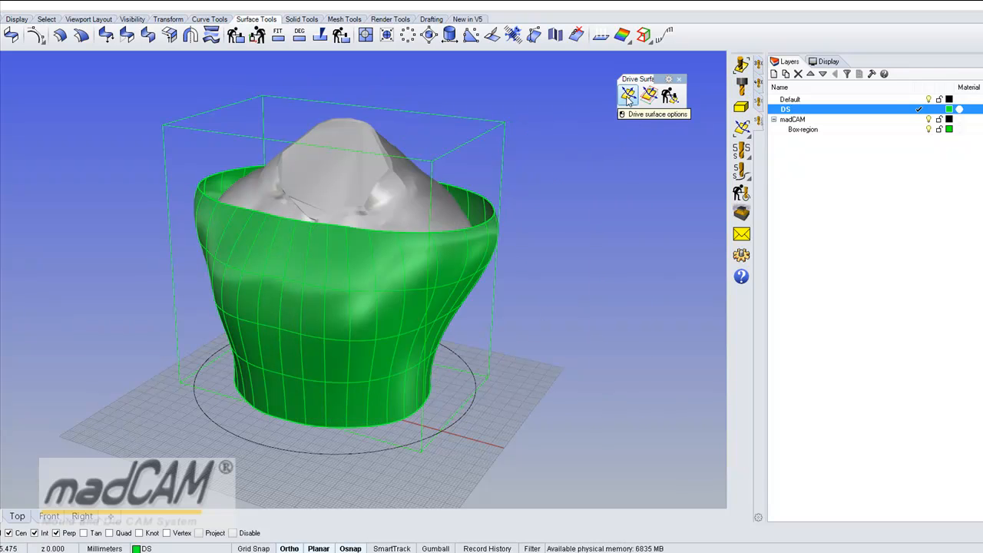
mouse_move(487, 227)
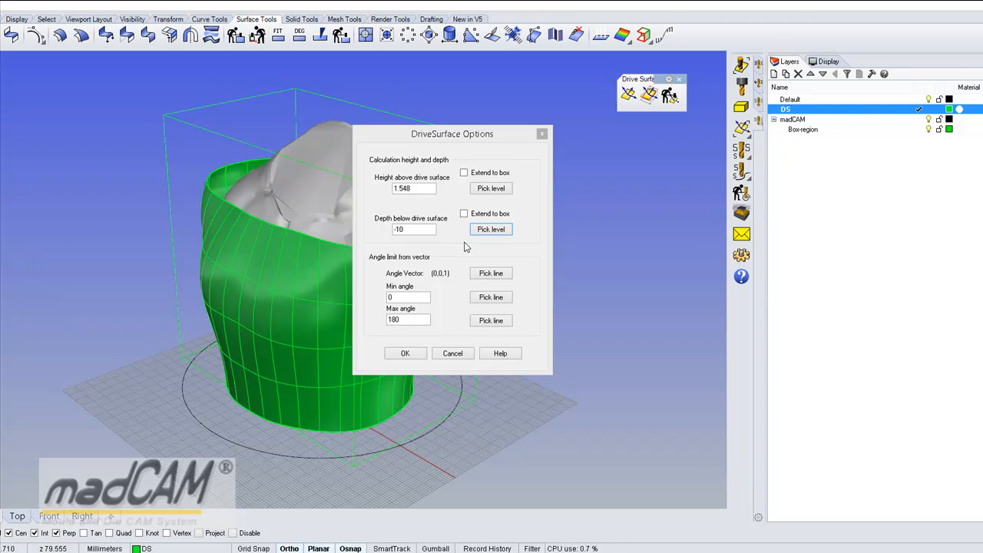
mouse_move(470, 256)
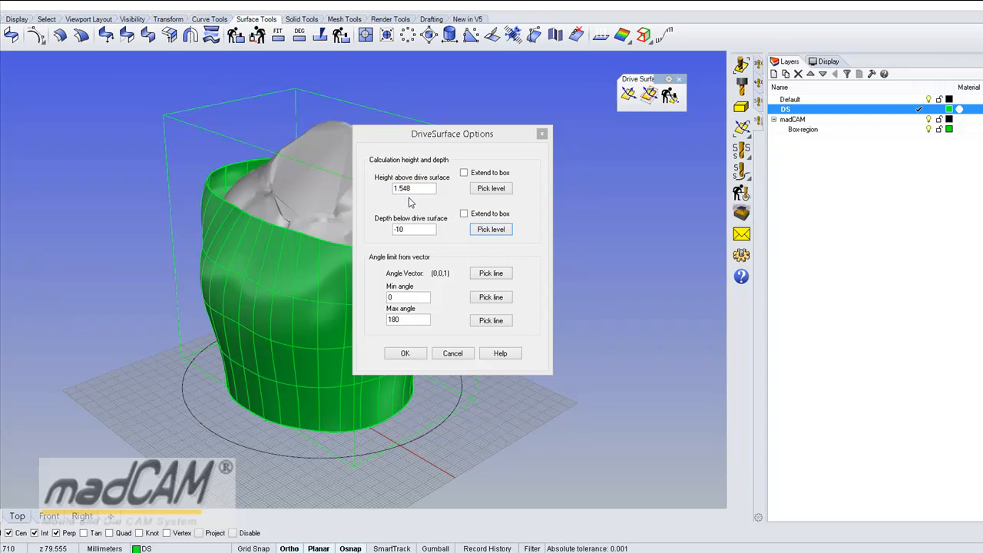
Step: Set drive surface depth below surface to -20 and max angle to 90
click(413, 188)
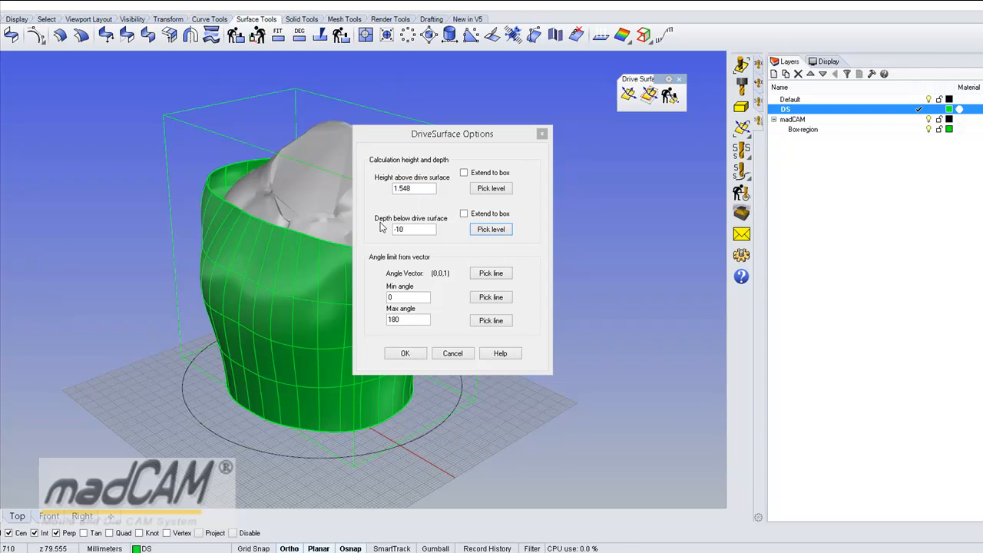
click(413, 229)
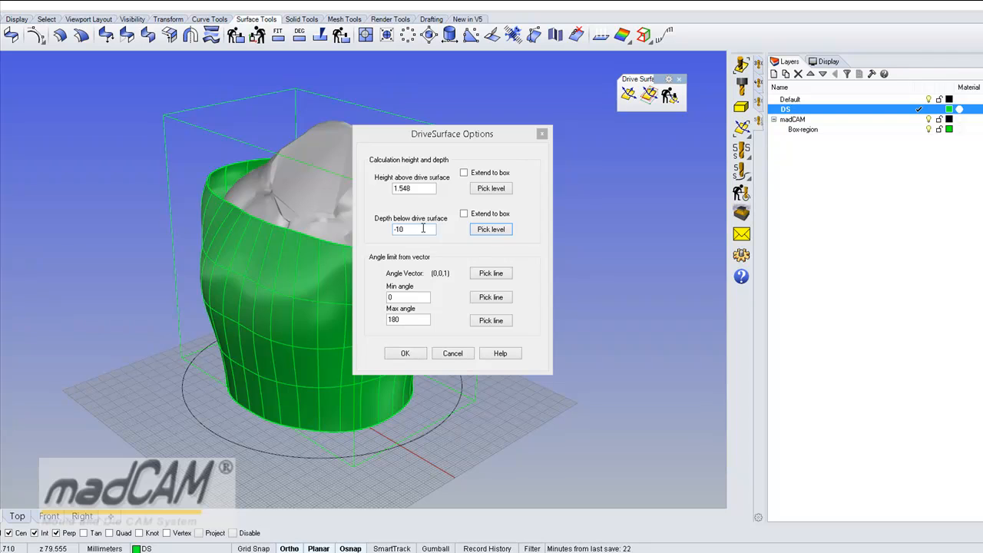
mouse_move(416, 229)
text(-20)
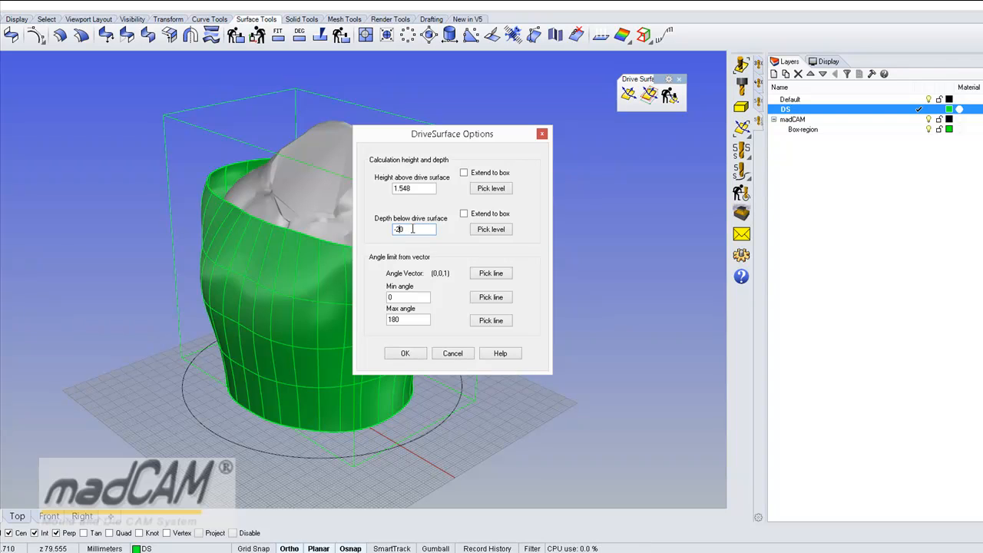
mouse_move(371, 286)
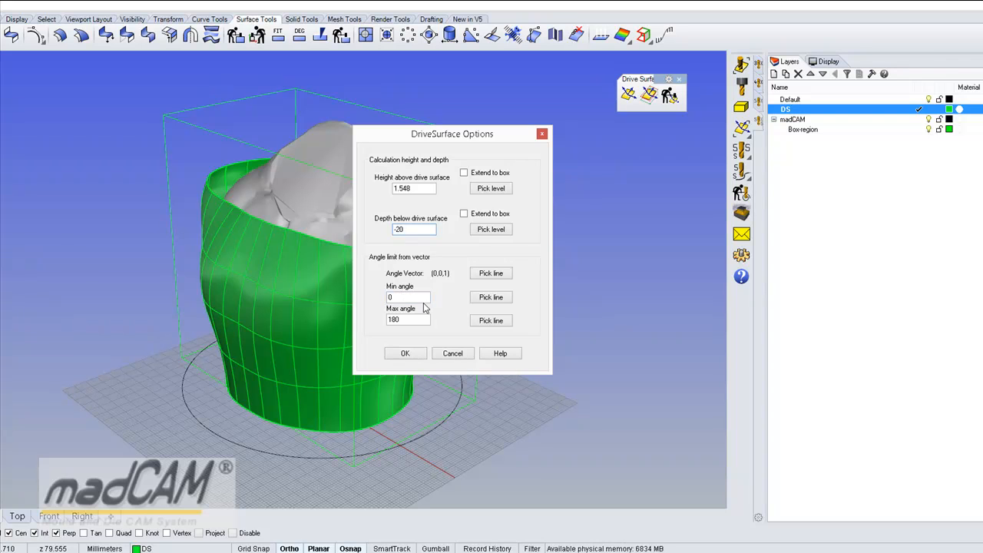
click(408, 297)
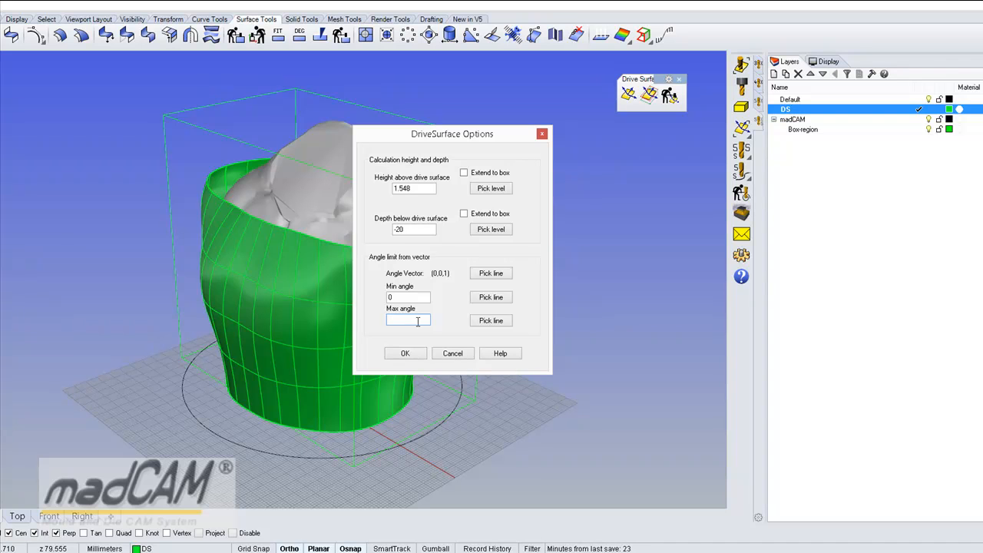
text(90)
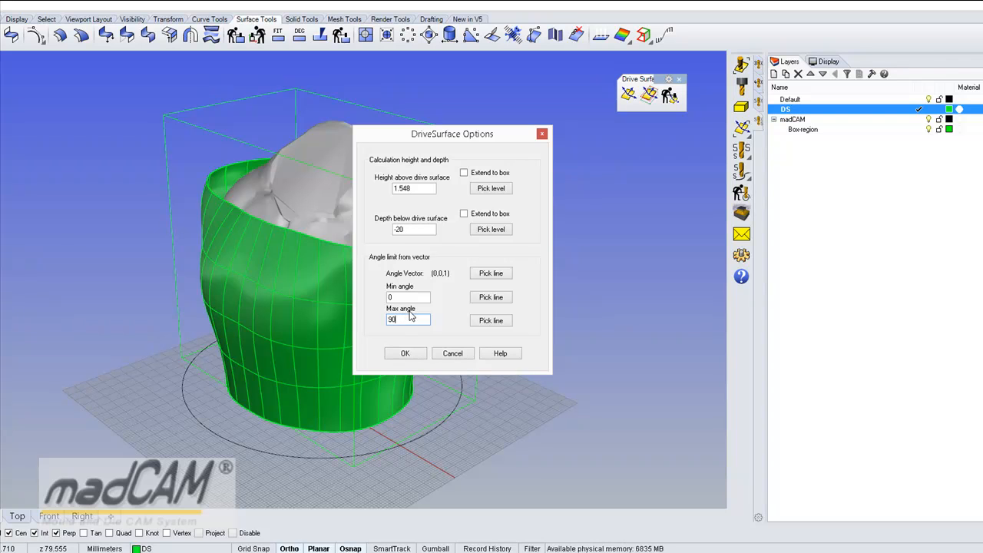
mouse_move(405, 318)
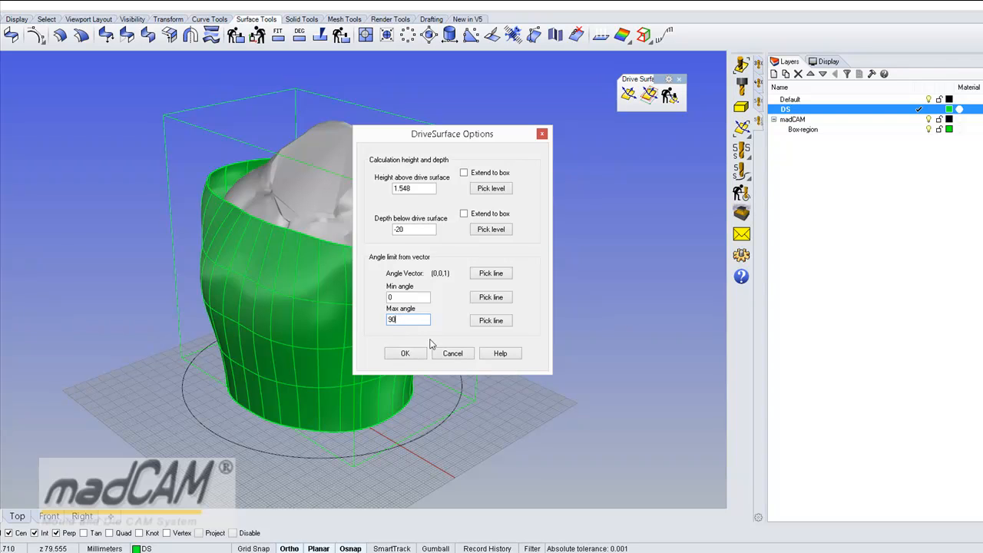
mouse_move(405, 353)
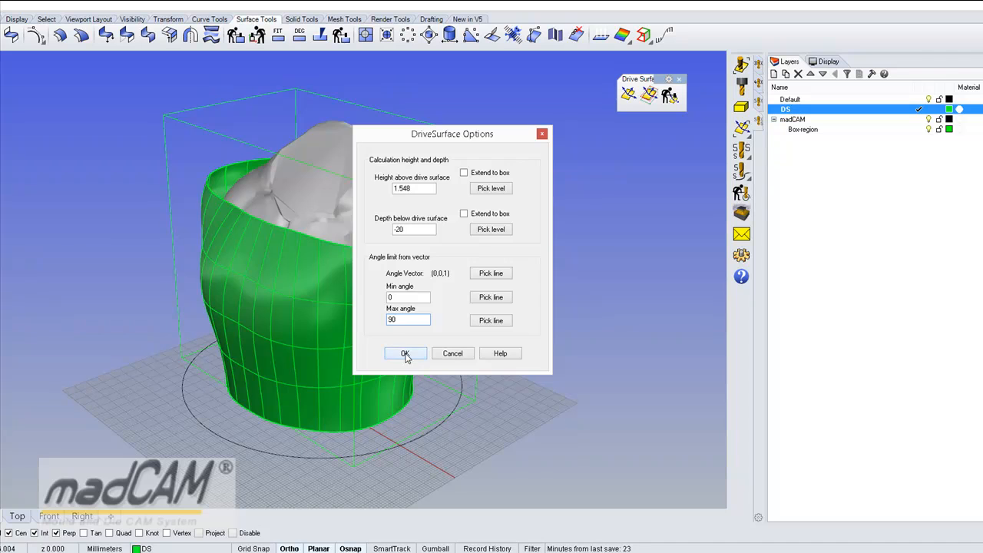
Step: Confirm the drive surface options and start Simultaneous 5-axis Planar Finishing
click(405, 353)
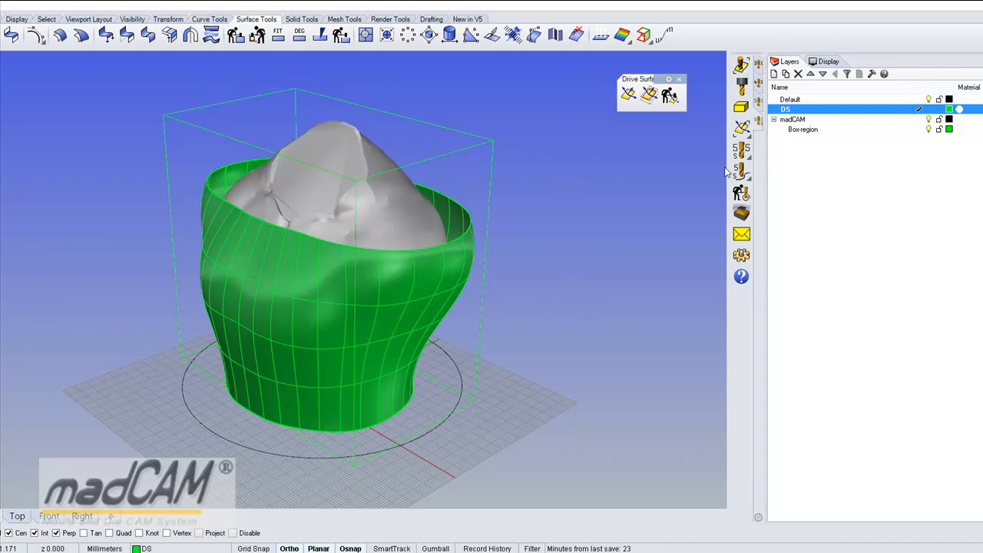
mouse_move(572, 232)
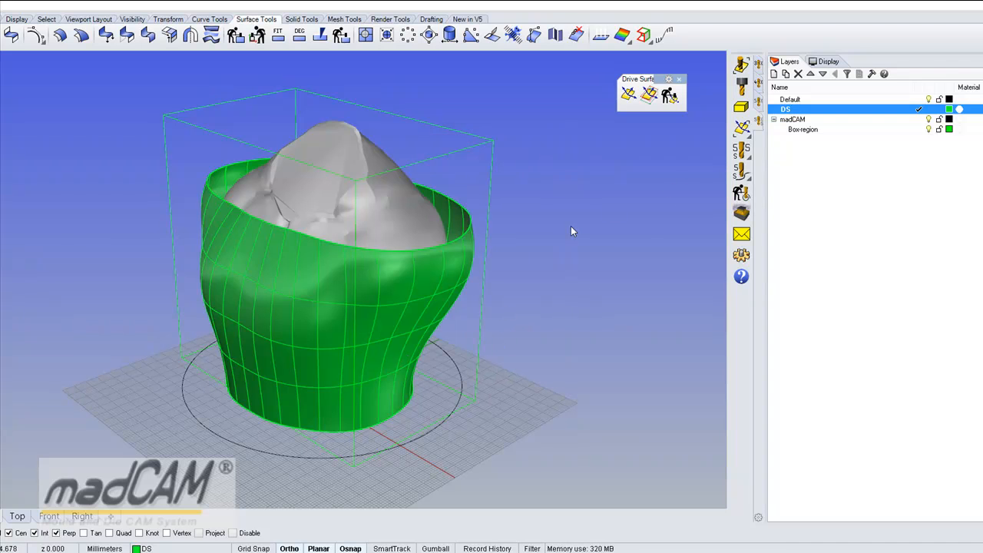
mouse_move(527, 255)
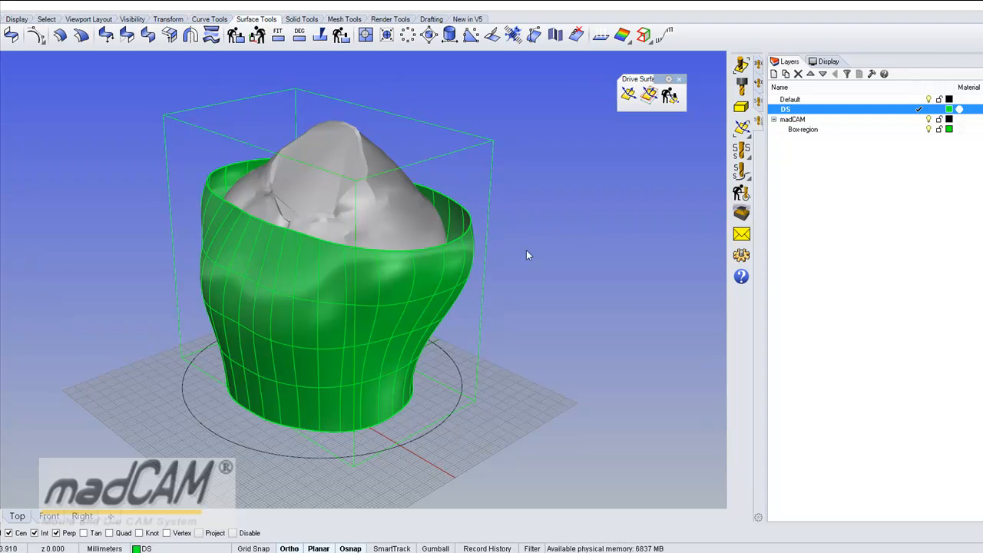
mouse_move(740, 149)
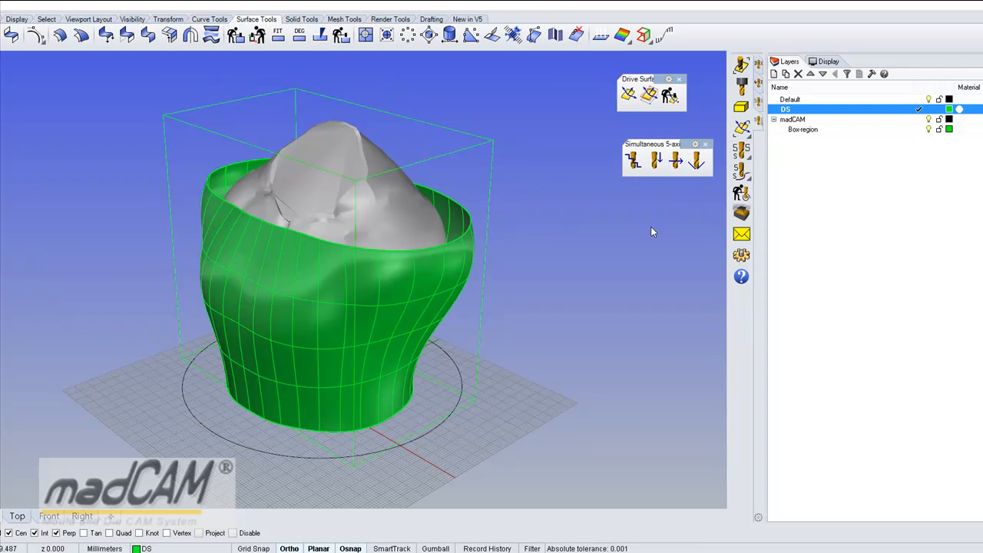
mouse_move(674, 188)
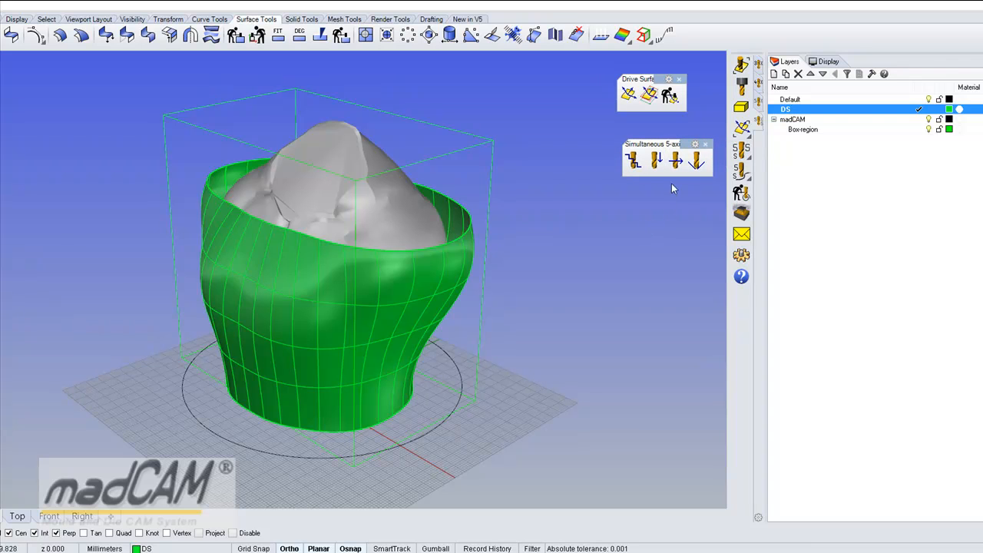
mouse_move(676, 161)
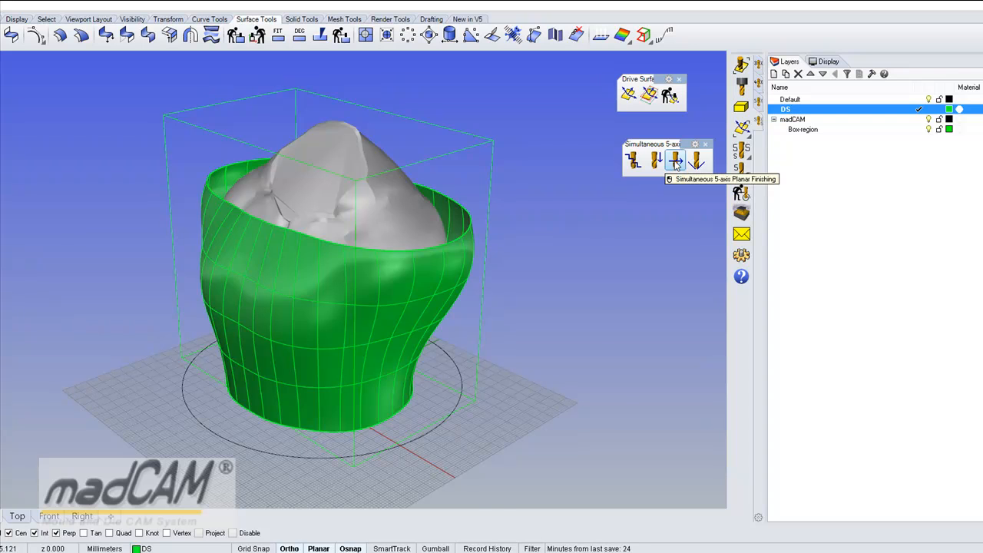
click(675, 160)
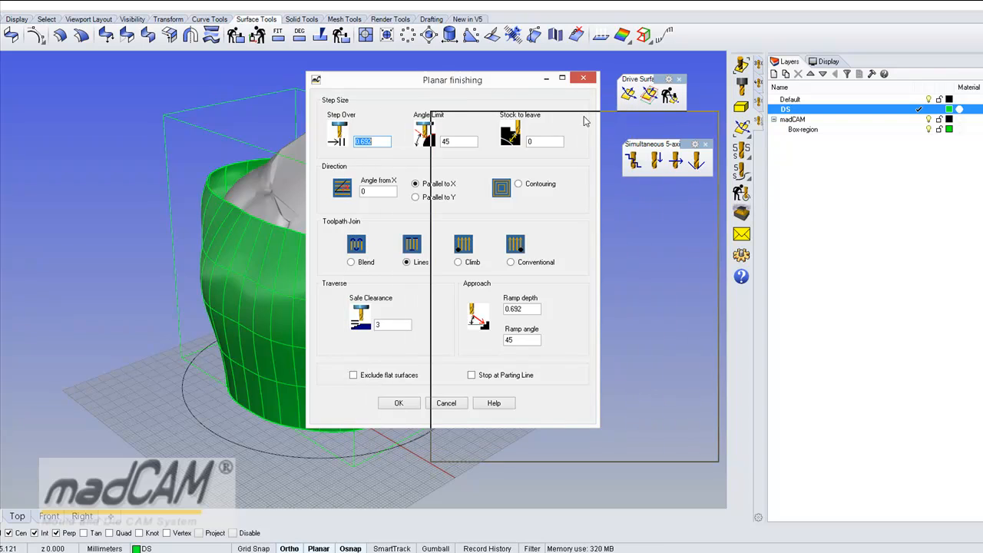
Step: Generate the planar finishing toolpath with angle limit 0, Parallel to X and Lines
drag(452, 79, 574, 116)
text(0)
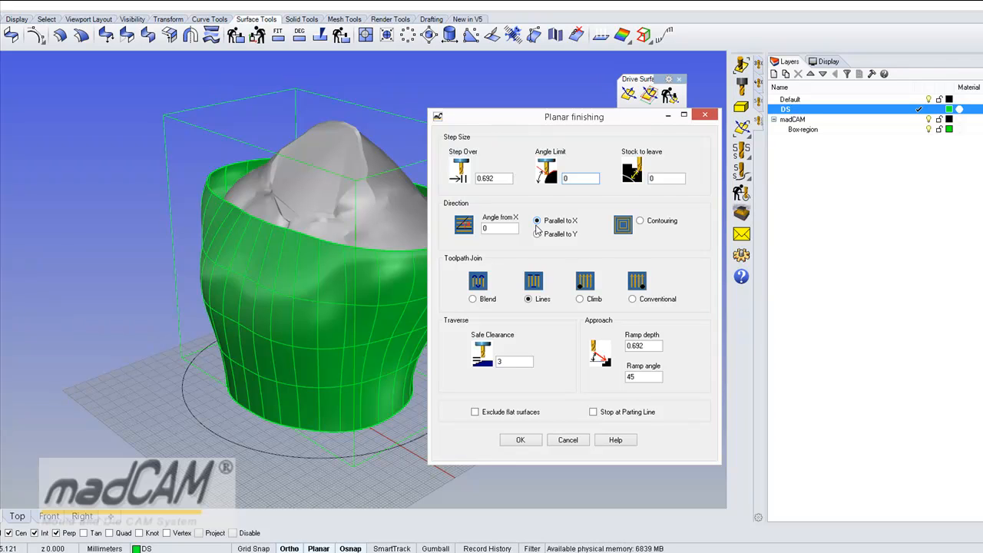
mouse_move(554, 229)
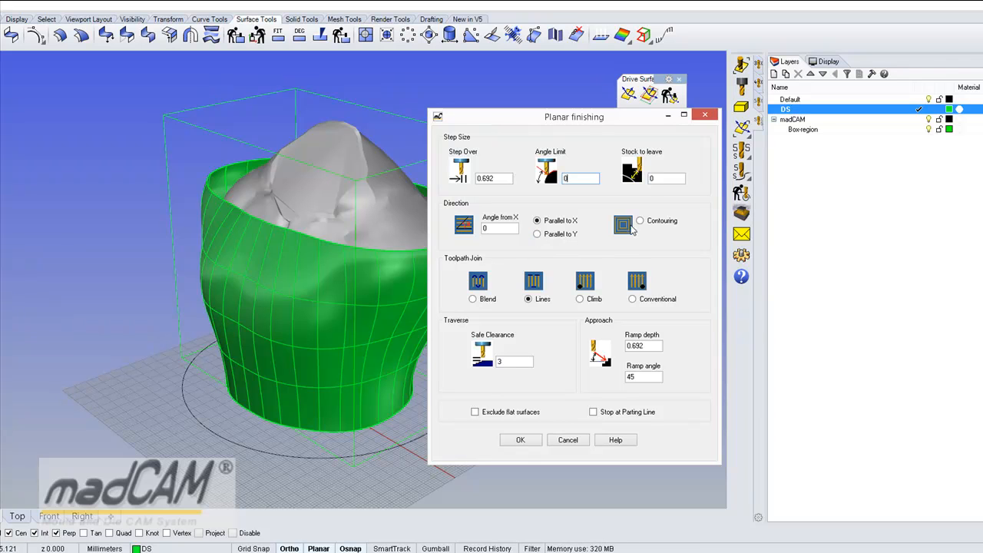
mouse_move(658, 239)
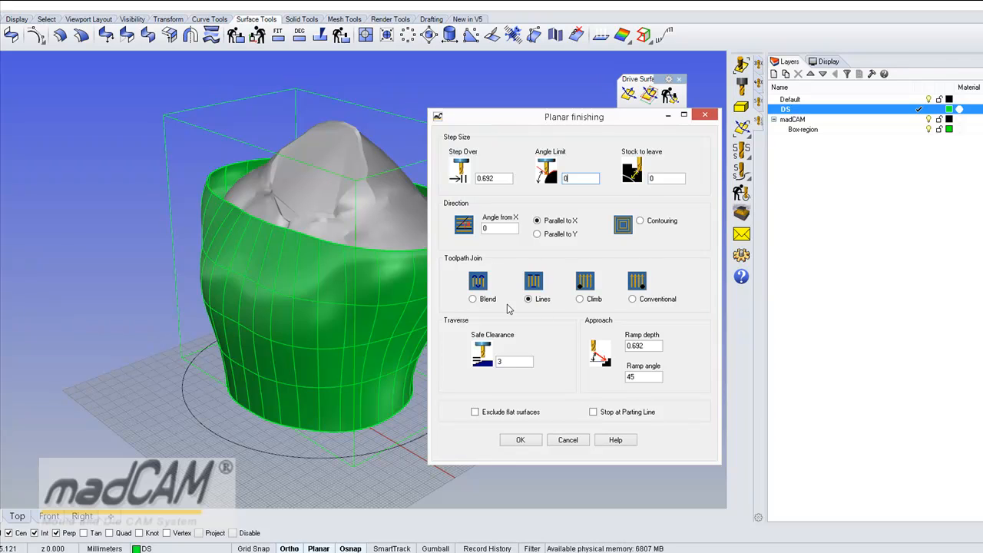
mouse_move(597, 296)
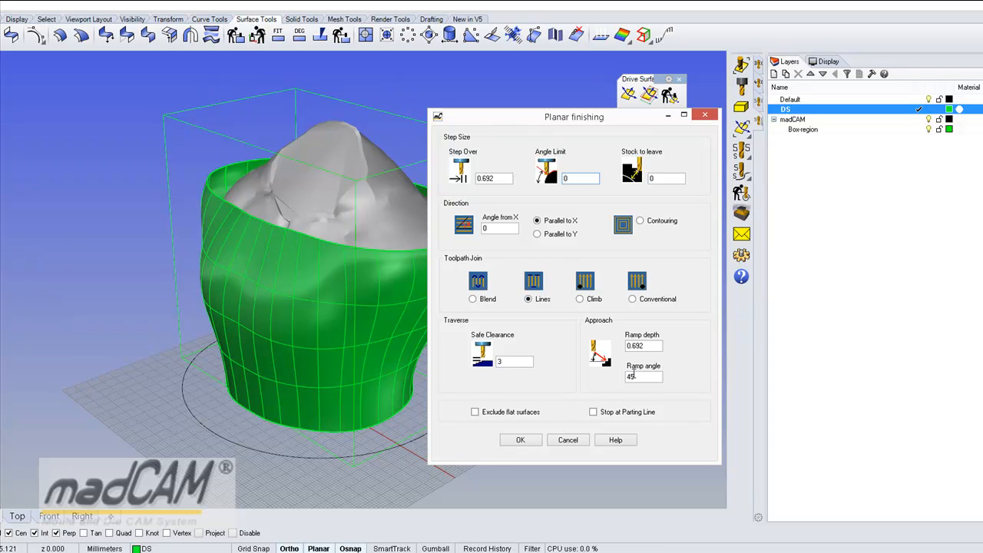
mouse_move(546, 423)
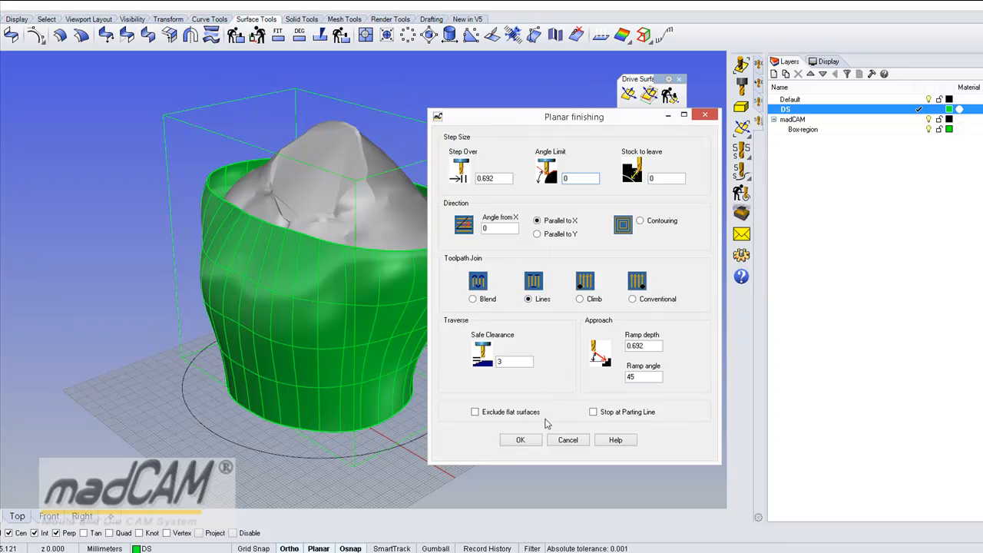
click(520, 439)
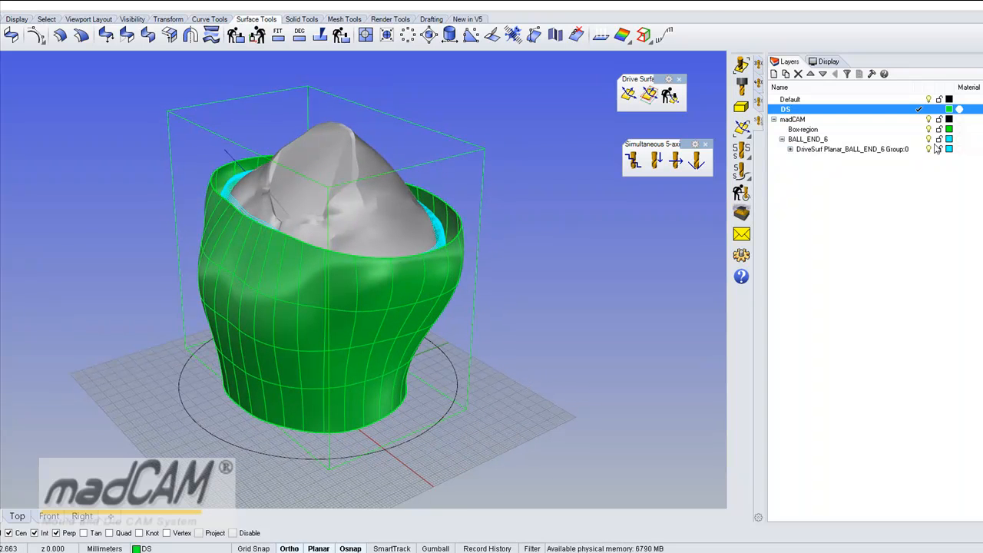
mouse_move(854, 162)
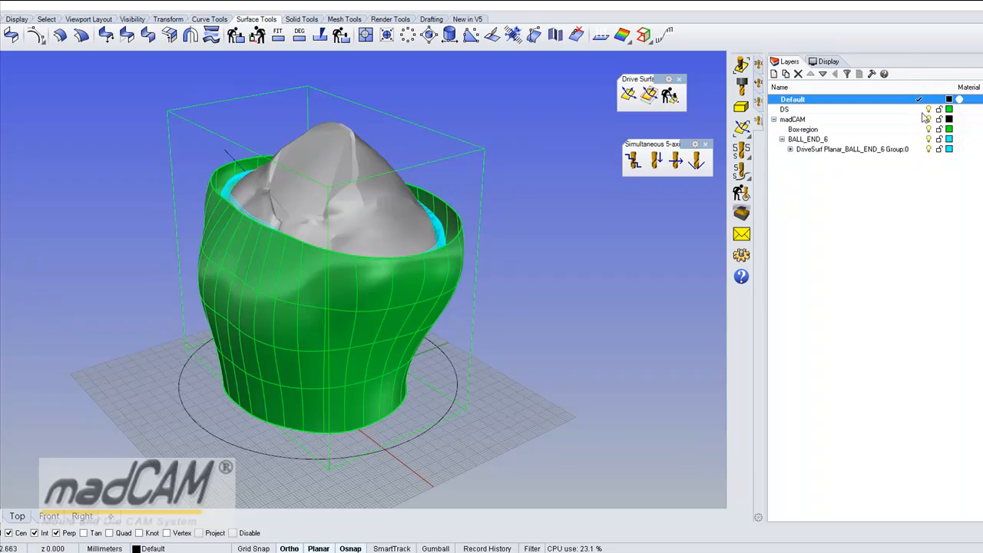
Step: Turn off the DS layer to hide the green drive surface
click(784, 109)
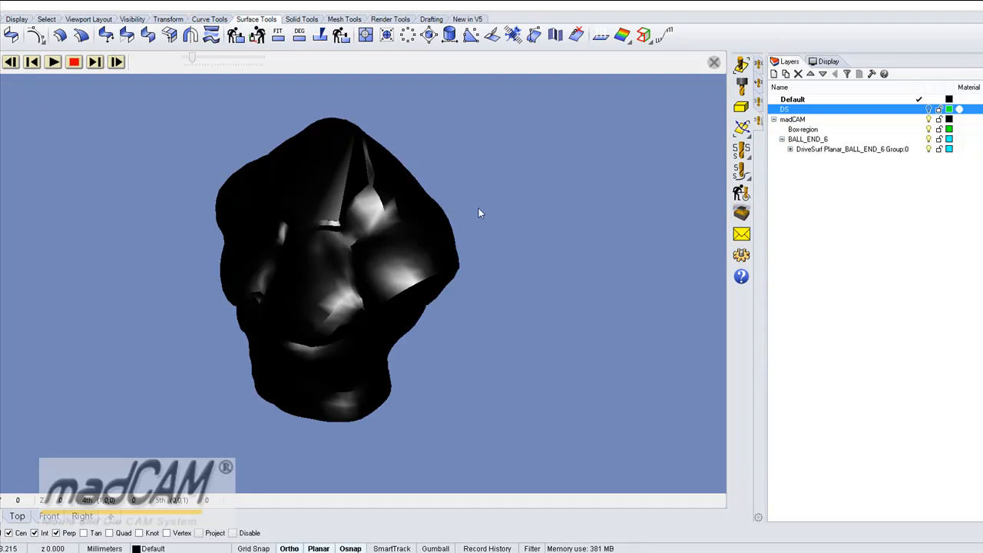
Step: Play the ball-end machining simulation and orbit to view the torso's other side
click(53, 62)
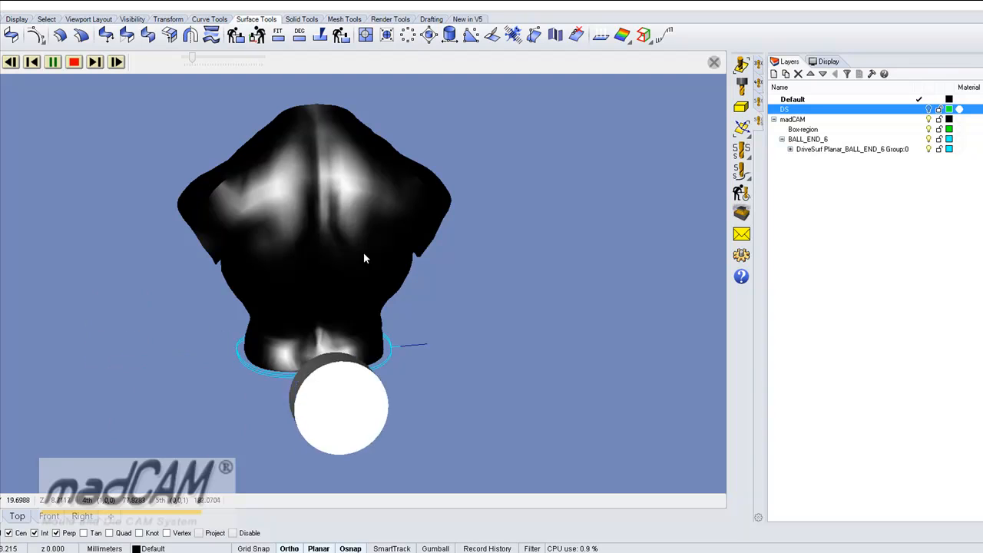
drag(364, 258, 453, 315)
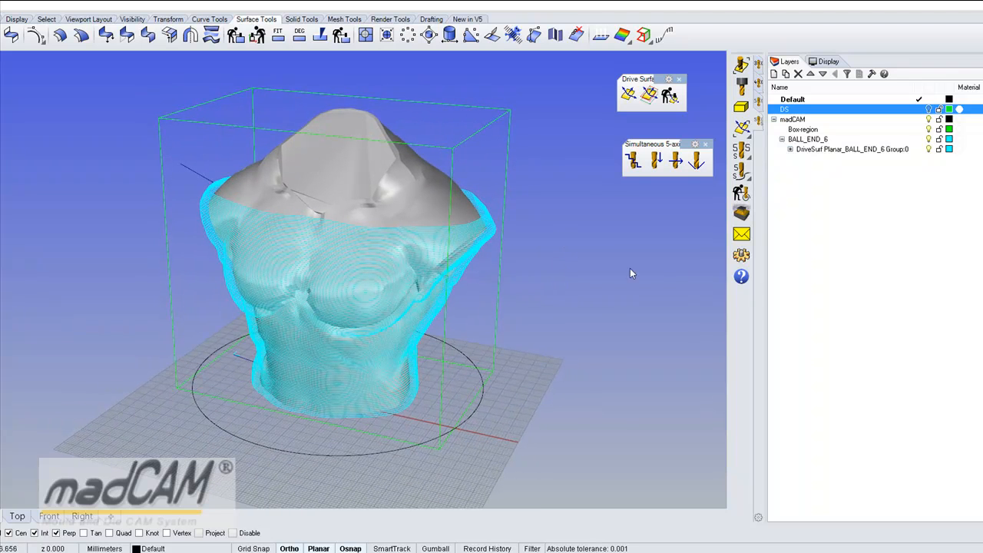
mouse_move(741, 192)
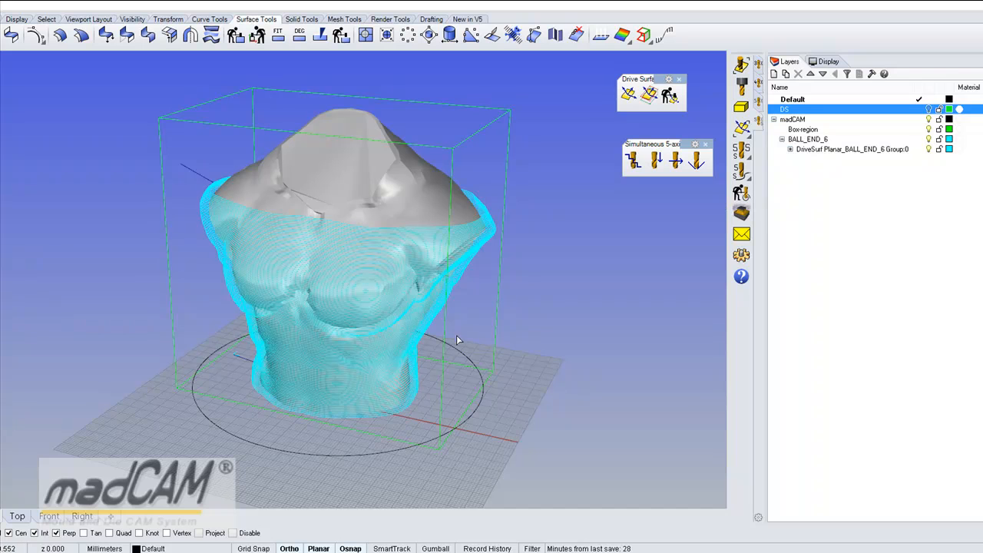
Step: Reselect the torso toolpath and regenerate it with Climb toolpath join
click(456, 340)
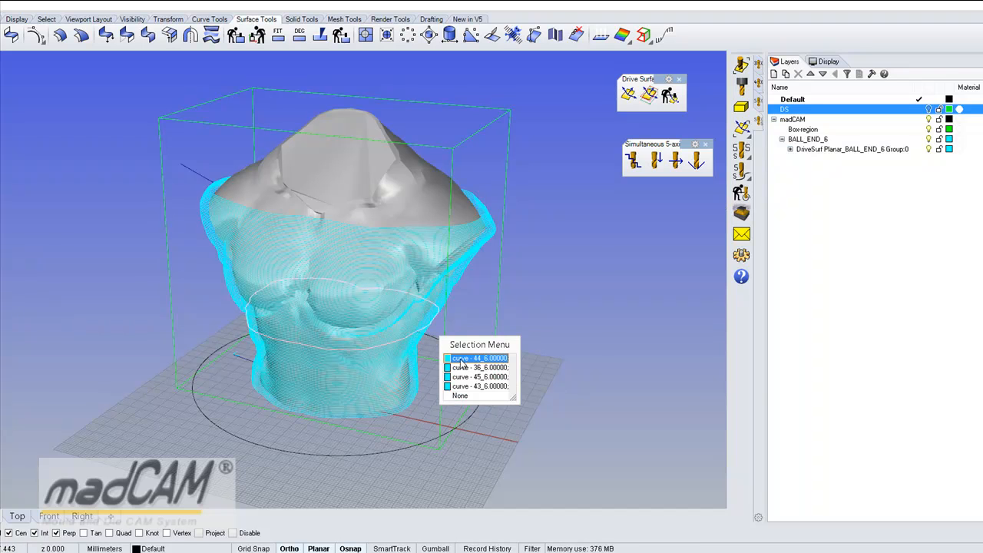
click(479, 358)
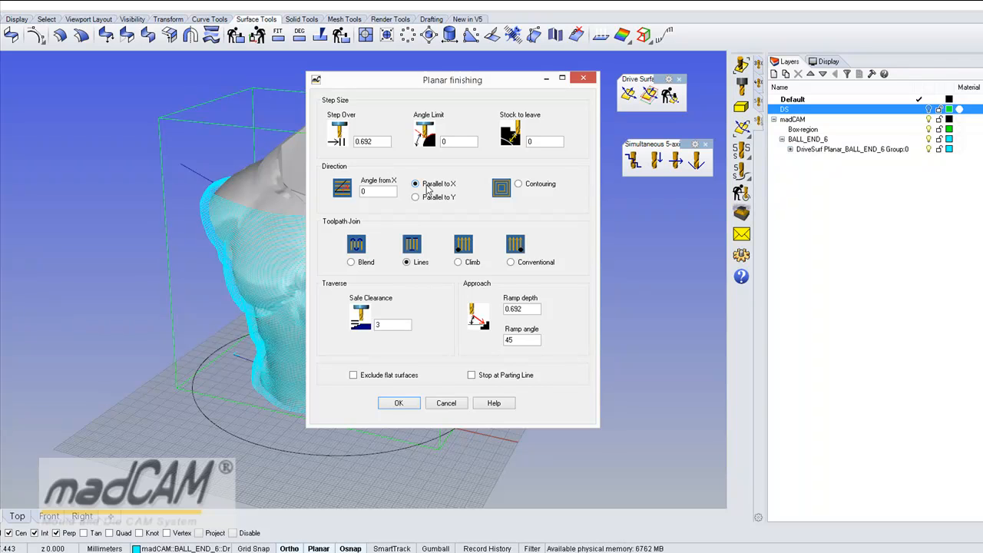
mouse_move(451, 191)
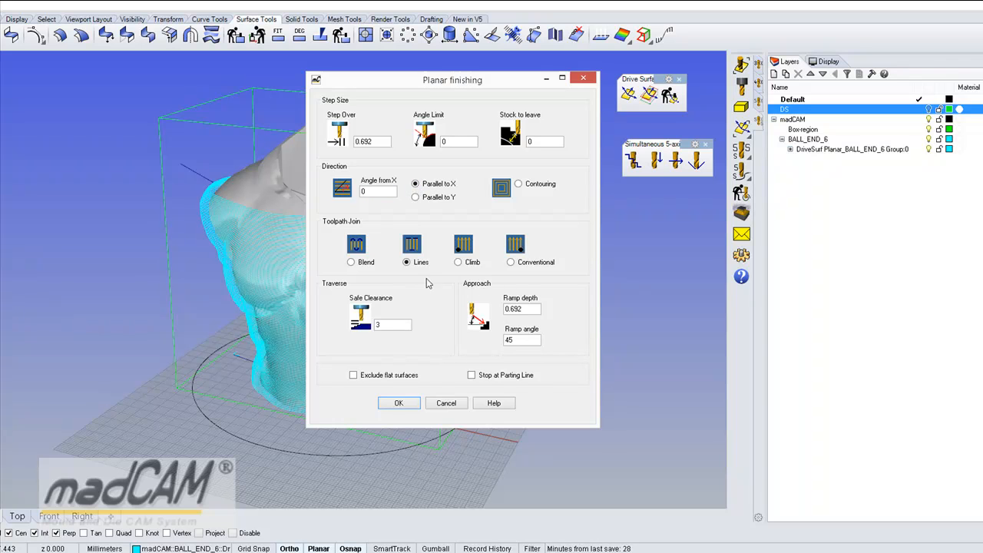
mouse_move(461, 273)
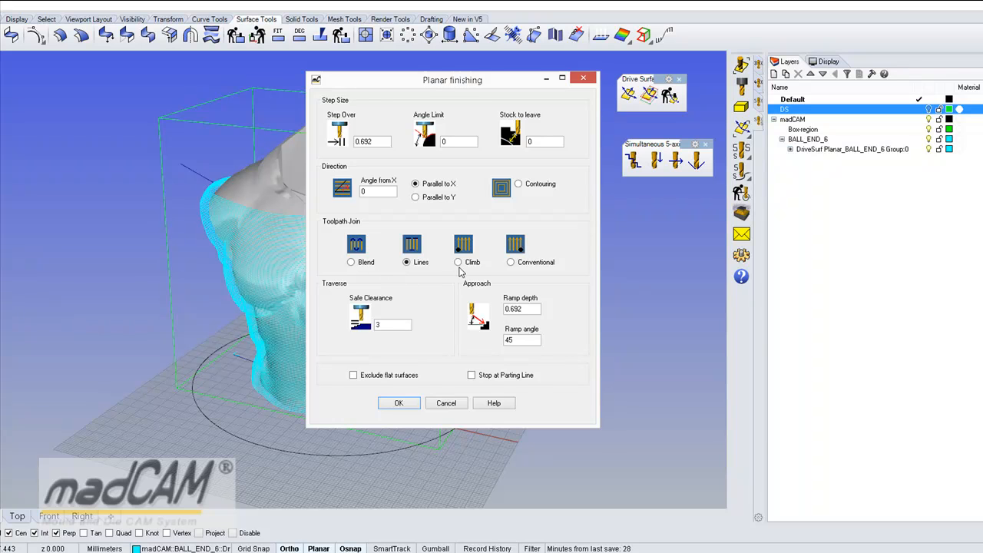
click(459, 262)
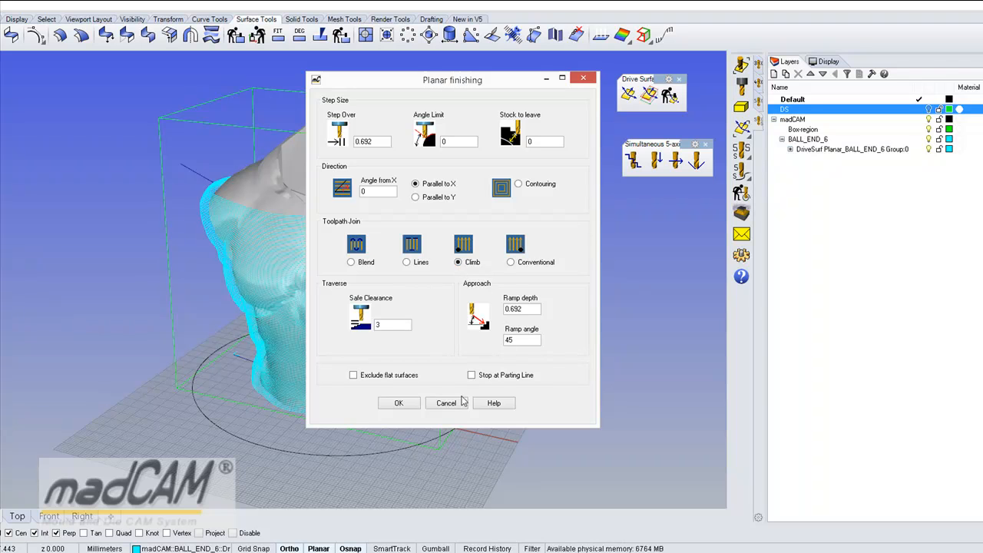
click(399, 402)
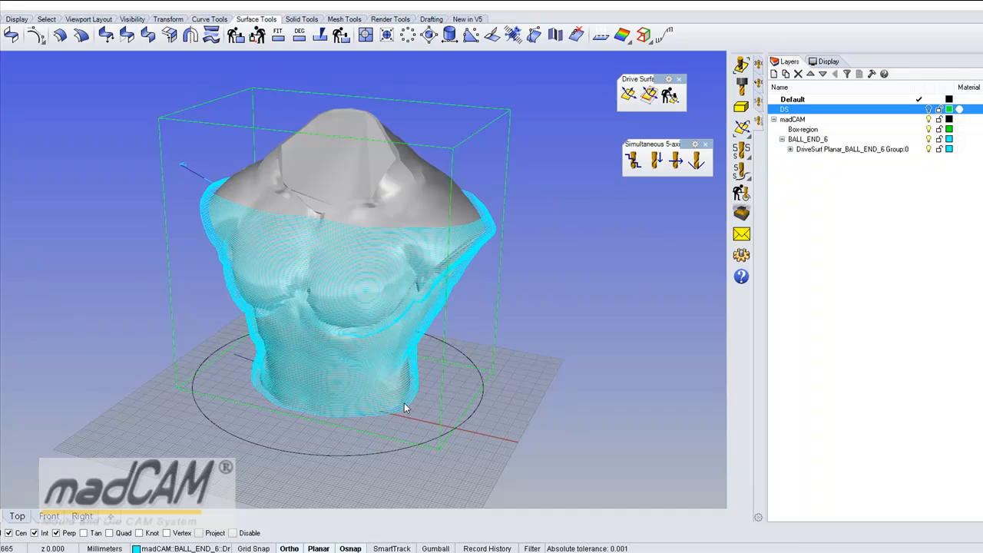
Step: Orbit and zoom around the torso to inspect the regenerated toolpath lines and upper edge
drag(407, 407, 281, 326)
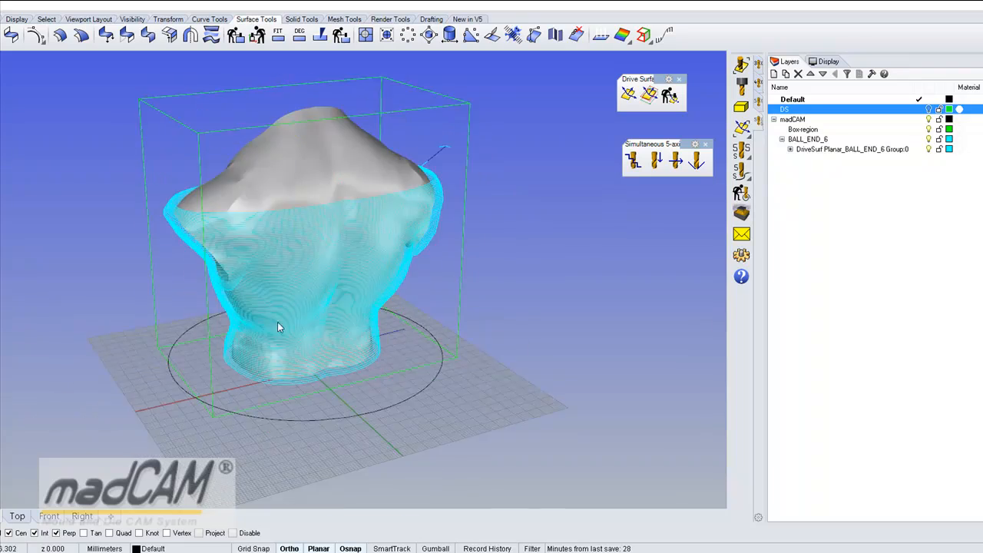
drag(279, 327, 463, 340)
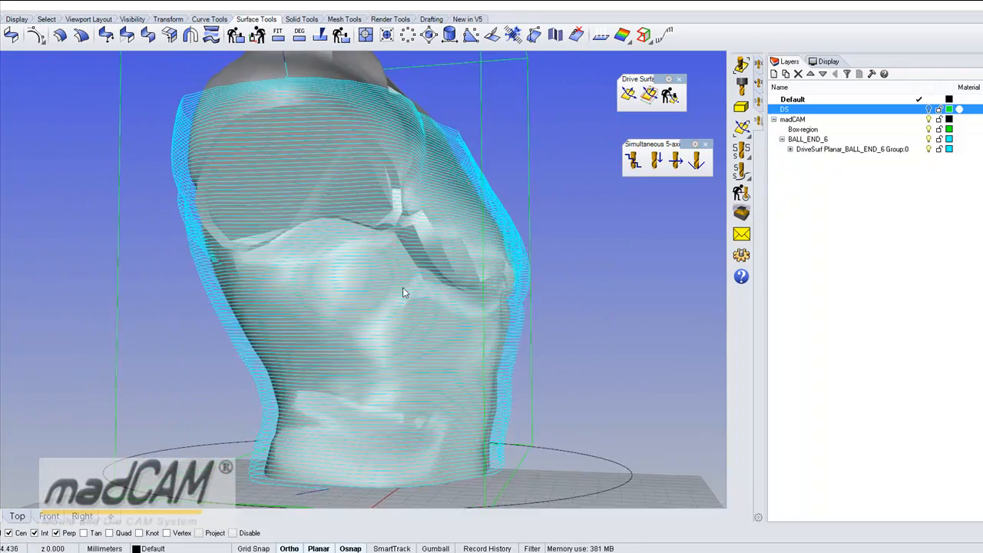
drag(405, 292, 460, 349)
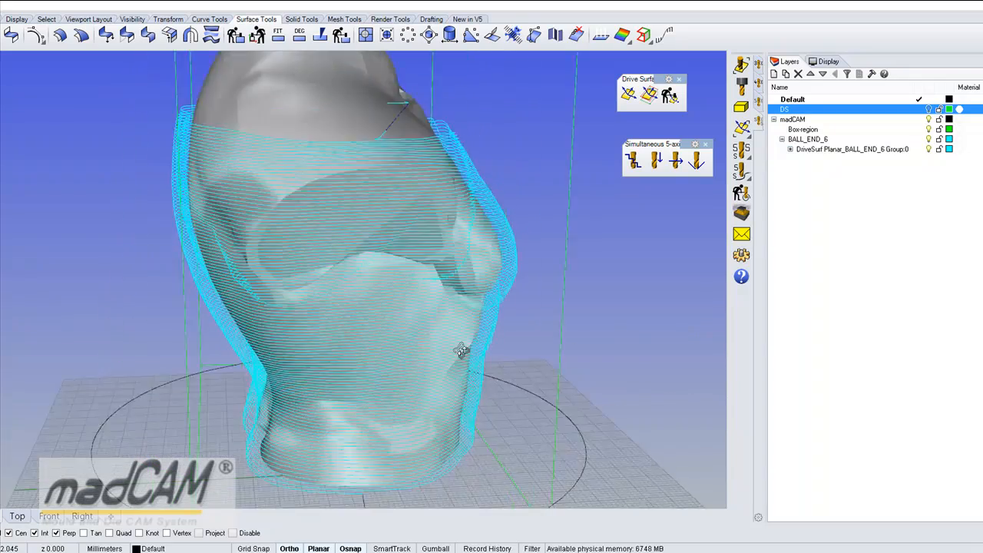
drag(460, 349, 461, 222)
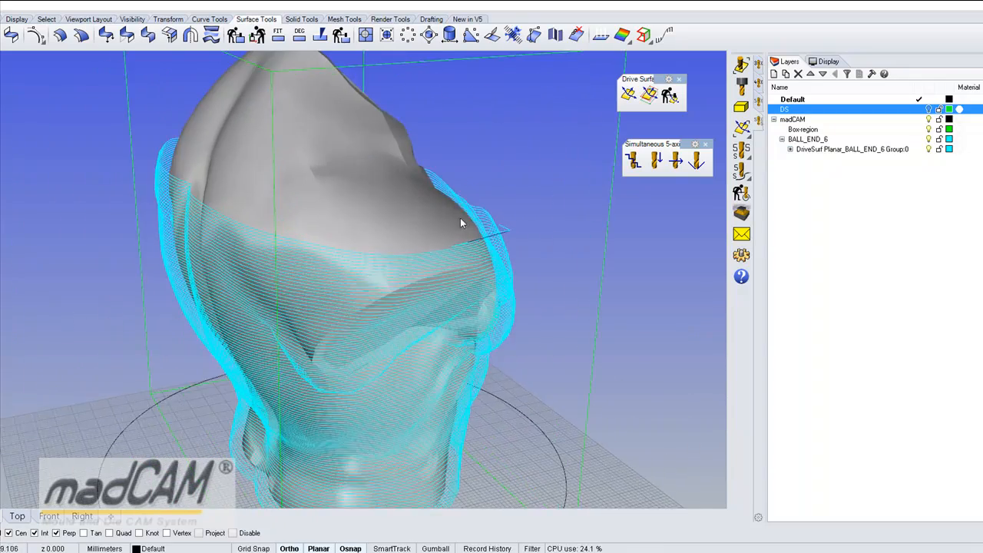
drag(460, 223, 485, 311)
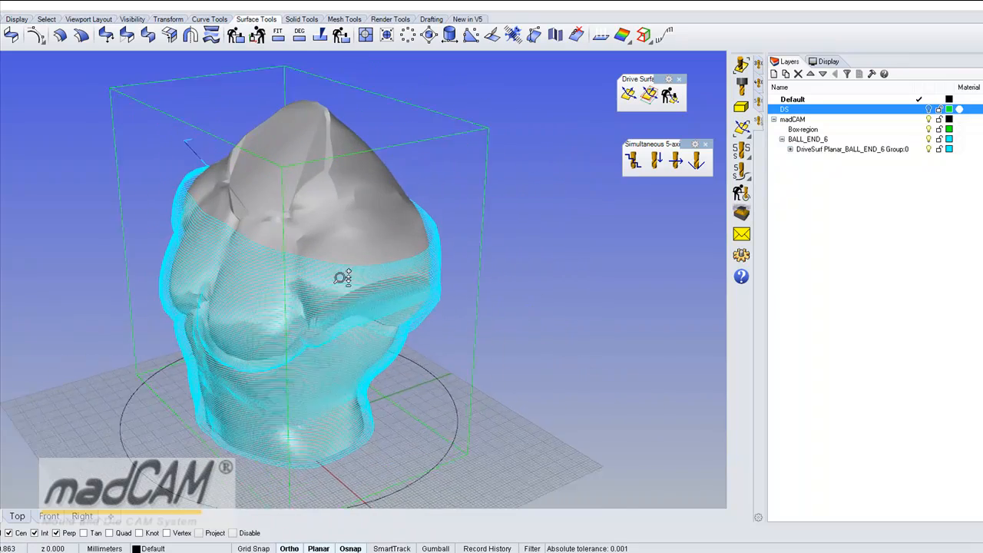
drag(345, 276, 476, 322)
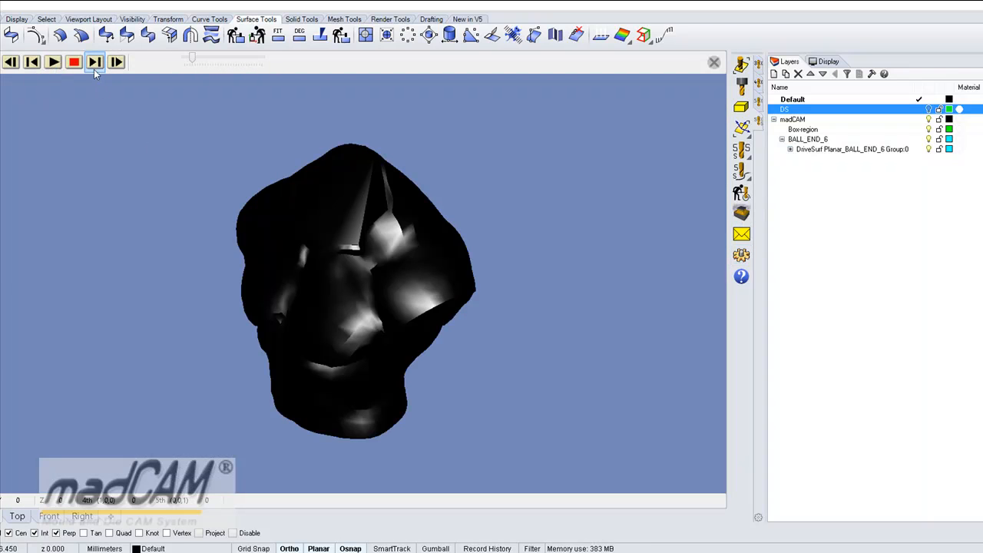
Step: Run the climb toolpath machining simulation on the torso, then close the simulator
click(53, 62)
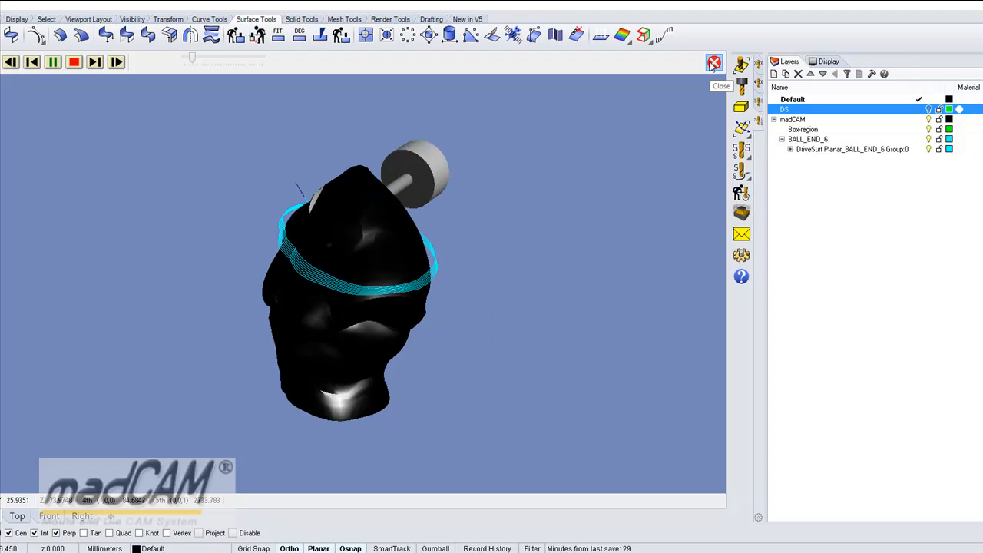
click(713, 63)
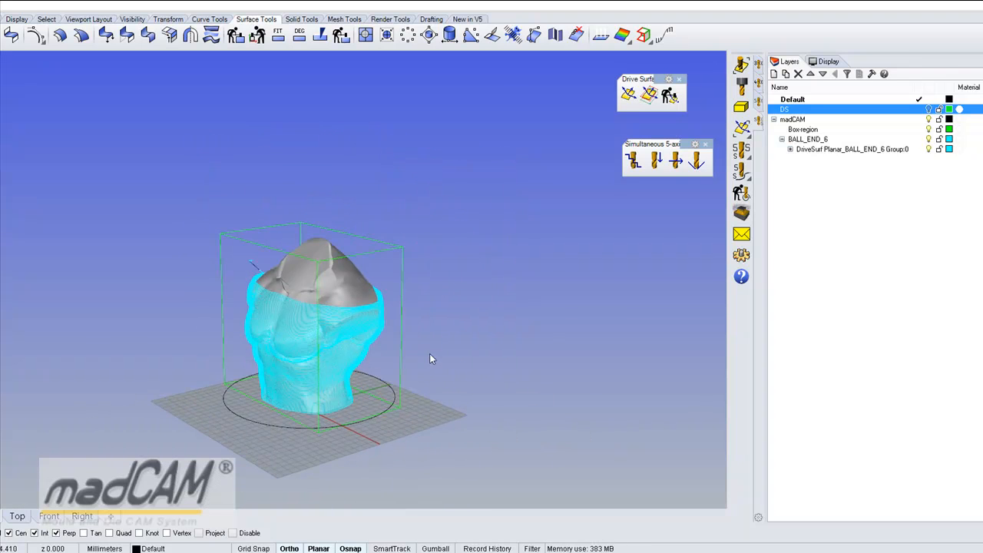
Step: Set madCAM's Default machine option to 5-axis Rotary-Head_Machine and confirm
drag(430, 358, 453, 368)
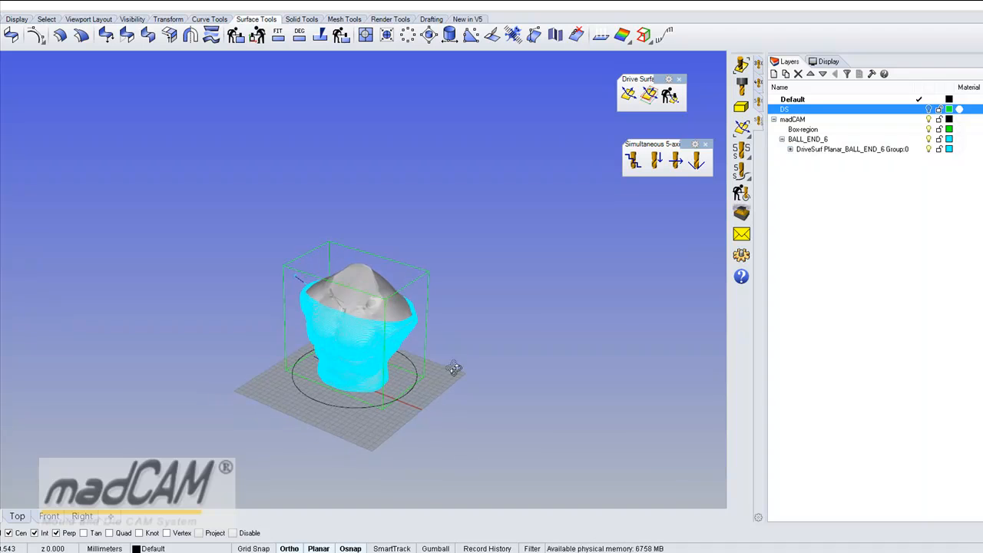
drag(453, 368, 453, 306)
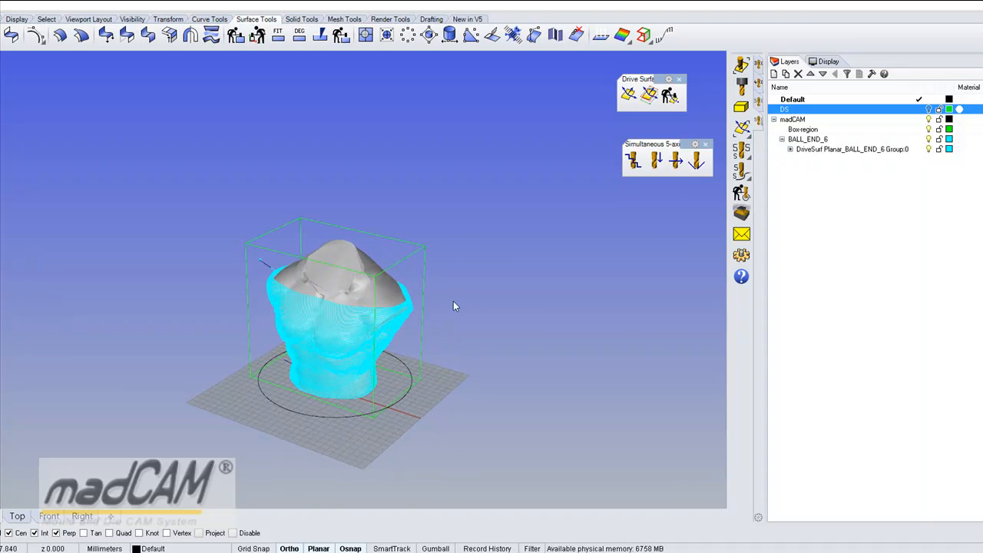
mouse_move(513, 290)
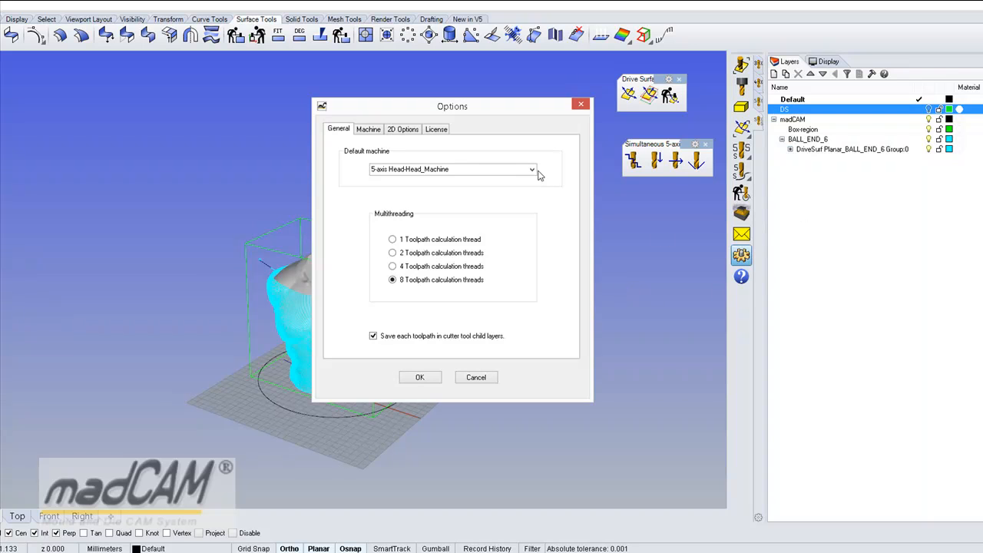
click(531, 169)
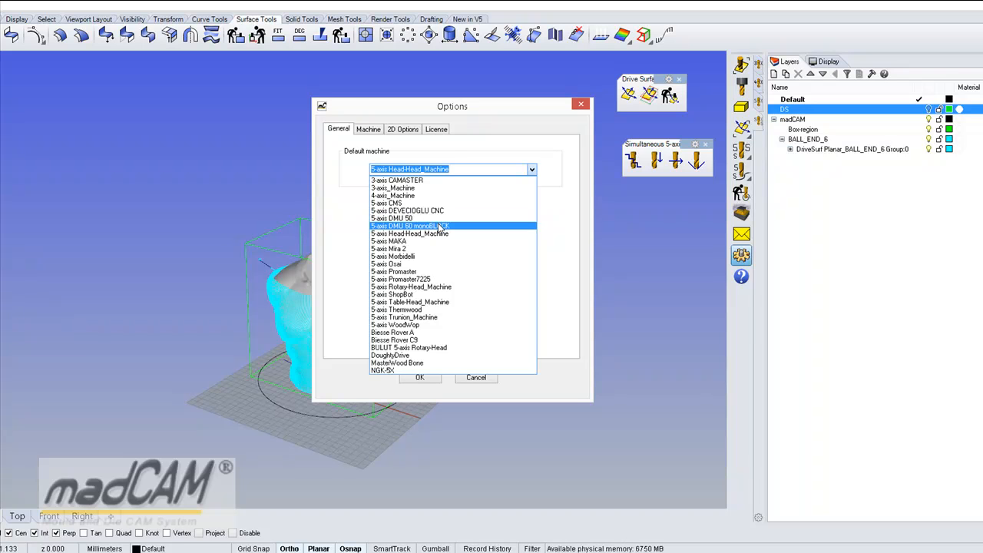
click(411, 286)
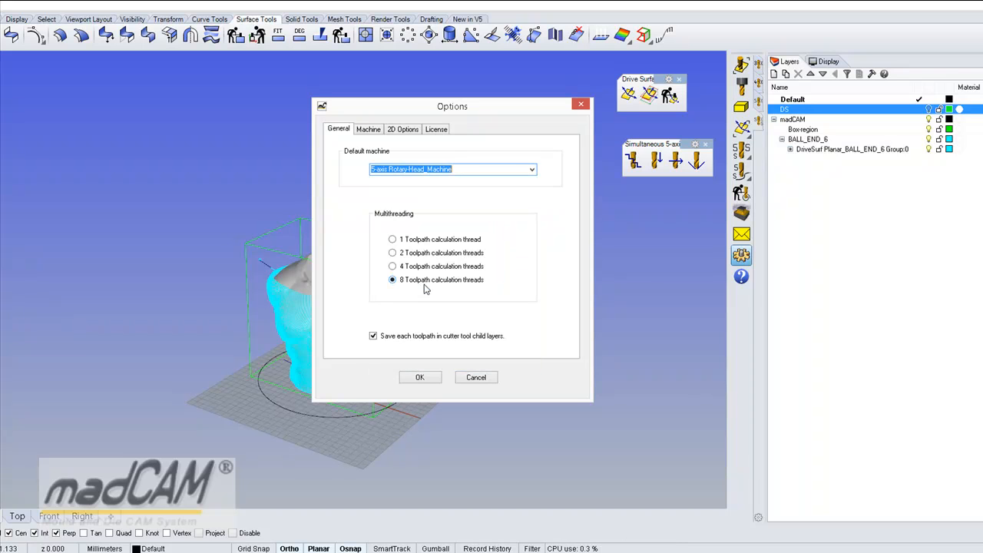
click(419, 377)
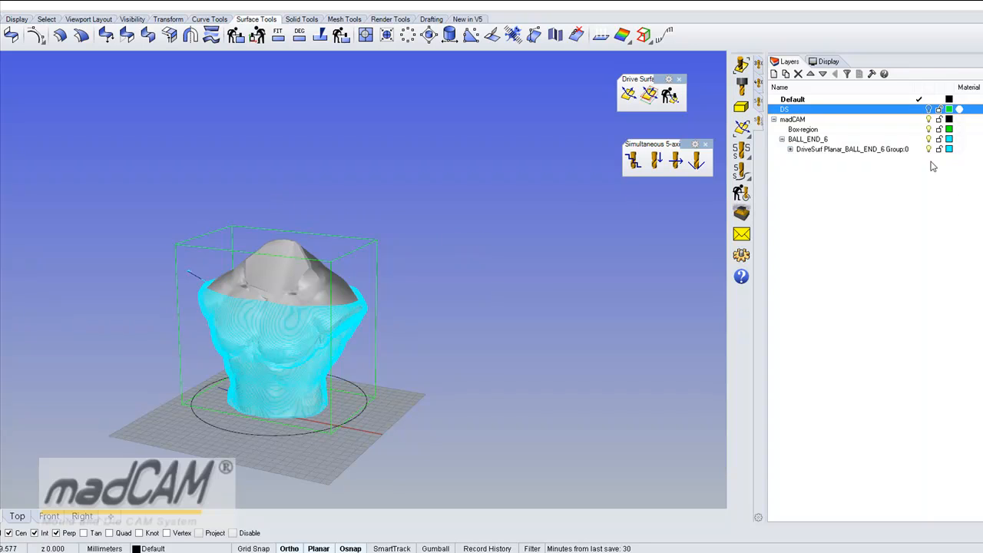
Step: Select the toolpath sublayer under DriveSurf Planar and launch its machining simulation
click(844, 149)
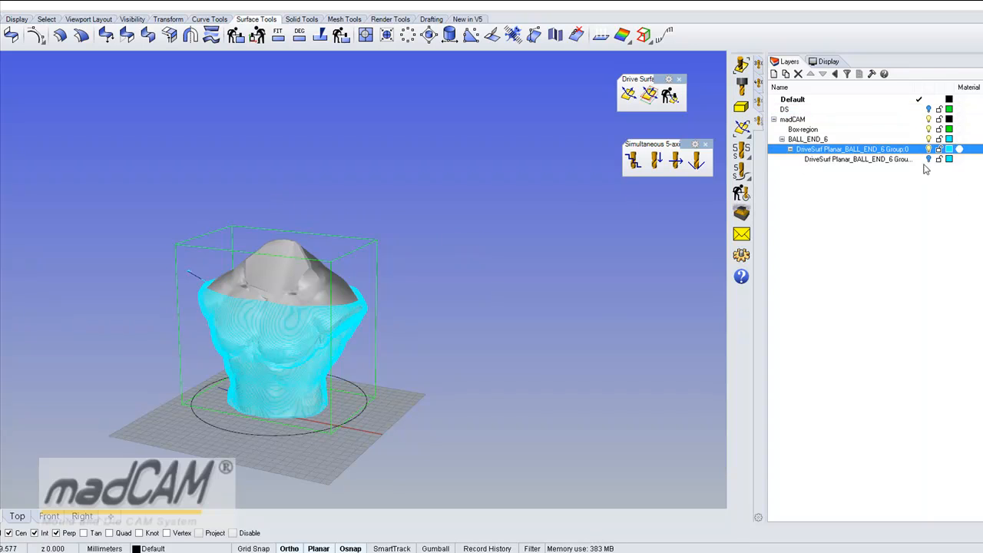
click(856, 159)
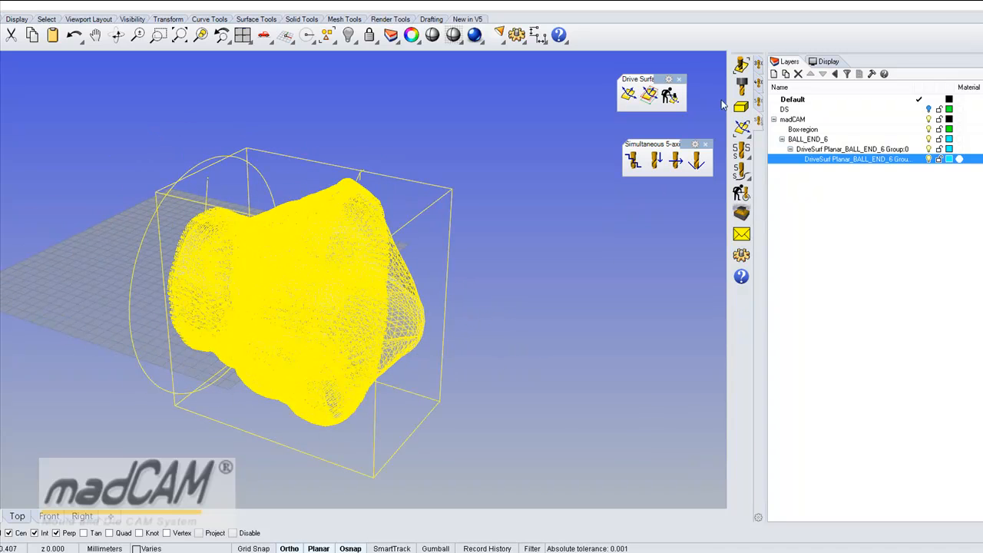
click(741, 213)
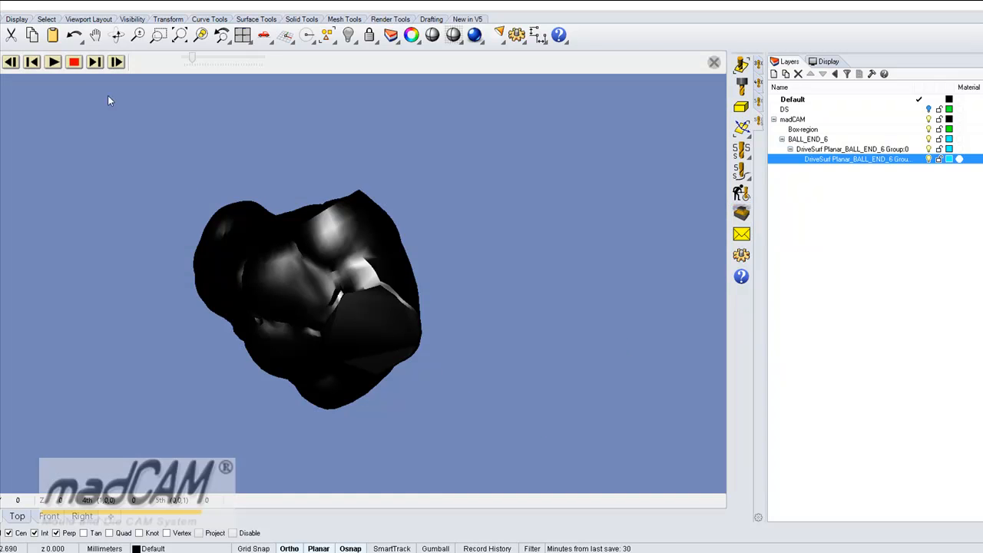
Step: Play the DriveSurf Planar toolpath simulation cutting the torso, then close it
click(53, 61)
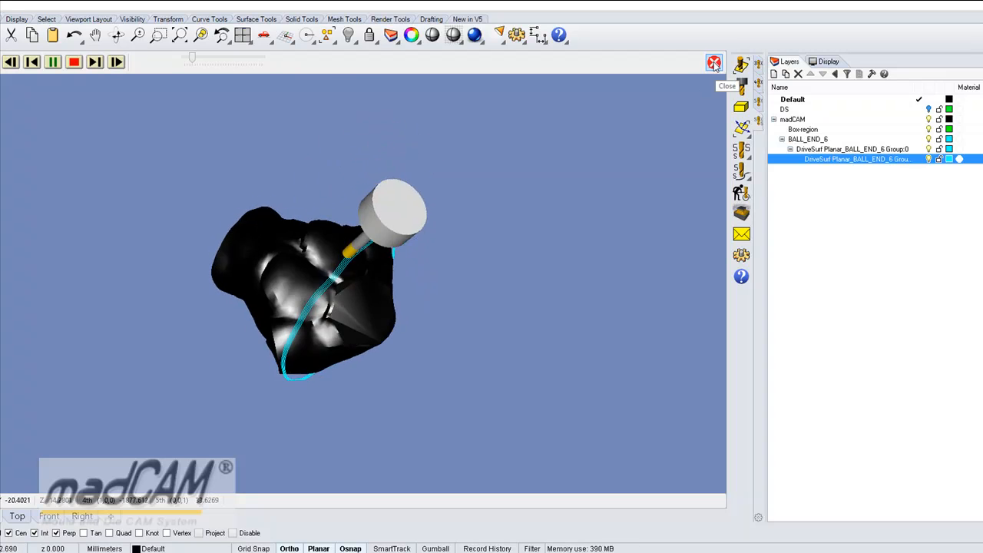
click(713, 62)
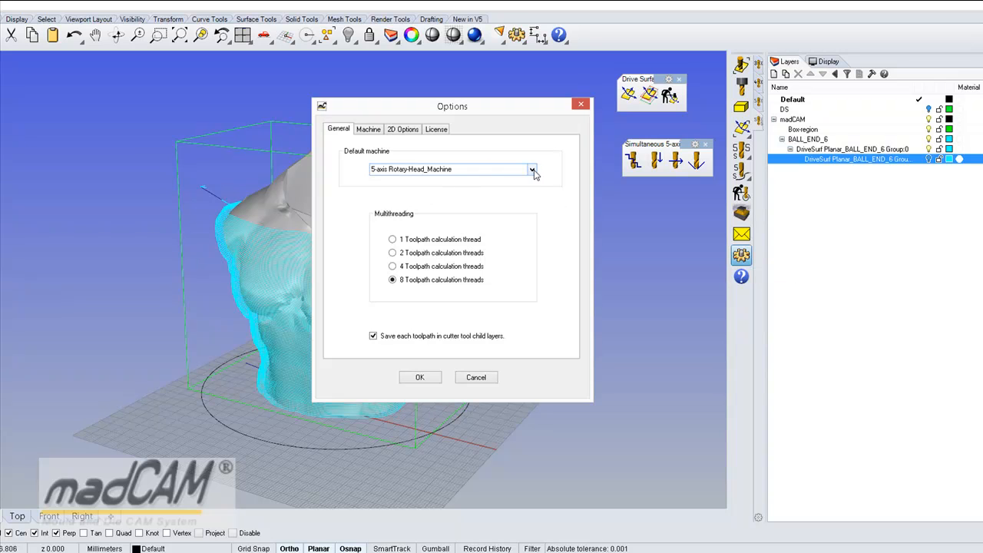
Step: Choose DoughtyDrive as madCAM's Default machine and confirm with OK
click(531, 169)
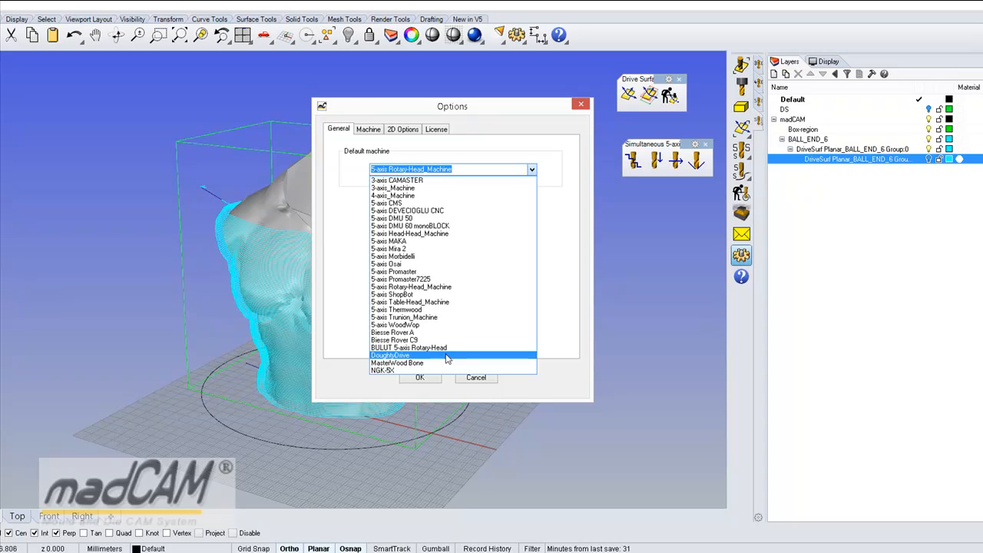
click(390, 355)
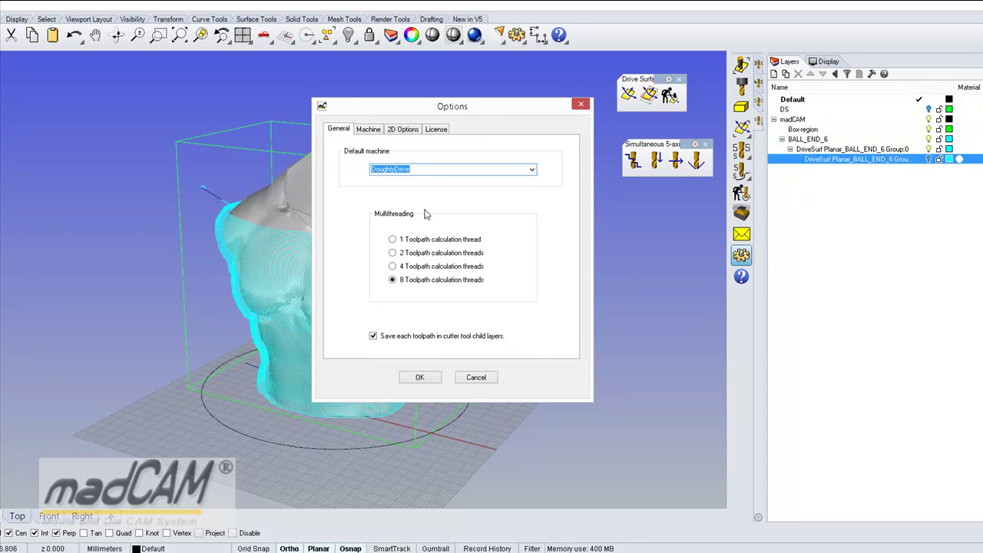
mouse_move(478, 281)
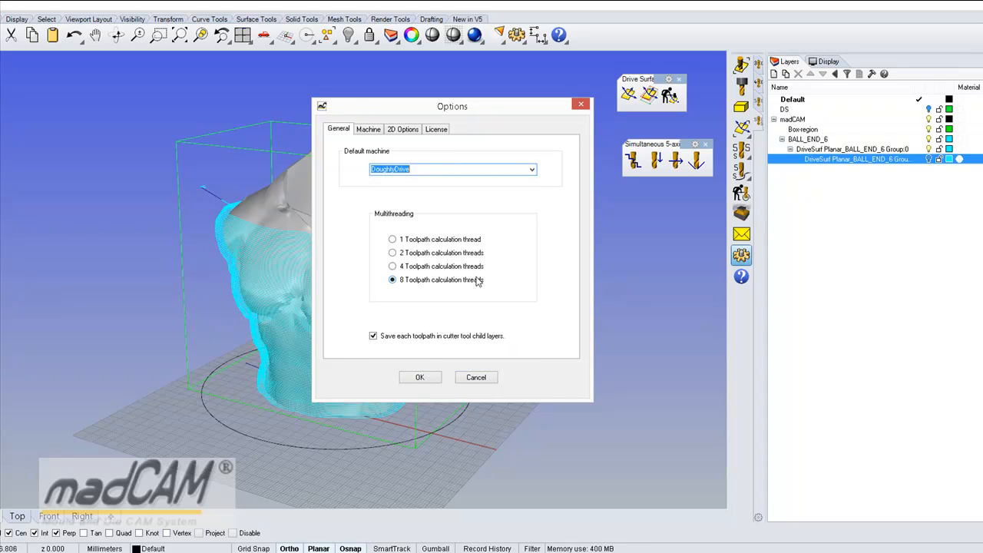
mouse_move(453, 213)
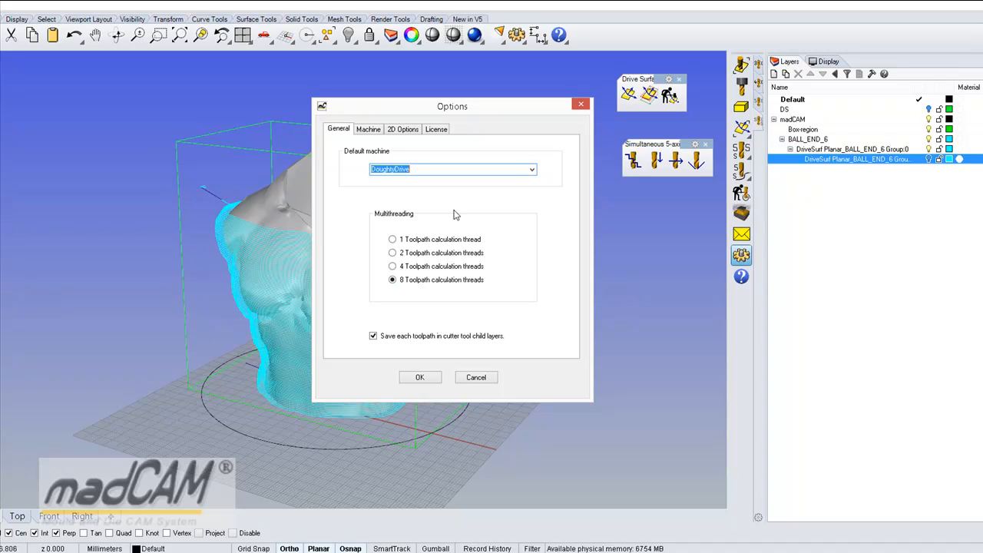
mouse_move(450, 347)
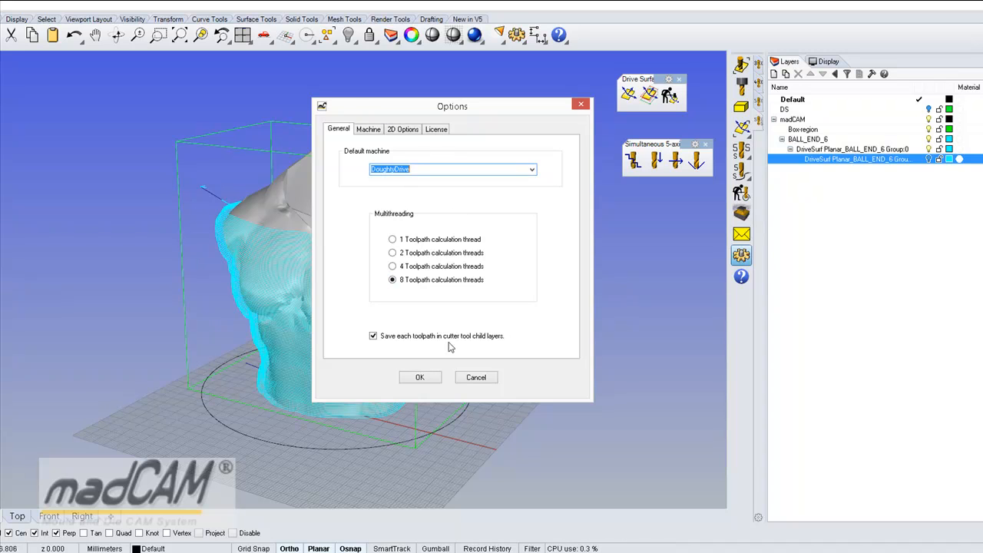
click(419, 377)
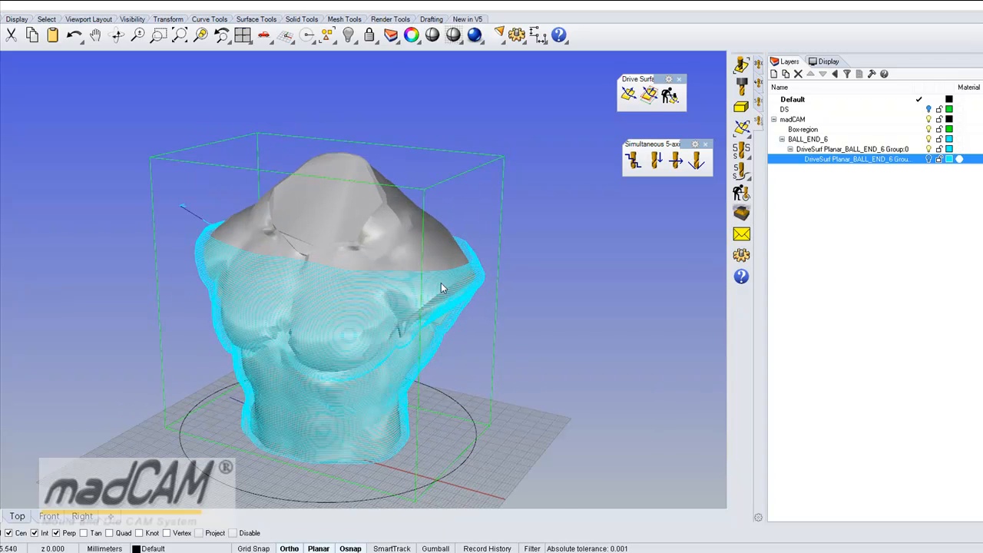
Step: Start Planar finishing on the torso drive surface, selecting curve_7 as the edge
drag(441, 288, 434, 323)
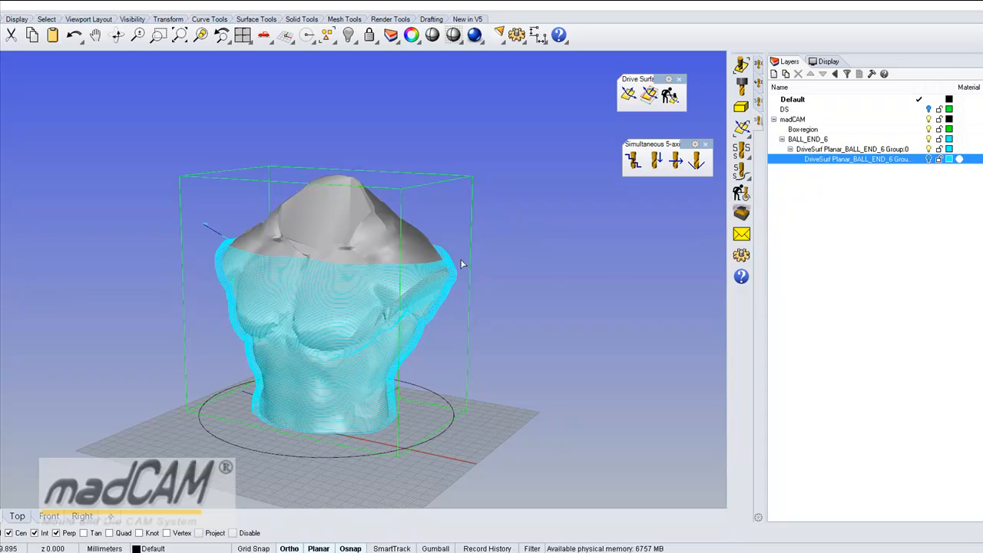
click(461, 263)
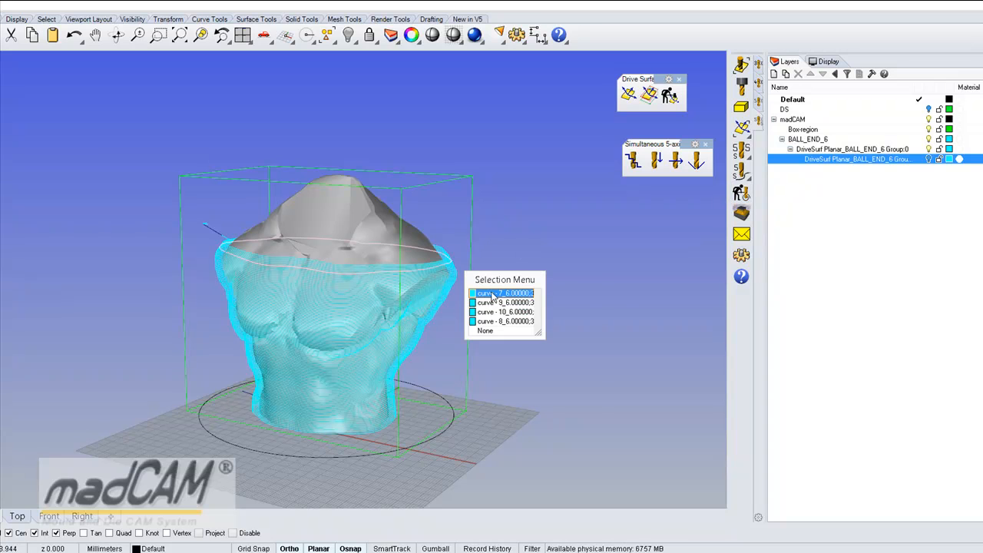
click(502, 292)
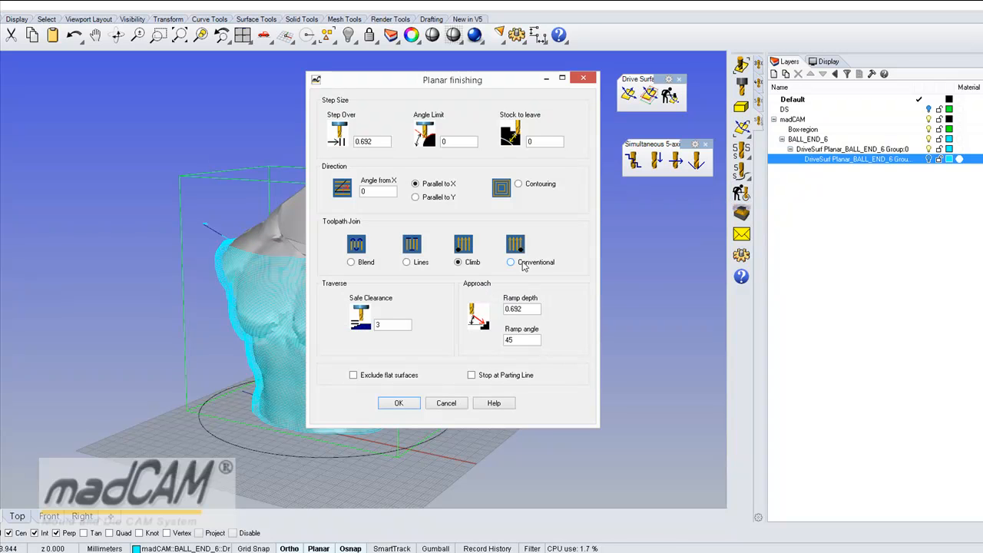
Step: Calculate the planar finishing toolpath parallel to Y with passes joined by Lines
click(415, 198)
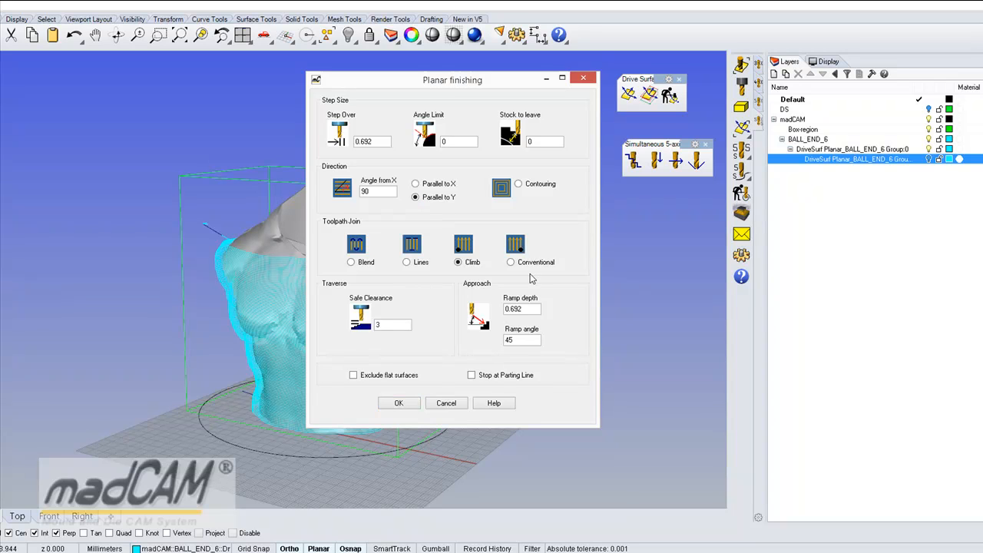
click(372, 141)
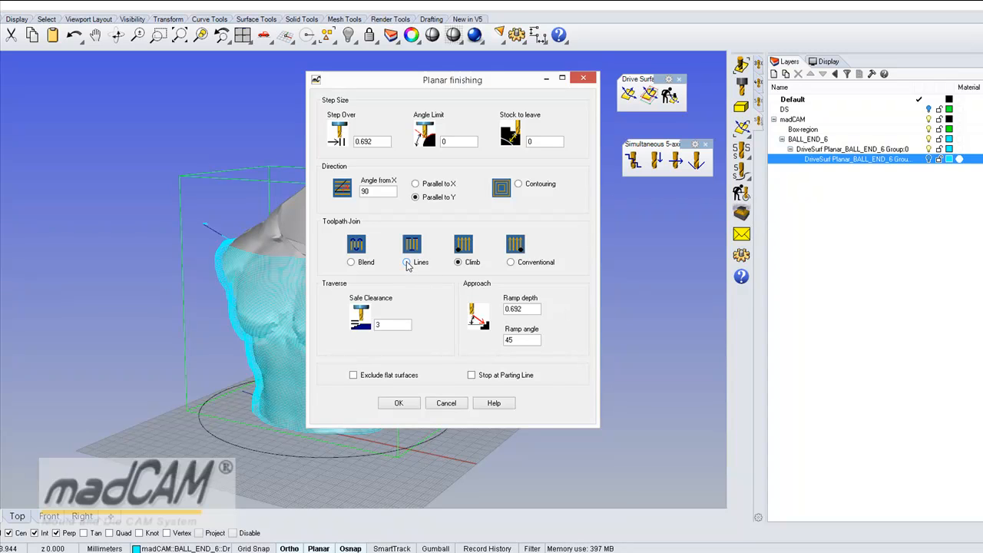
click(406, 262)
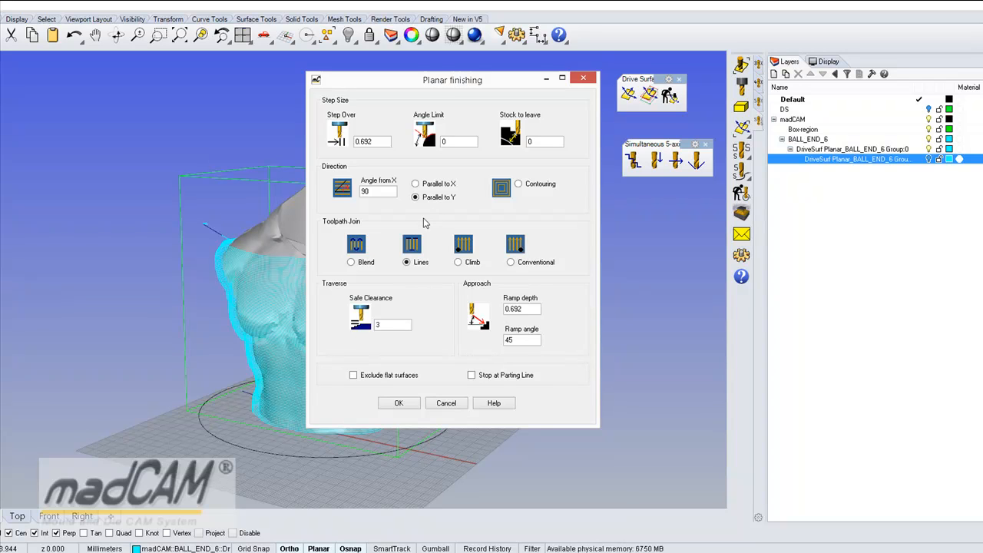
mouse_move(416, 273)
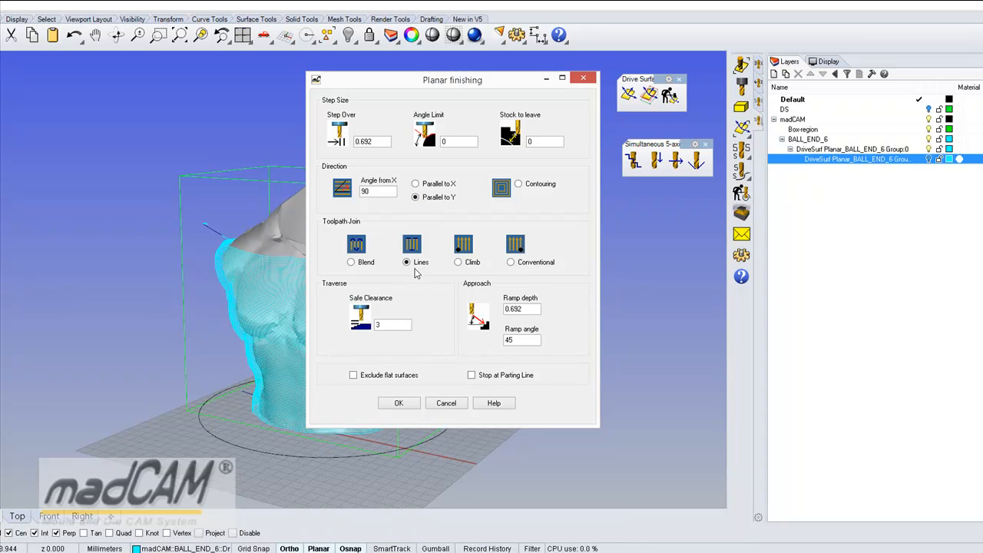
mouse_move(403, 317)
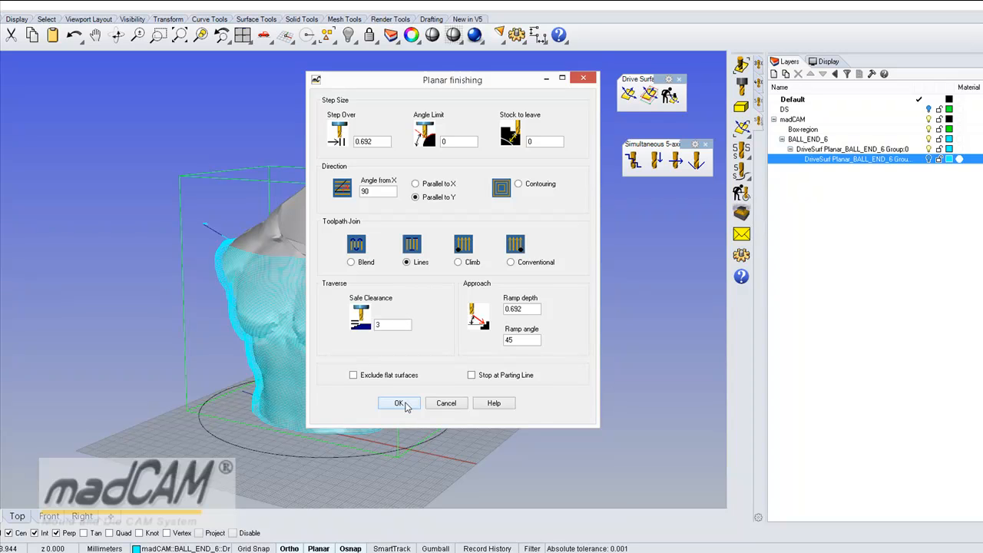
click(398, 403)
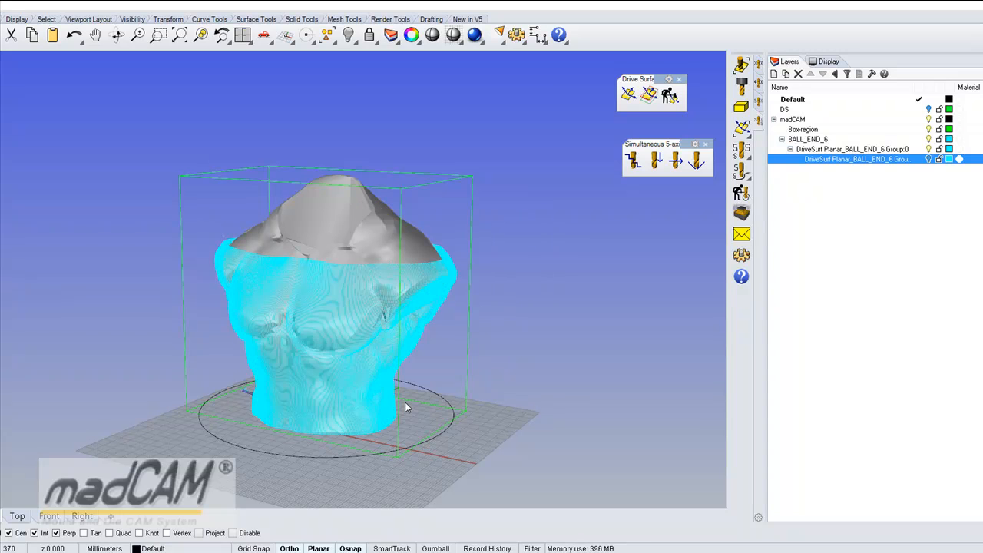
Step: Window-select the new vertical toolpath and open its DoughtyDrive machining simulation
drag(407, 407, 330, 100)
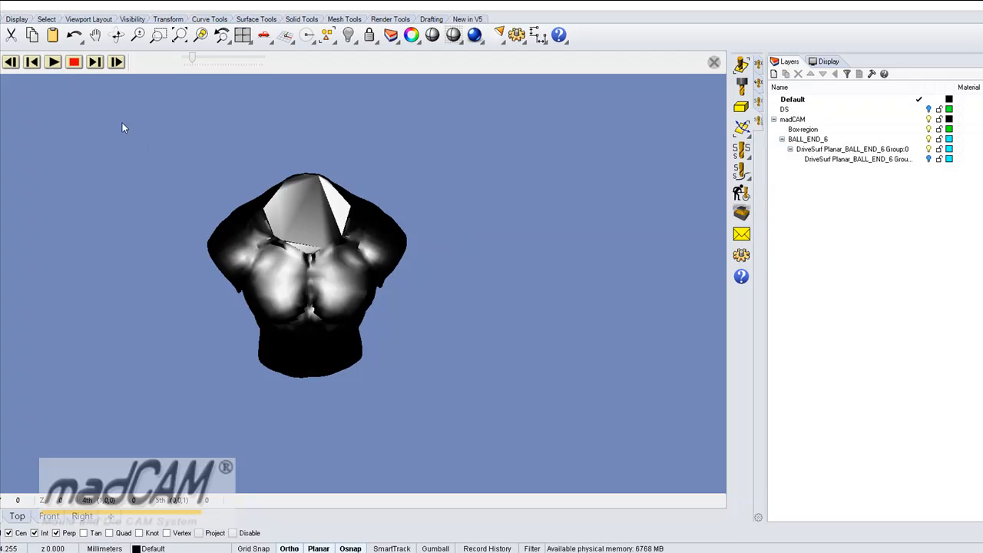
click(52, 62)
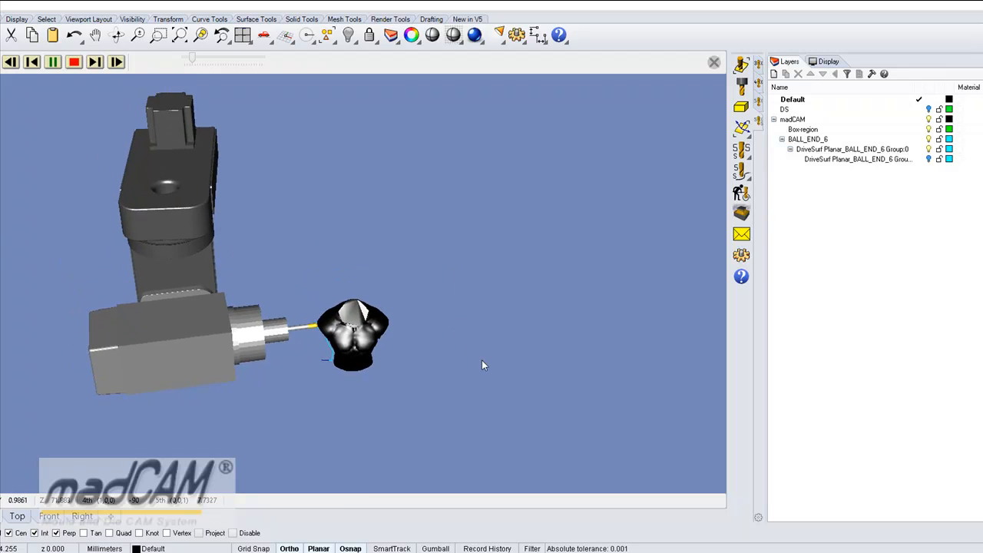
Step: Orbit the simulation view around the DoughtyDrive cutting head and torso while it machines
drag(484, 365, 357, 319)
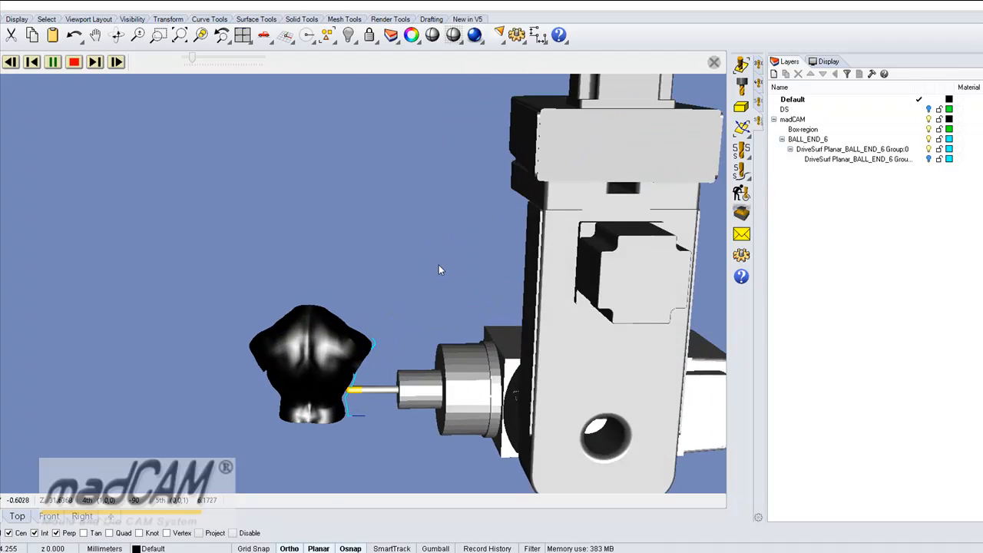
drag(440, 269, 398, 298)
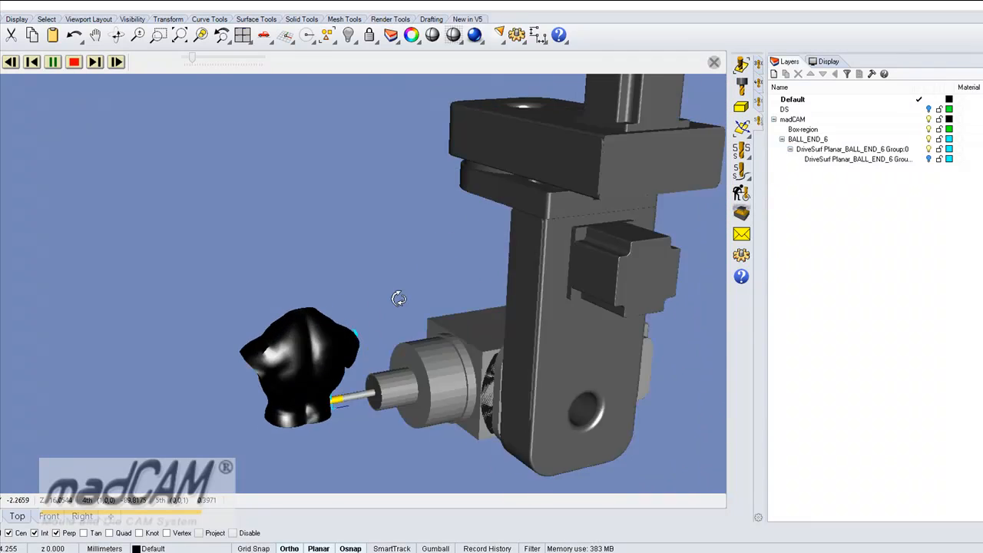
drag(399, 300, 487, 307)
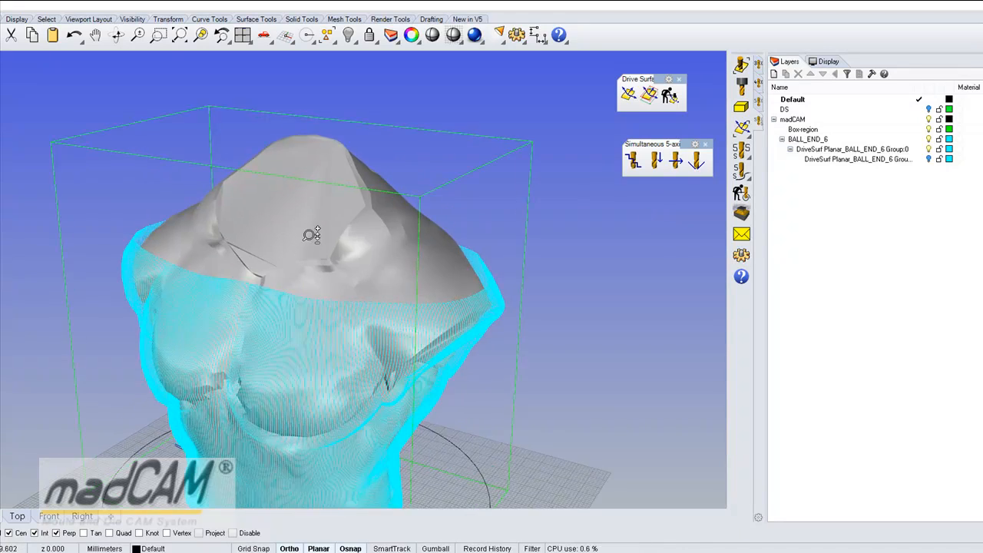
Step: Turn on the DS layer and hide the DriveSurf Planar Group:0 toolpath layer
drag(311, 236, 231, 253)
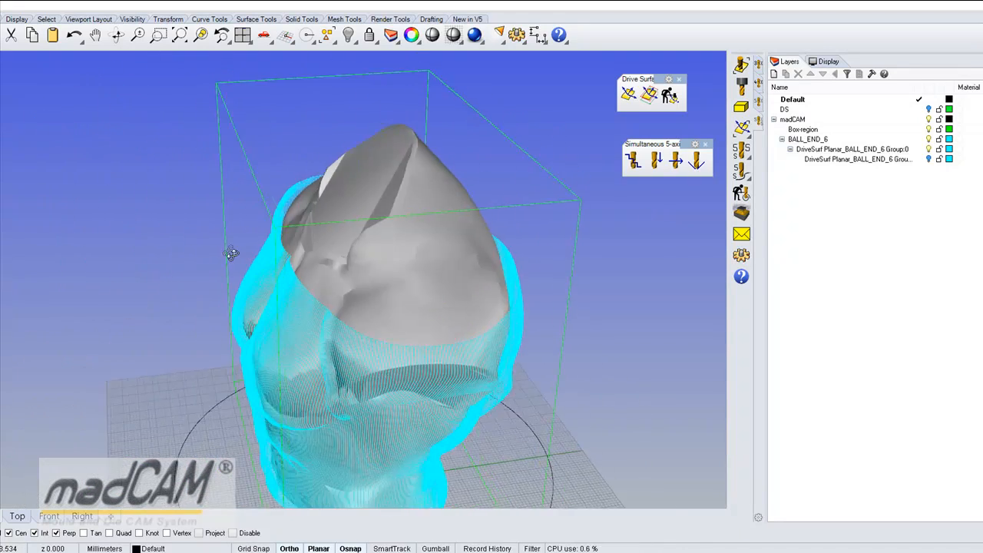
drag(230, 254, 448, 257)
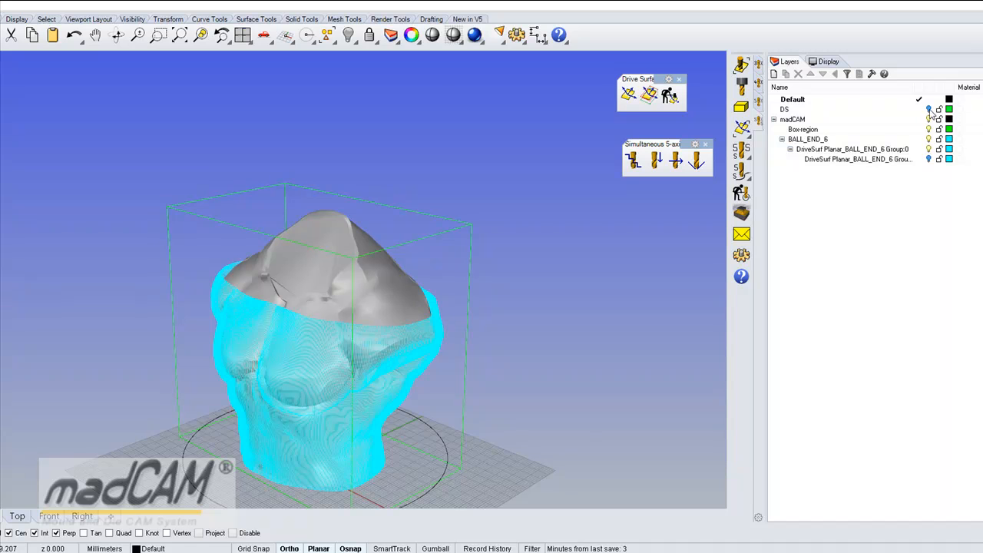
click(784, 108)
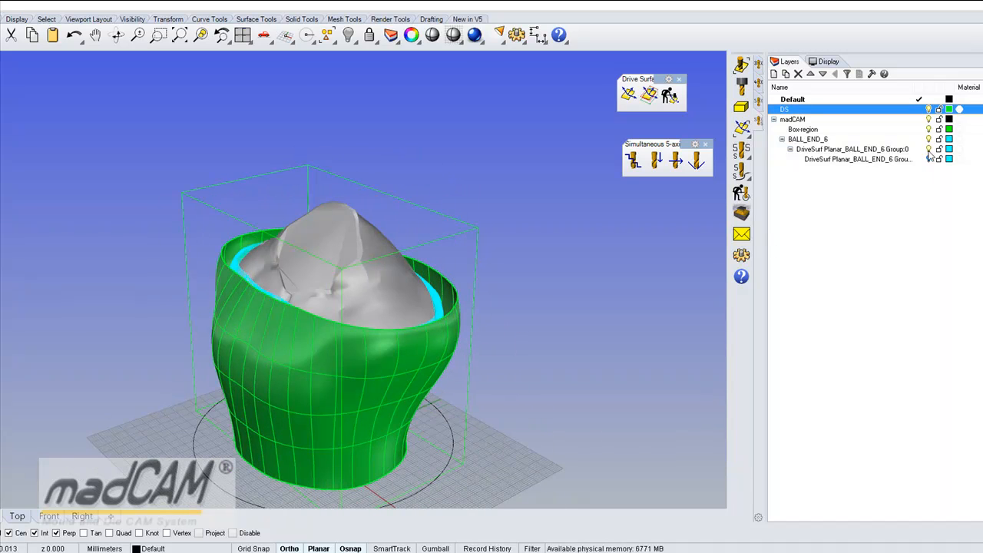
click(844, 149)
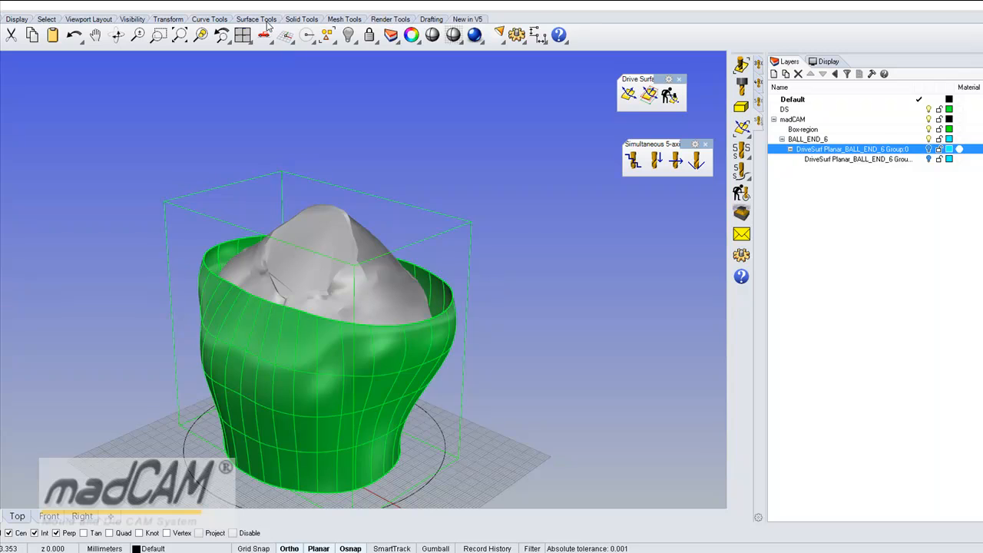
Step: Run Patch on the drive surface's top edge and accept the Patch Surface Options
click(257, 20)
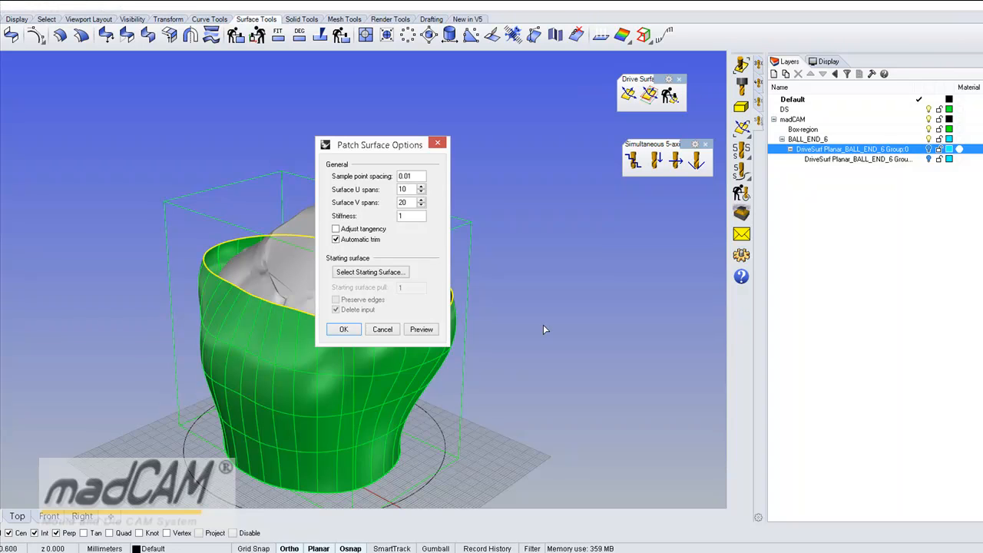
mouse_move(514, 339)
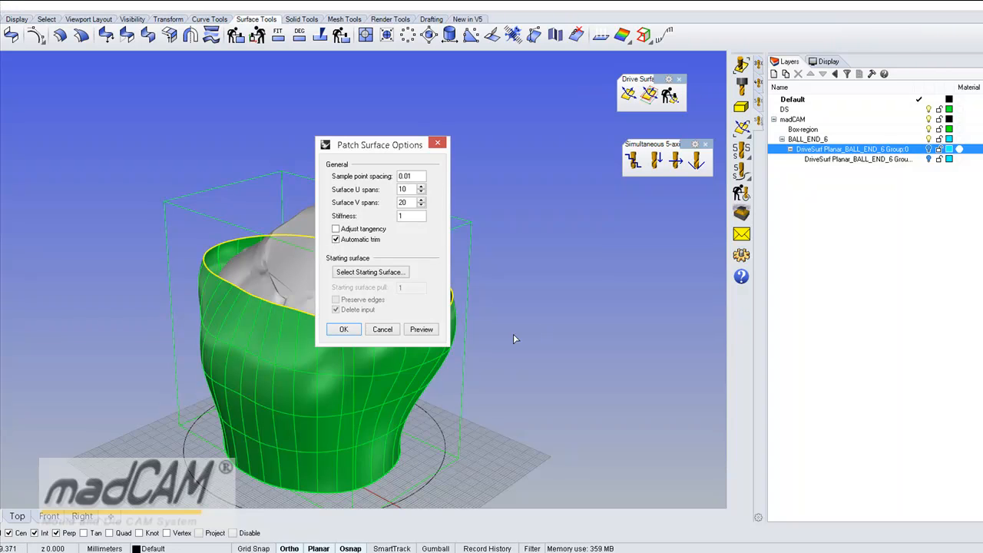
click(343, 328)
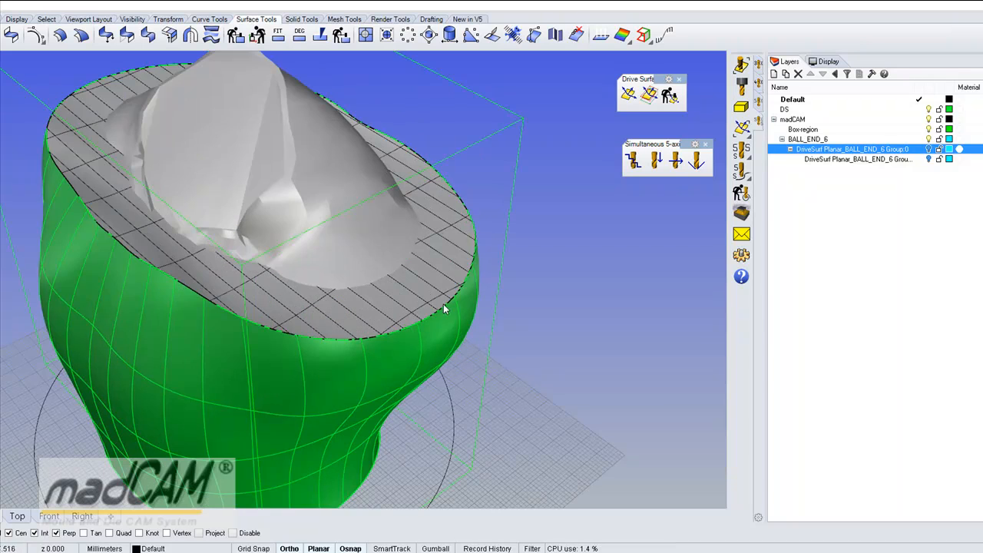
Step: Orbit the Perspective view to inspect the new domed patch cap from several sides
drag(442, 307, 468, 353)
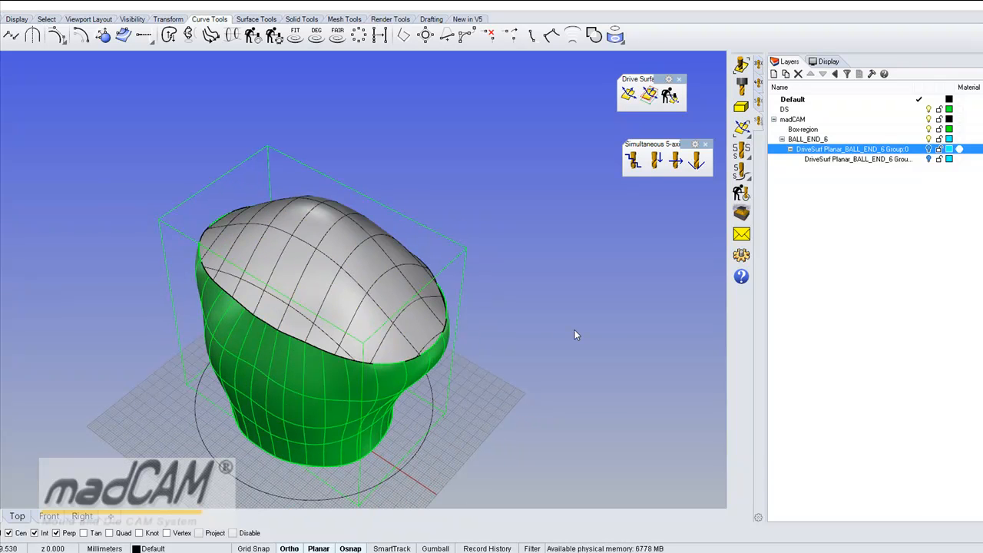
drag(576, 334, 457, 359)
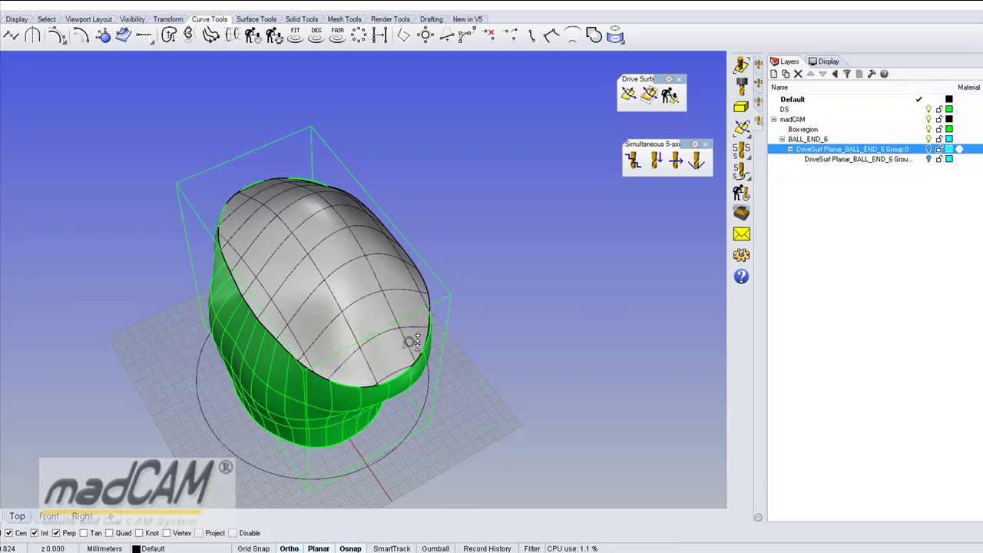
drag(414, 338, 369, 284)
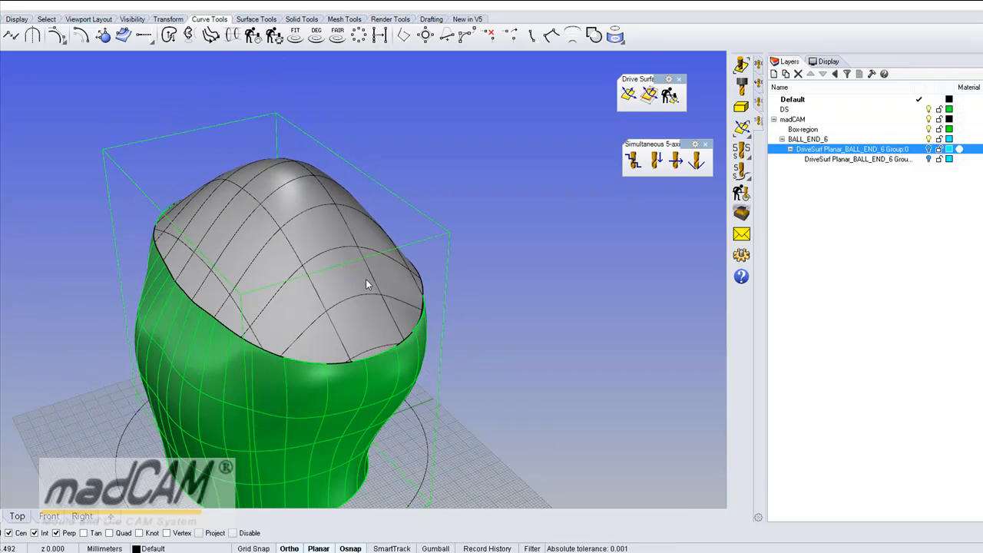
mouse_move(299, 294)
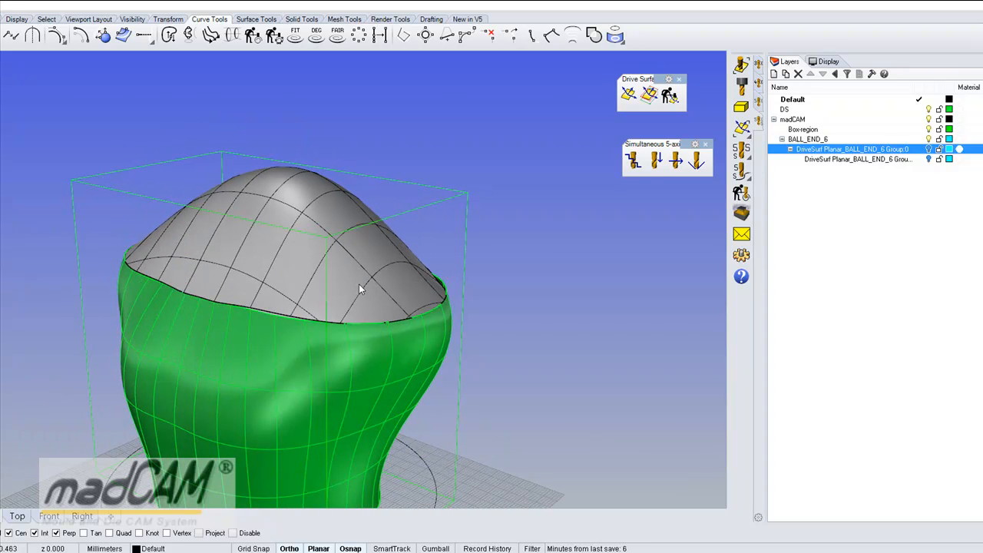
mouse_move(376, 287)
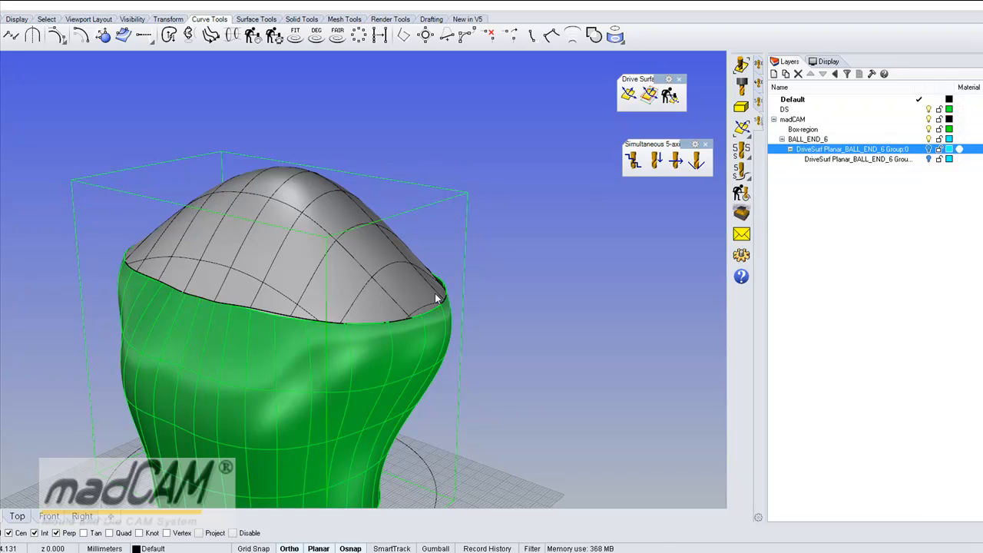
Step: Move the domed patch cap onto the DS layer
click(376, 276)
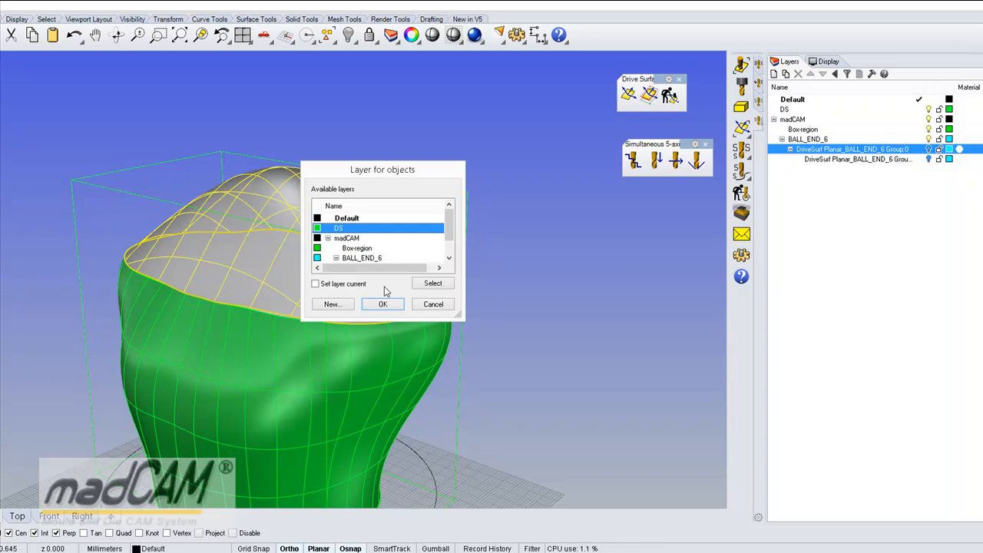
click(383, 303)
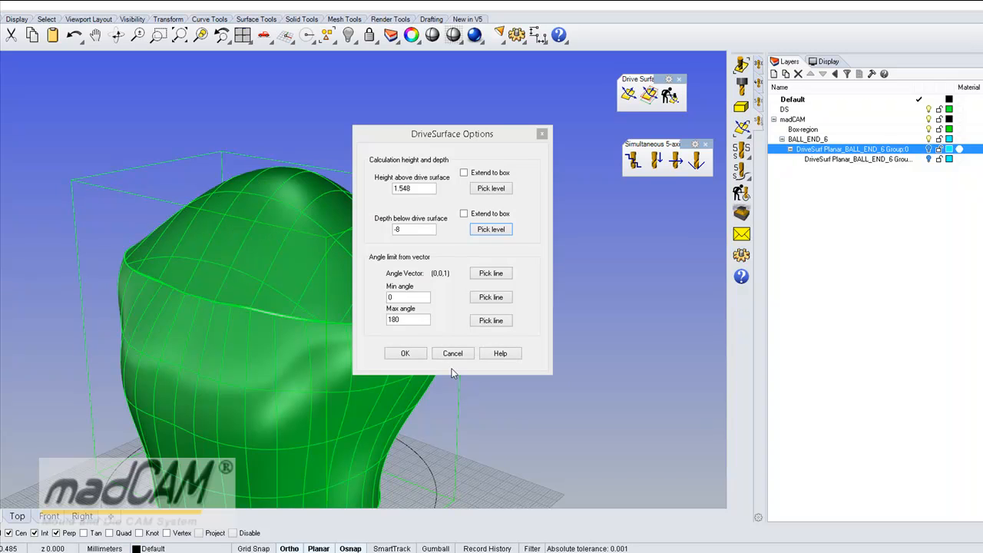
Step: Set Depth below drive surface to -15, edit Max angle, and confirm DriveSurface Options
click(413, 230)
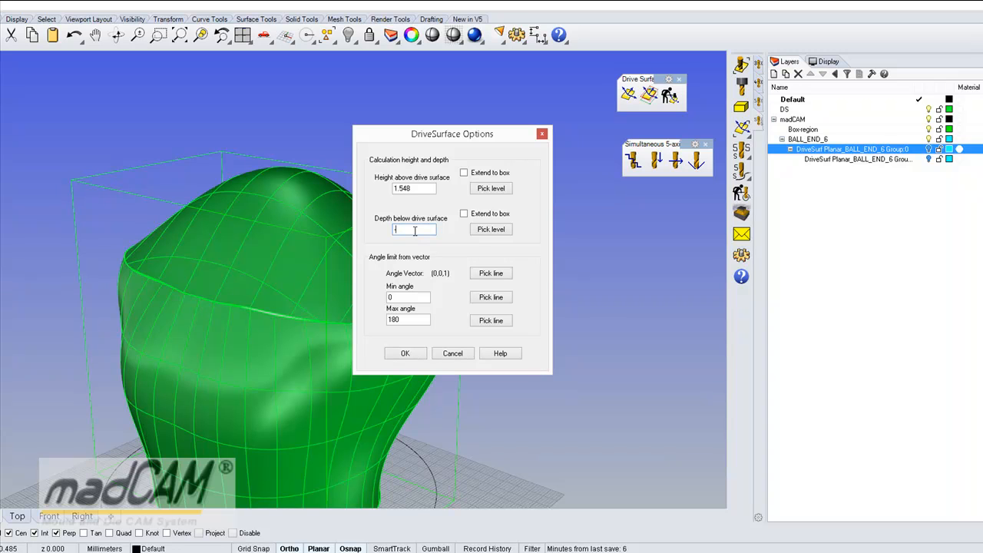
text(-15)
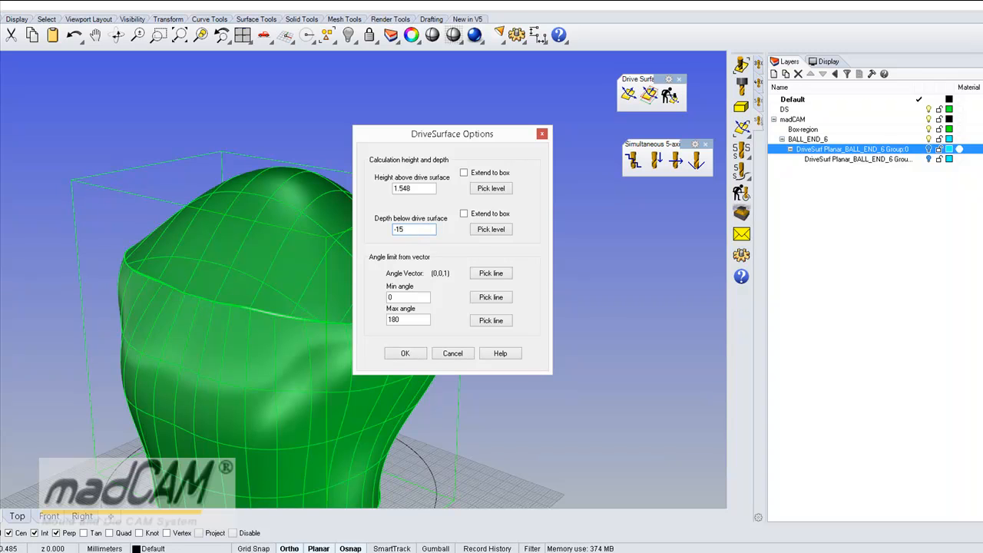
click(408, 320)
text(1)
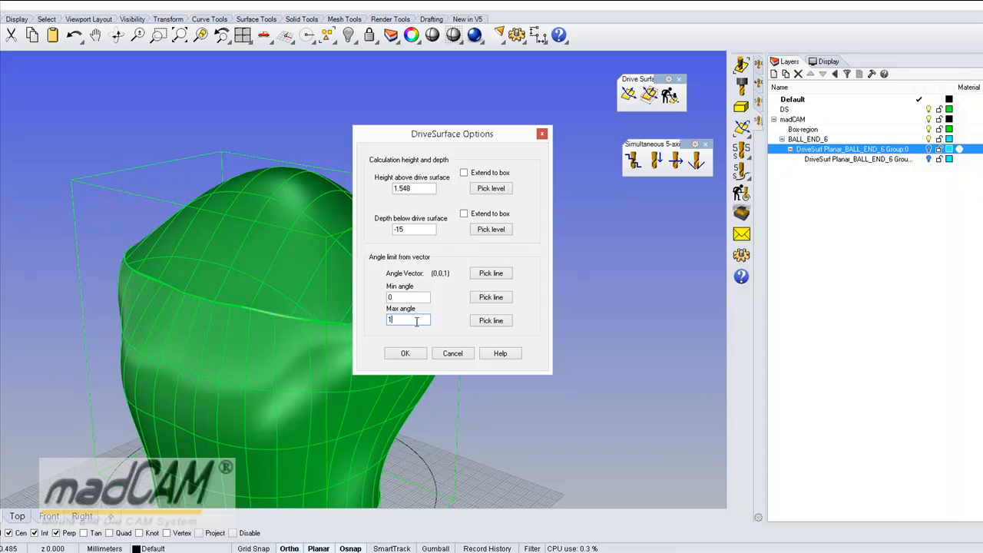
click(405, 354)
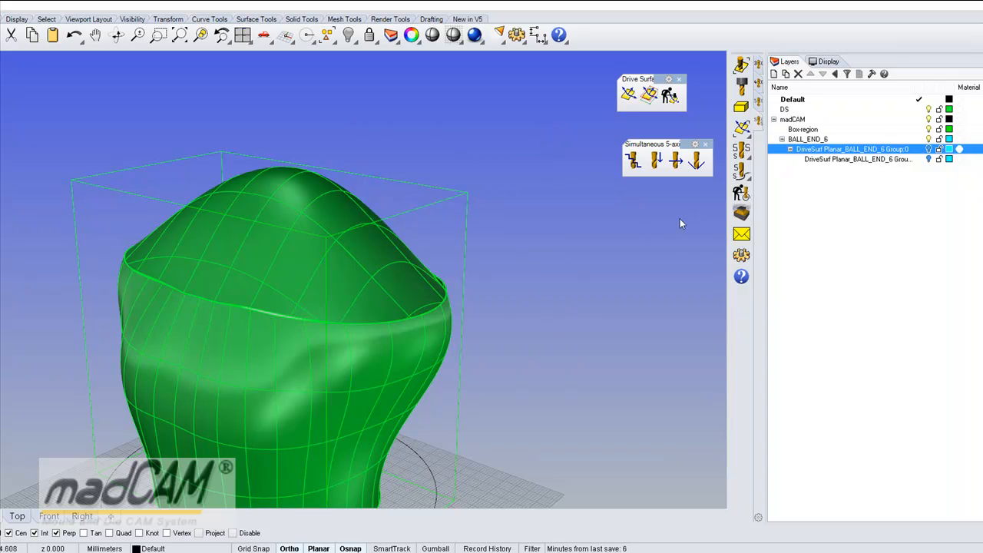
mouse_move(678, 188)
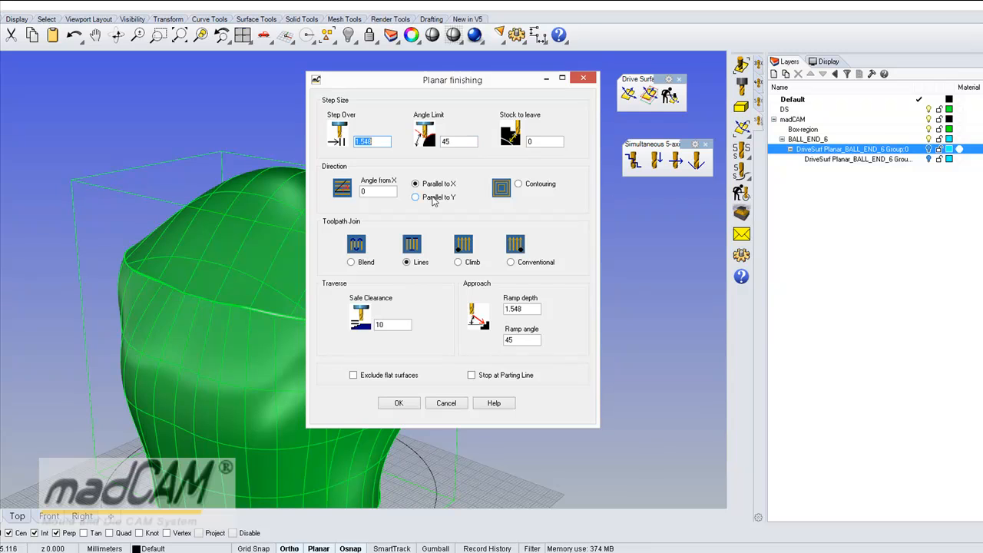
Step: Create planar finishing toolpath Group:1 with angle limit 0, max angle 90, step over 0.692
click(458, 141)
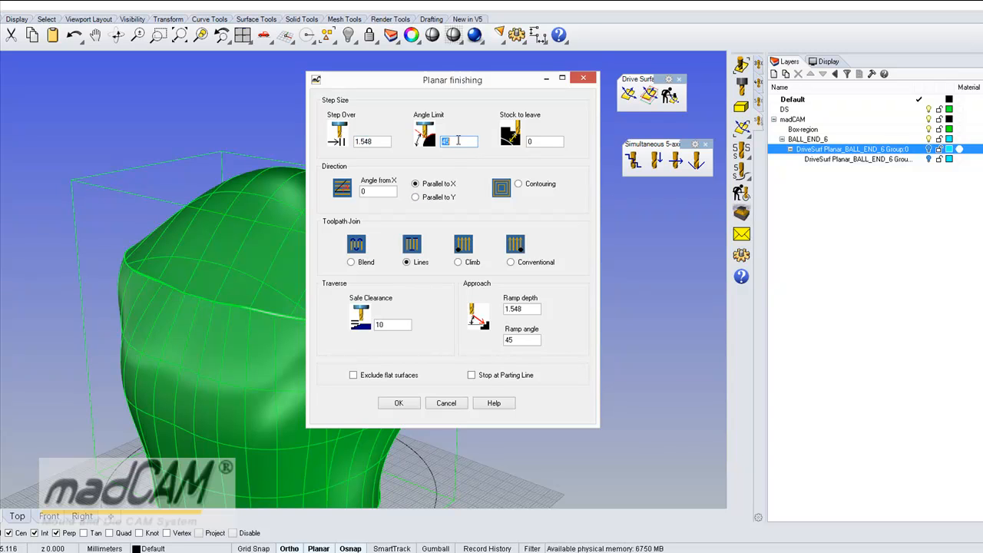
text(0)
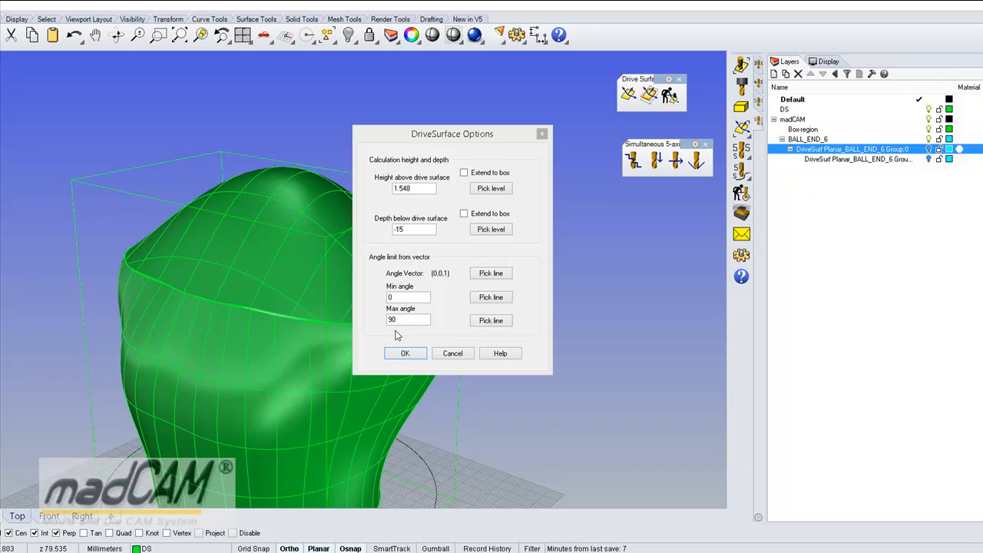
click(405, 353)
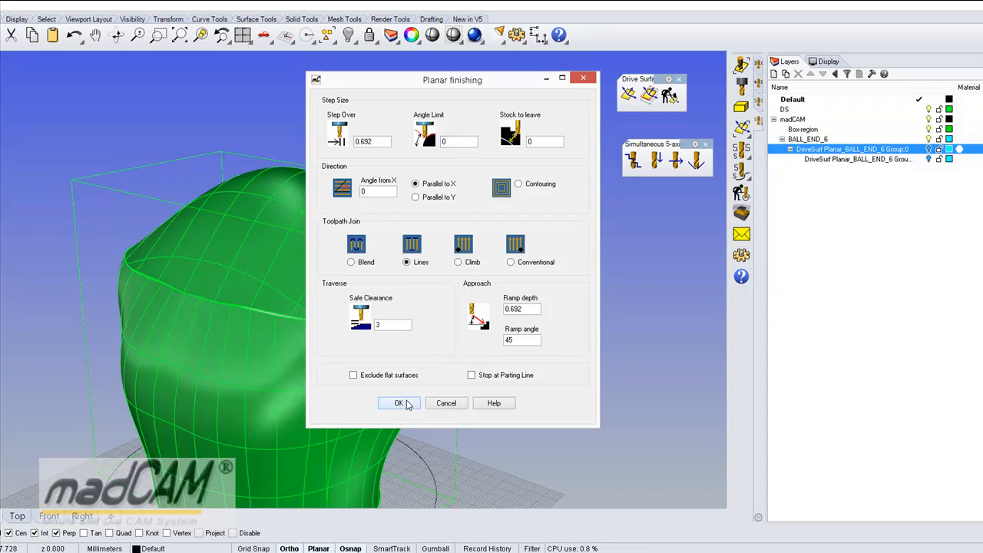
click(398, 402)
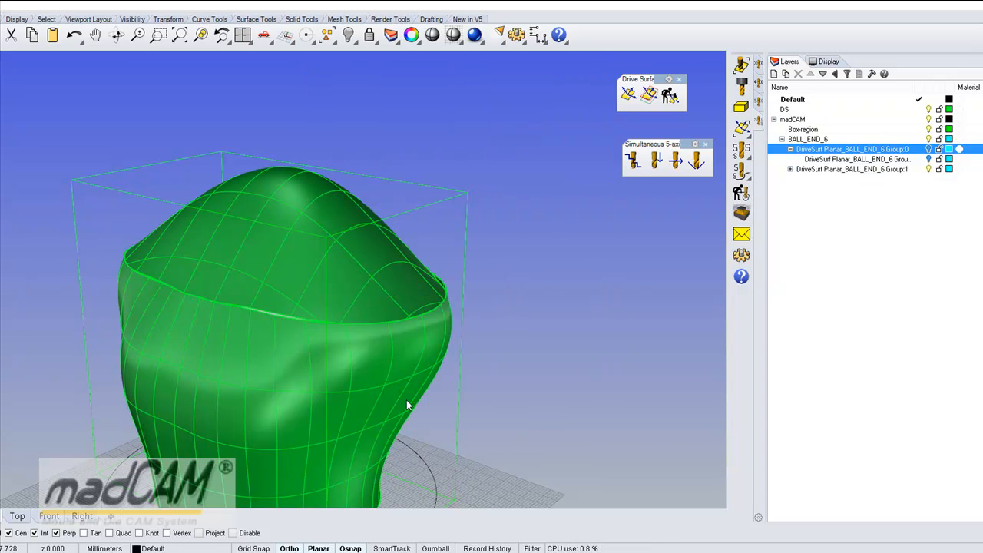
Step: Hide the DS layer and orbit around the combined finishing toolpaths
drag(407, 405, 320, 384)
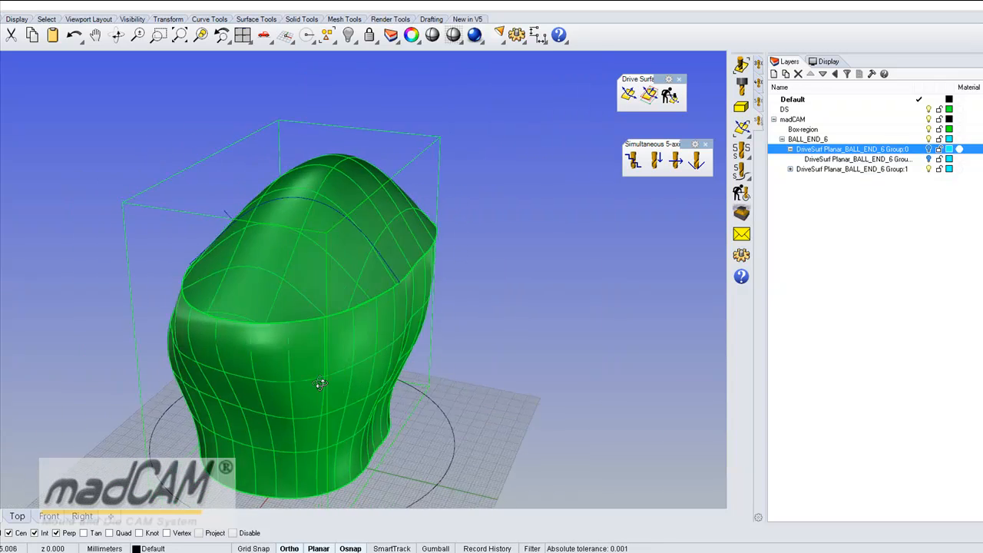
click(791, 110)
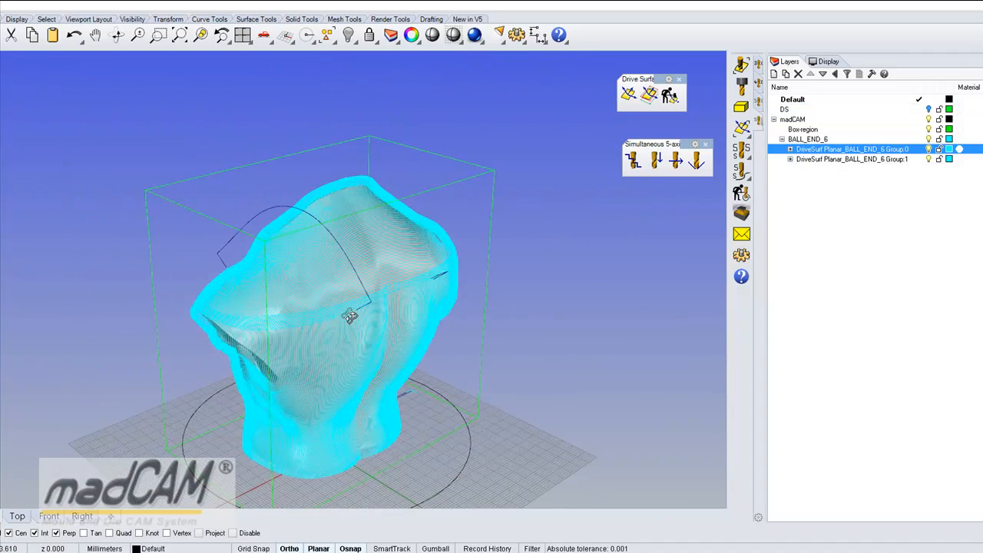
drag(349, 315, 504, 321)
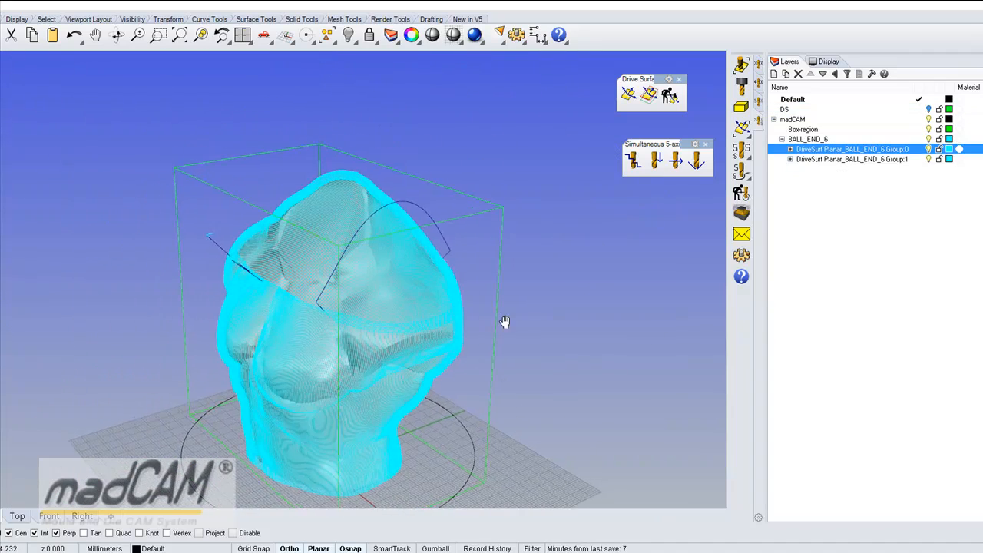
drag(505, 321, 537, 290)
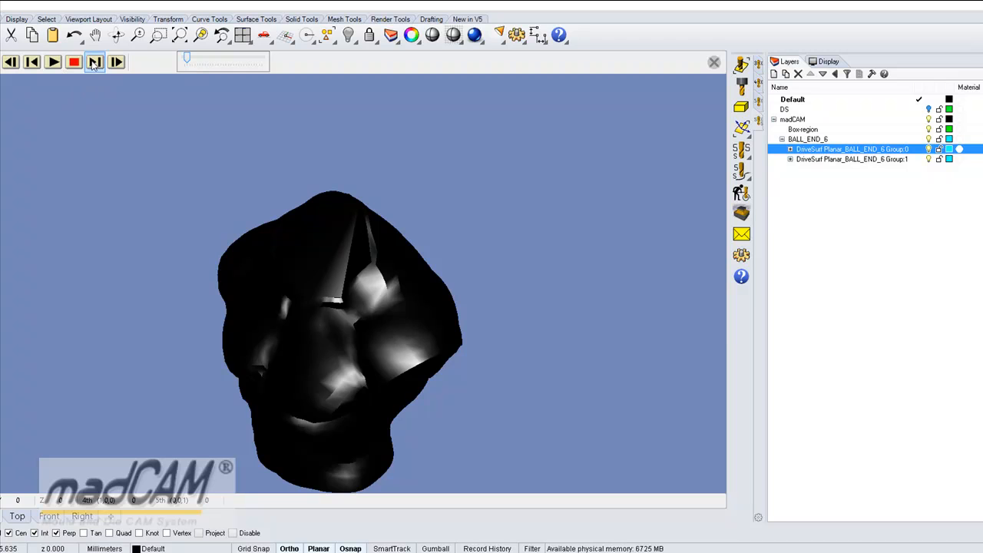
Step: Play the madCAM machine-head simulation of the finishing toolpaths
click(53, 62)
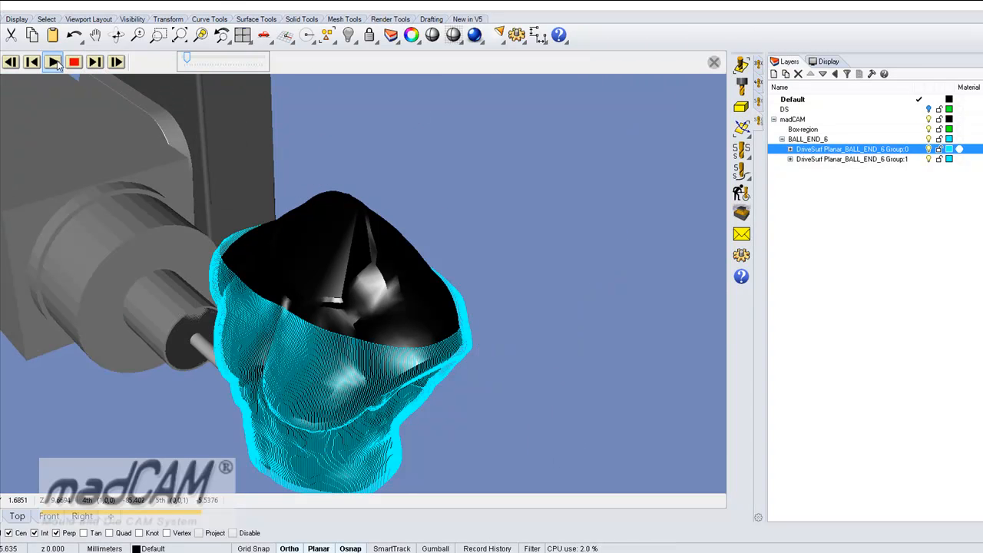
click(52, 62)
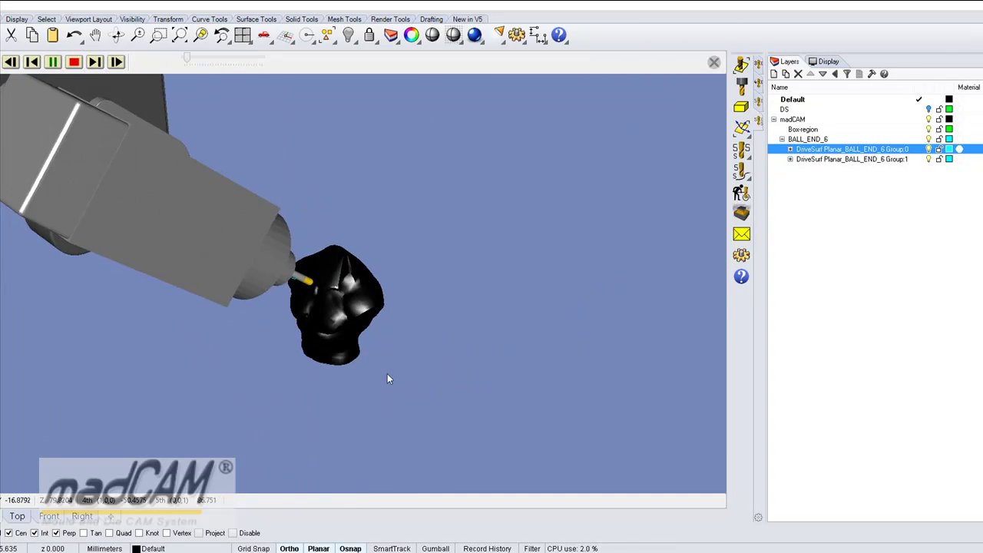